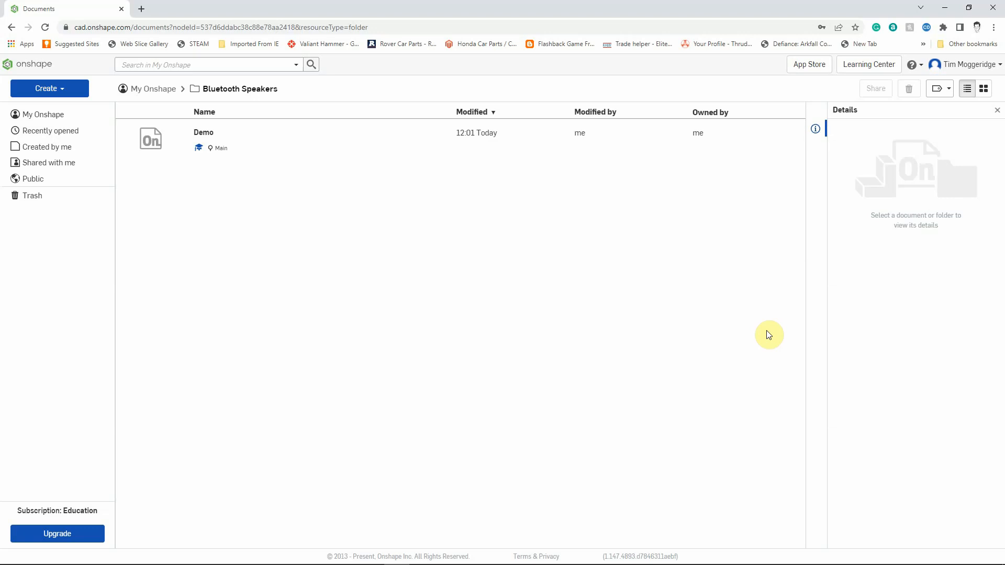
{"action": "mouse_move", "coordinate": [565, 311]}
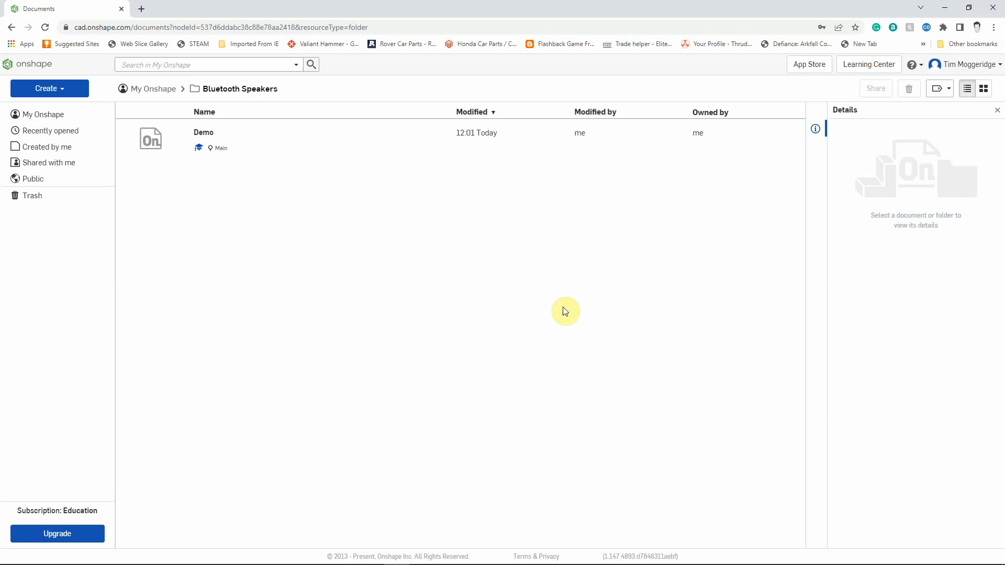
{"action": "mouse_move", "coordinate": [363, 244]}
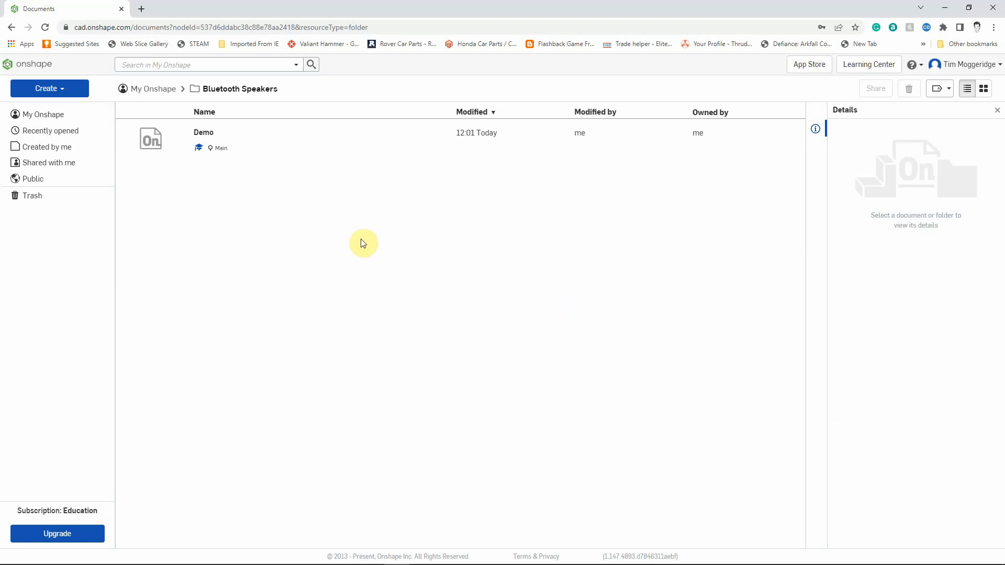
{"action": "mouse_move", "coordinate": [265, 180]}
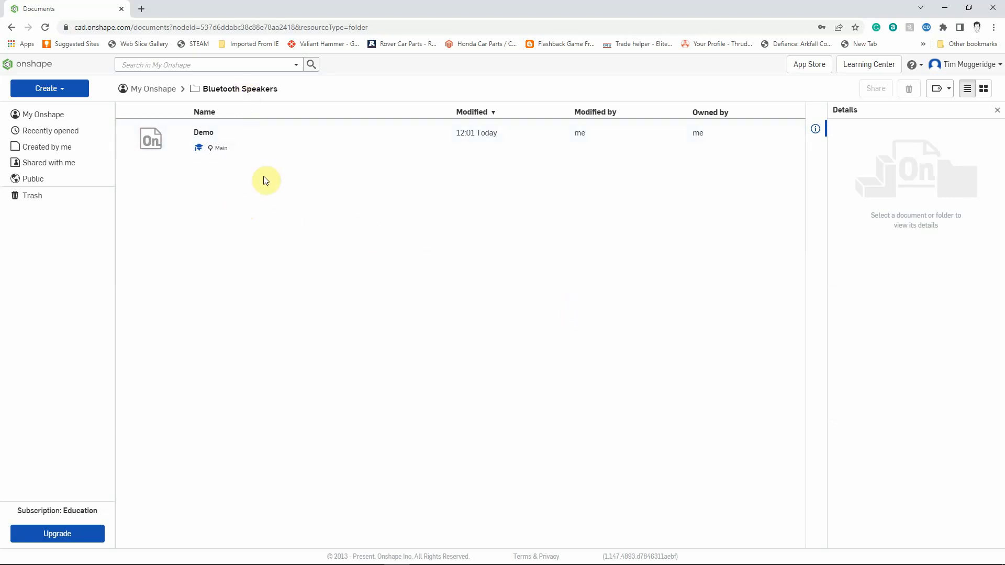
- Create the 'Cylinder speaker' document in Bluetooth Speakers, correcting the name's spelling
{"action": "left_click", "coordinate": [224, 138]}
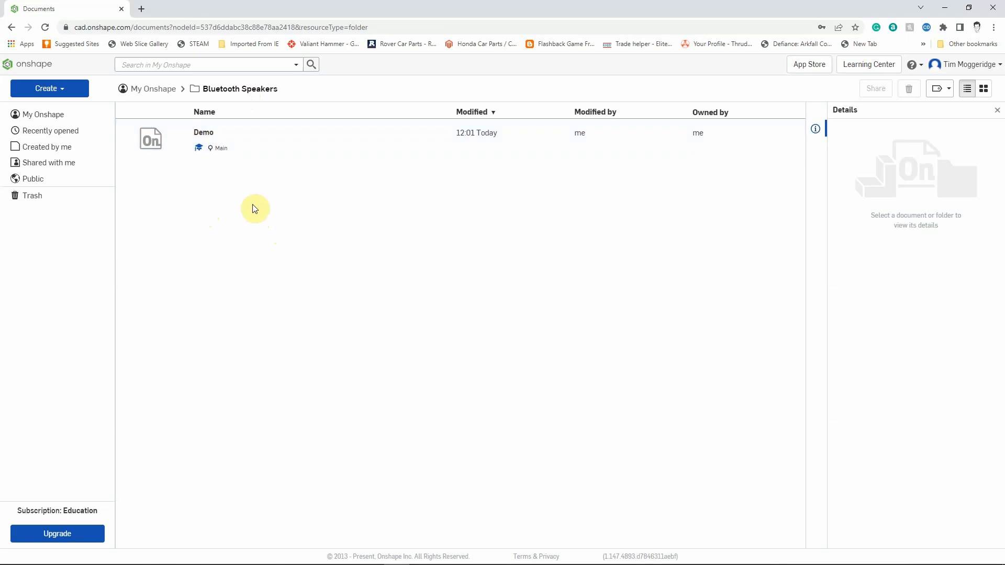
{"action": "mouse_move", "coordinate": [260, 208]}
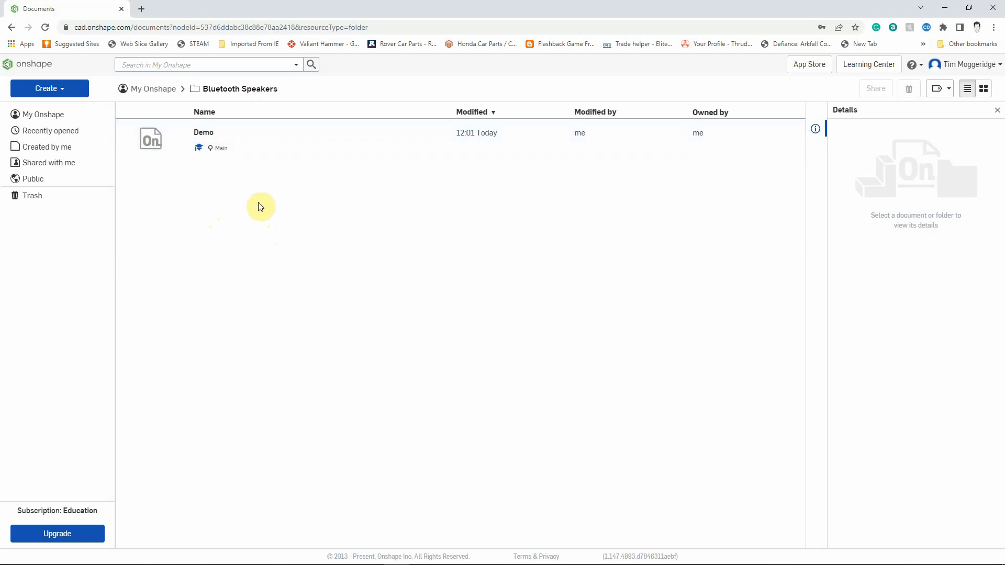
{"action": "mouse_move", "coordinate": [50, 88]}
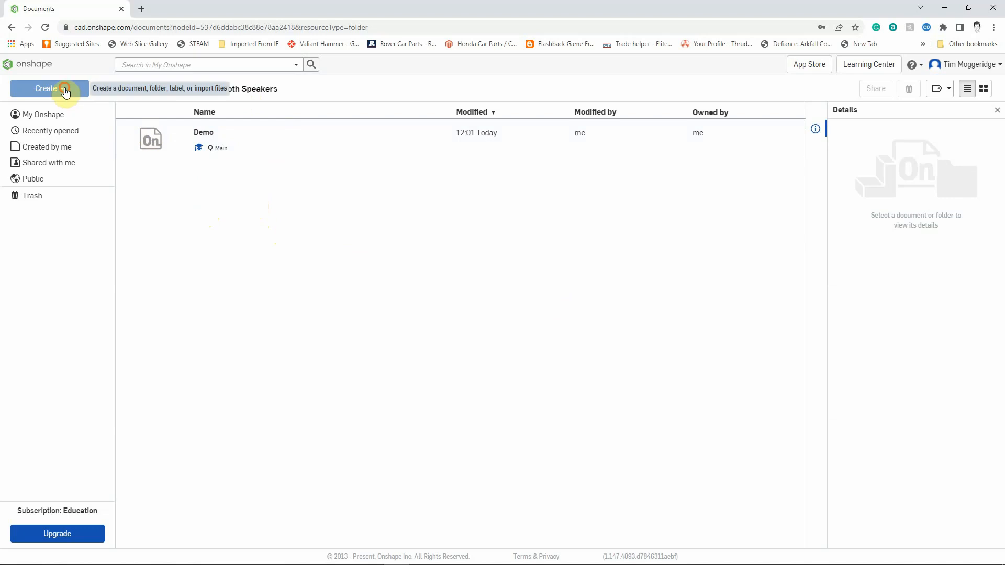
{"action": "left_click", "coordinate": [45, 88]}
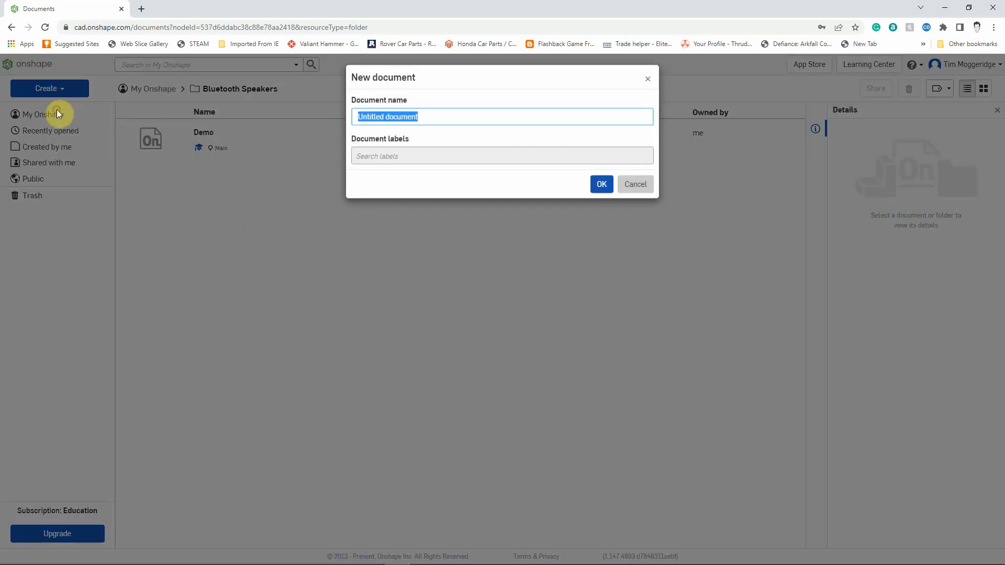
{"action": "type", "text": "C"}
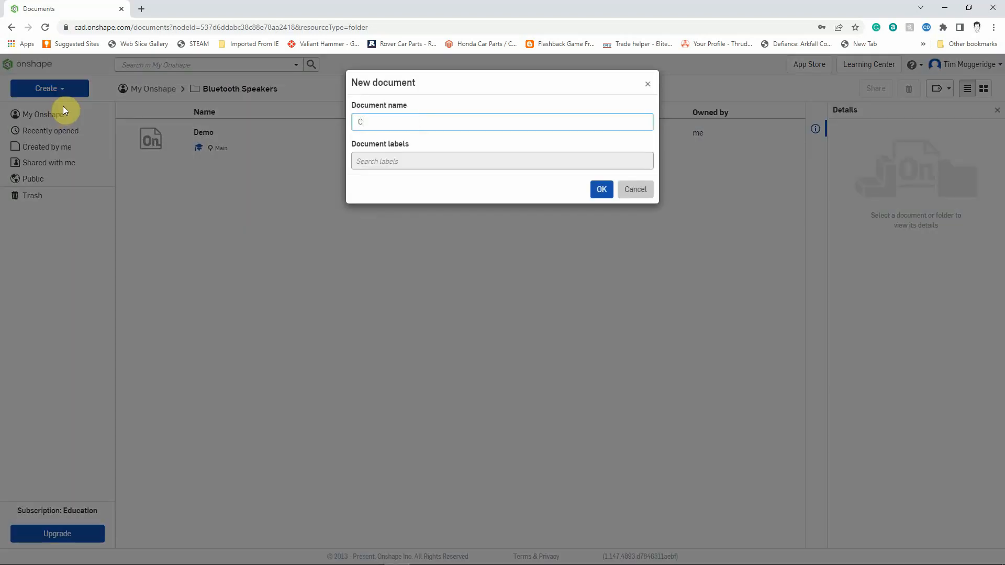
{"action": "type", "text": "yclinder"}
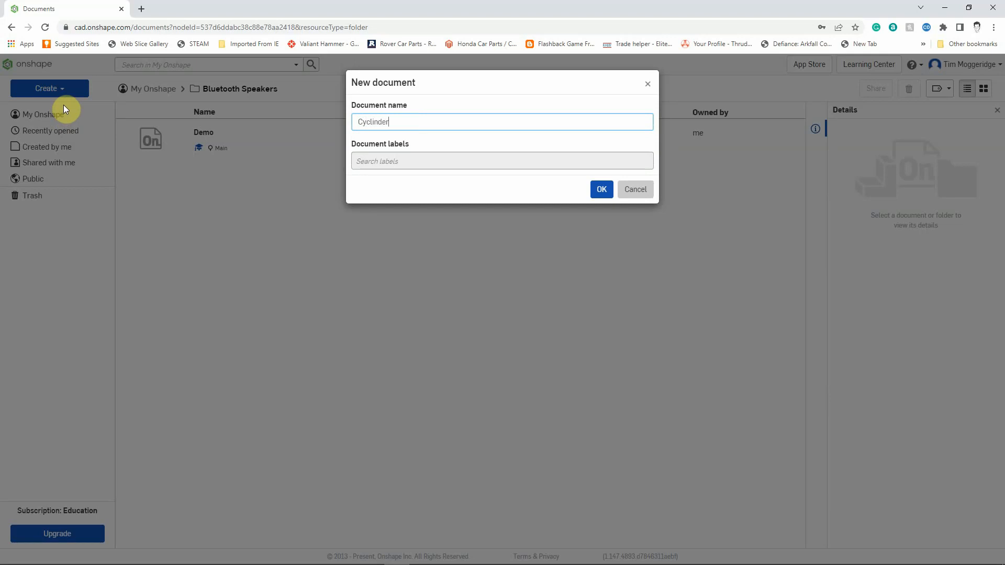
{"action": "type", "text": "speaker"}
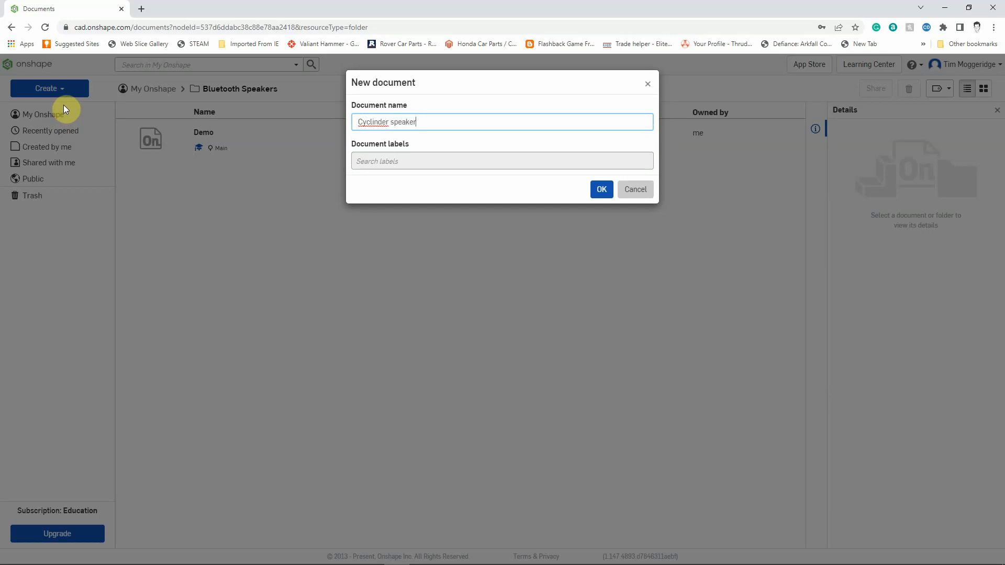
{"action": "mouse_move", "coordinate": [286, 92]}
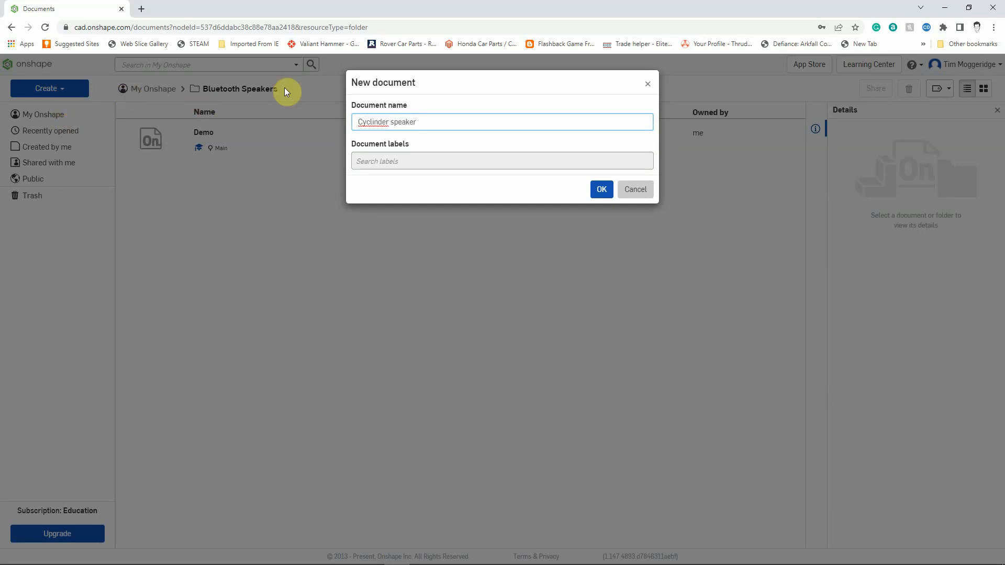
{"action": "double_click", "coordinate": [372, 122]}
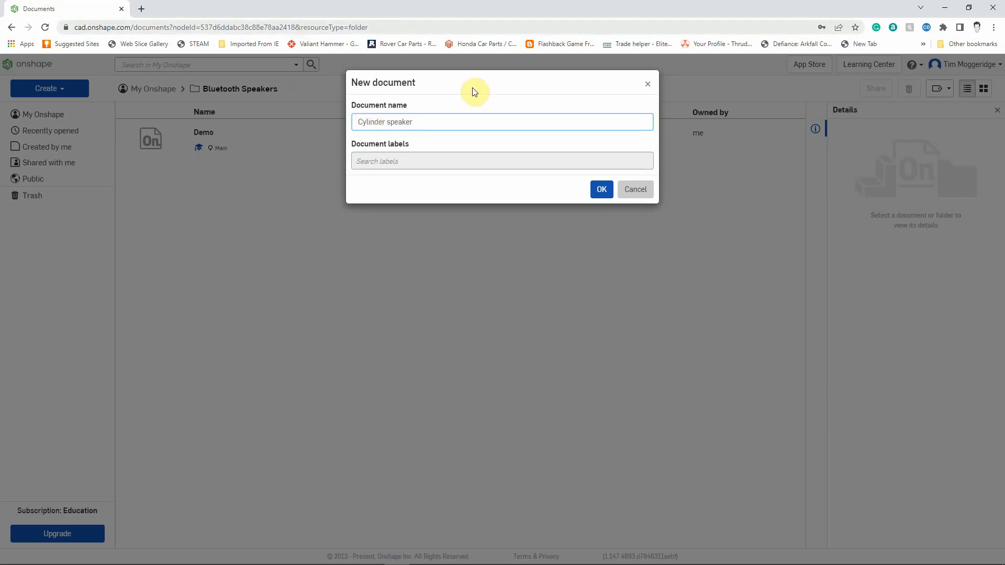
{"action": "left_click", "coordinate": [600, 189]}
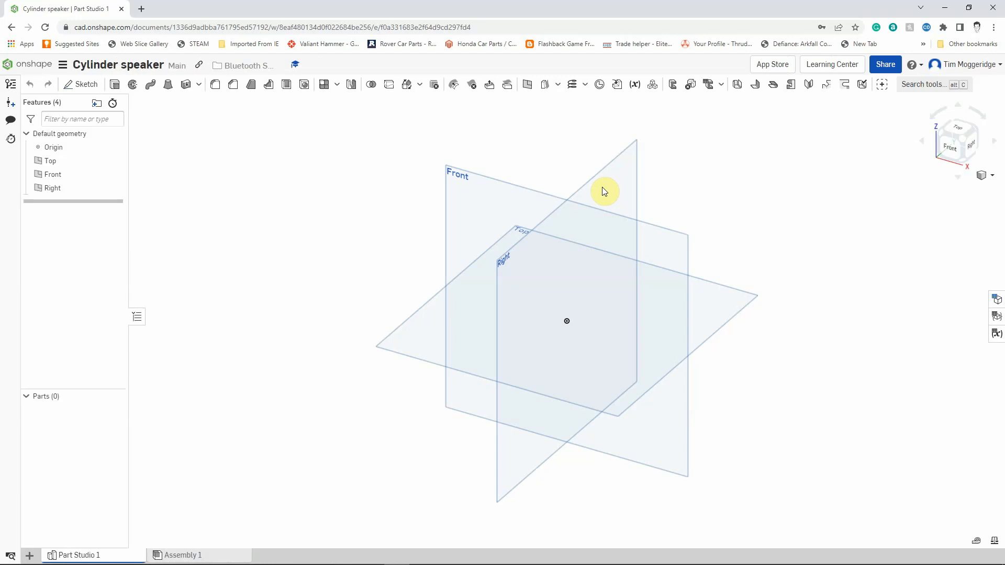
{"action": "mouse_move", "coordinate": [596, 184]}
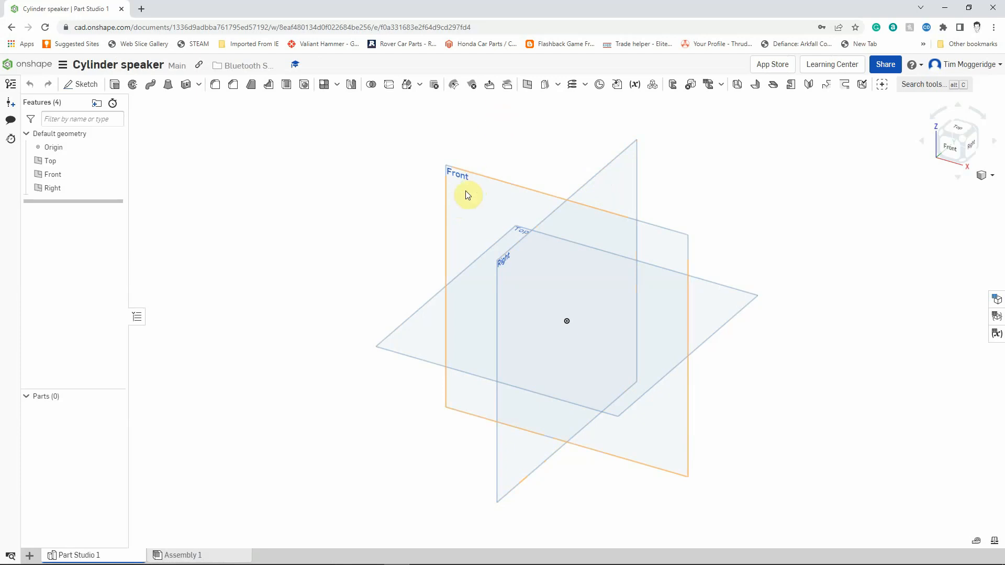
- Start Sketch 1 on the Front plane from its context menu
{"action": "right_click", "coordinate": [467, 194]}
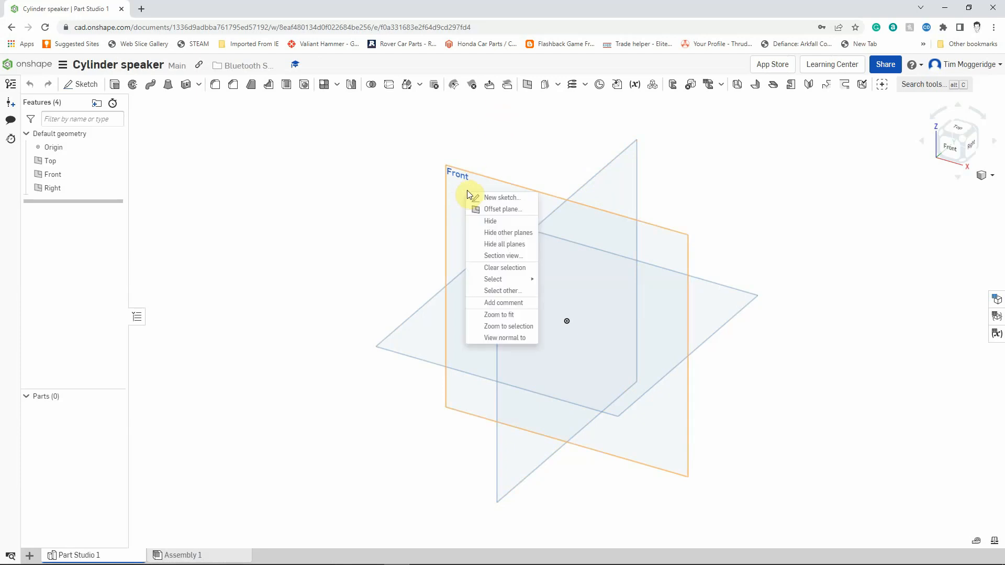
{"action": "left_click", "coordinate": [502, 197]}
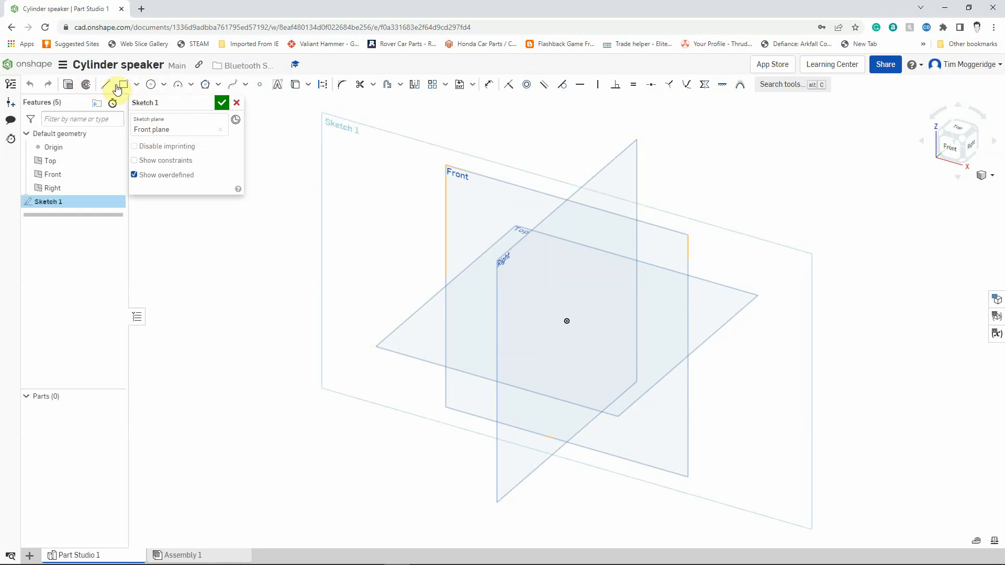
{"action": "mouse_move", "coordinate": [331, 132]}
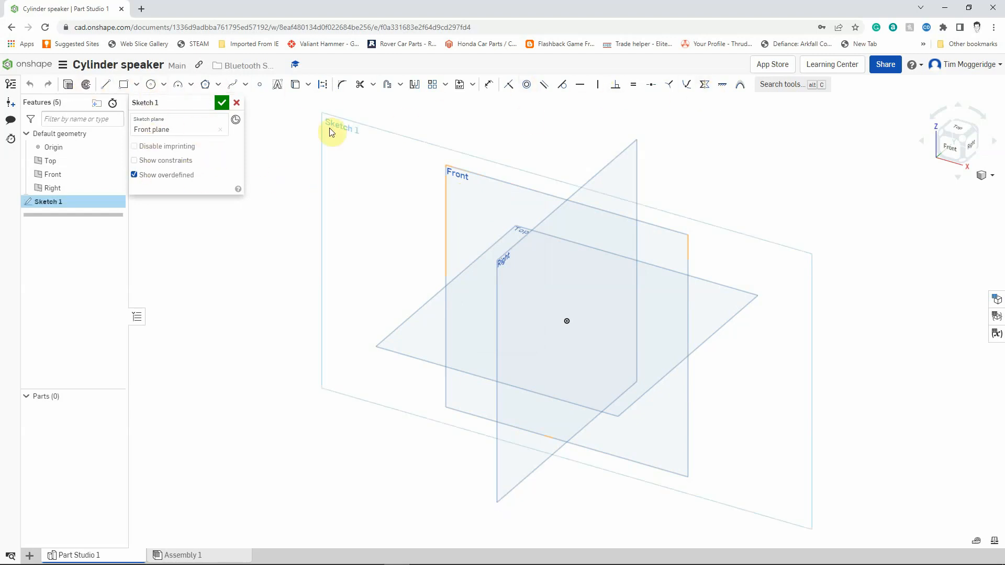
{"action": "mouse_move", "coordinate": [285, 123]}
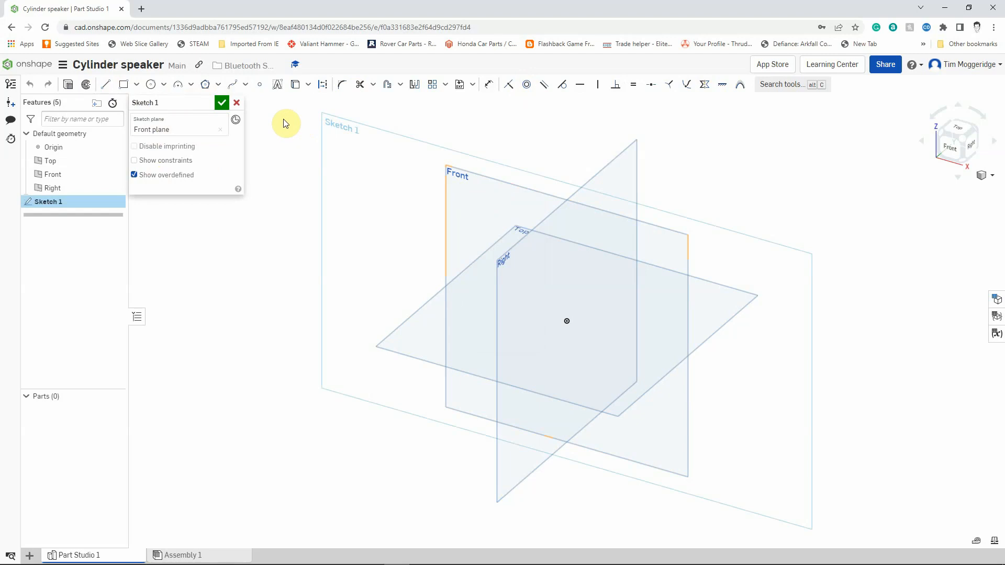
{"action": "mouse_move", "coordinate": [243, 279]}
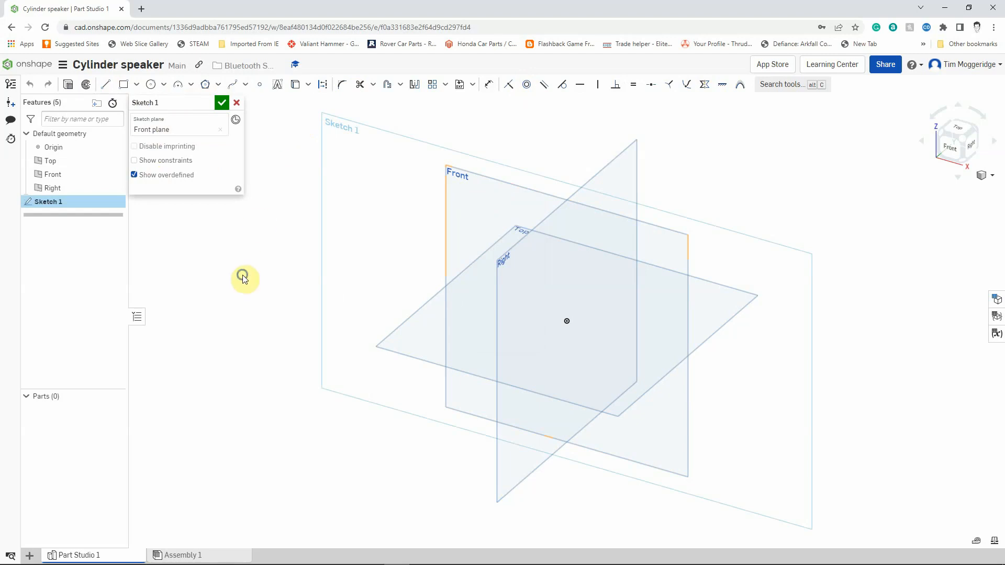
- Turn the view normal to Sketch 1's Front plane
{"action": "right_click", "coordinate": [242, 278]}
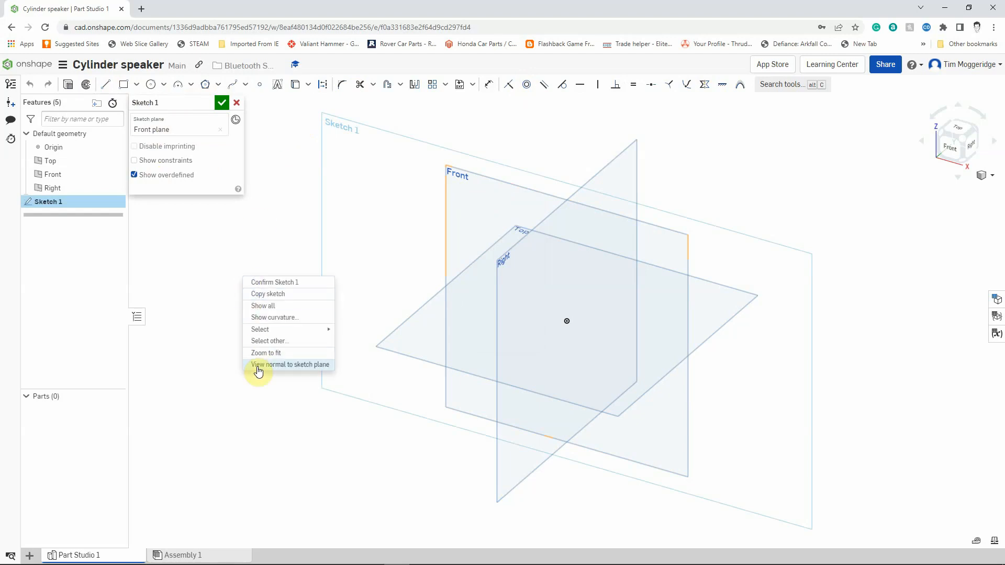
{"action": "left_click", "coordinate": [289, 365]}
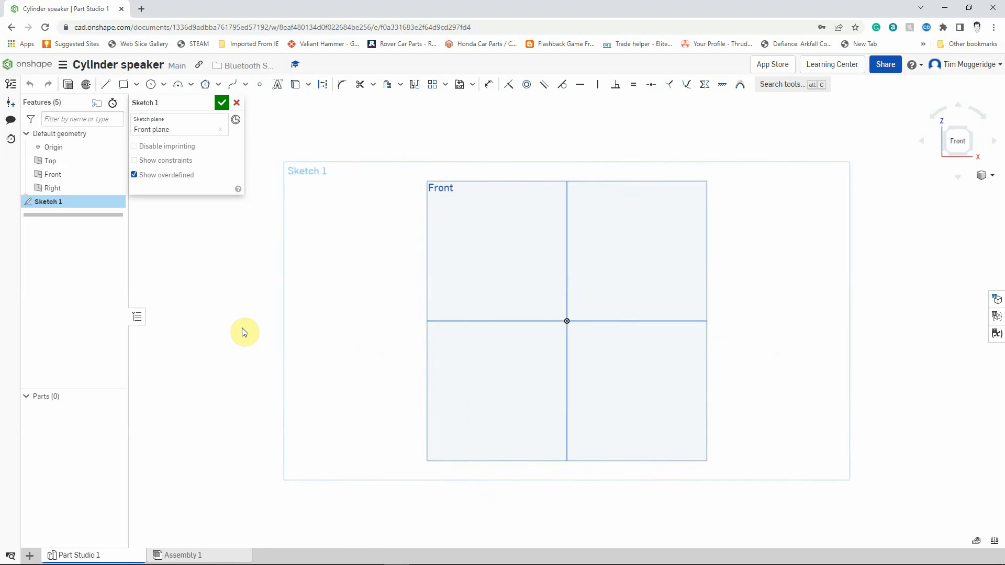
{"action": "mouse_move", "coordinate": [250, 327]}
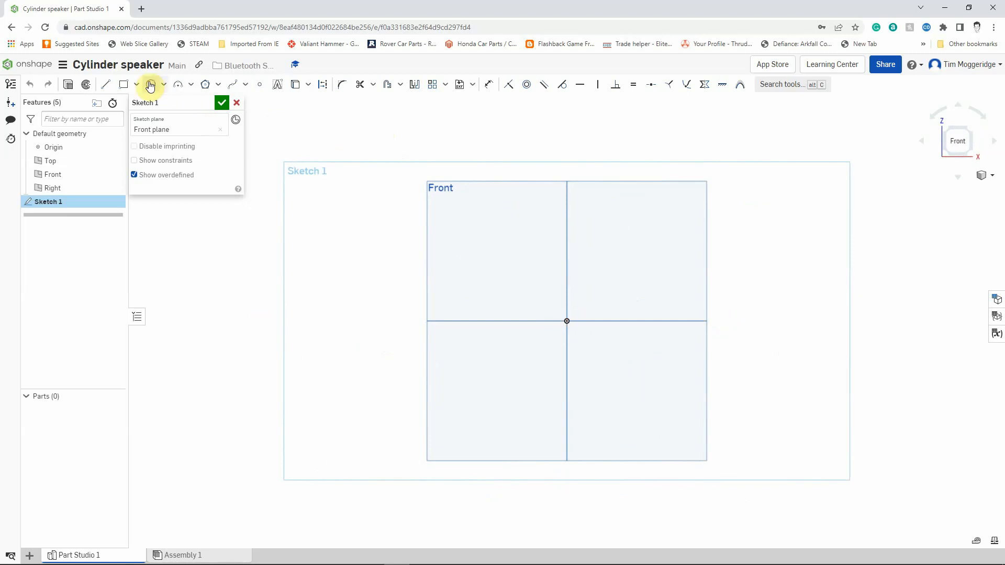
{"action": "mouse_move", "coordinate": [148, 84]}
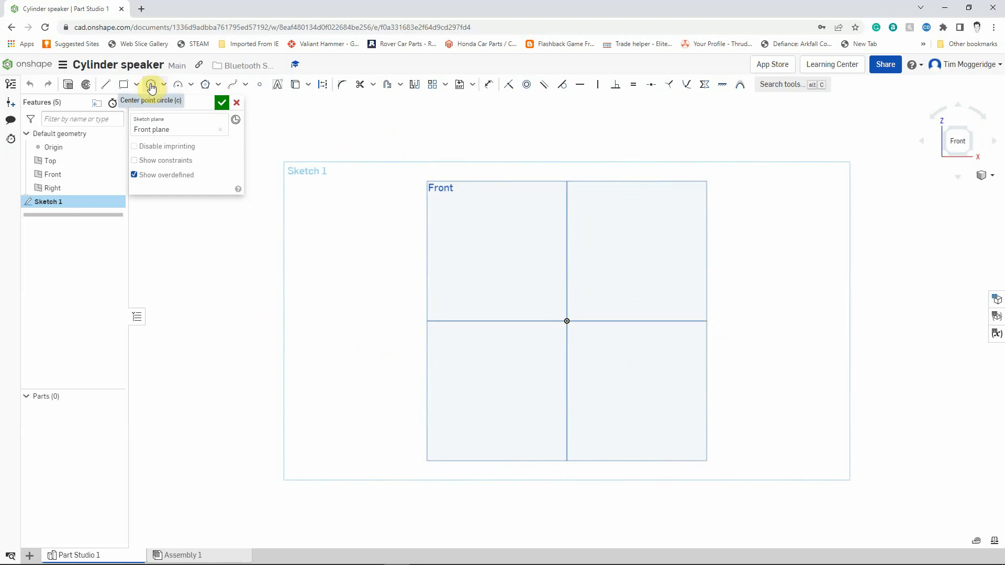
- Draw a center-point circle on the origin, roughly 119.6 mm across
{"action": "left_click", "coordinate": [172, 84]}
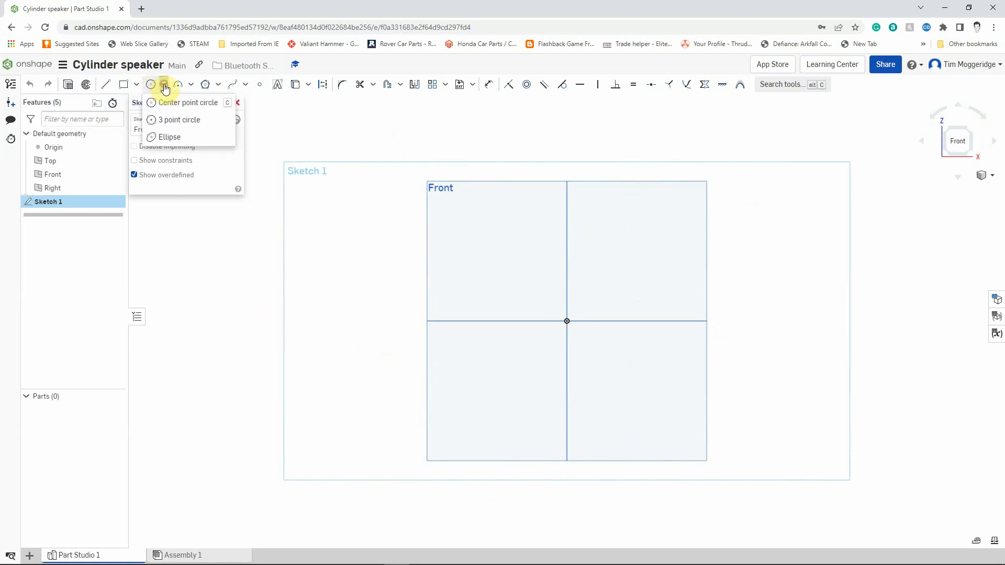
{"action": "mouse_move", "coordinate": [186, 103]}
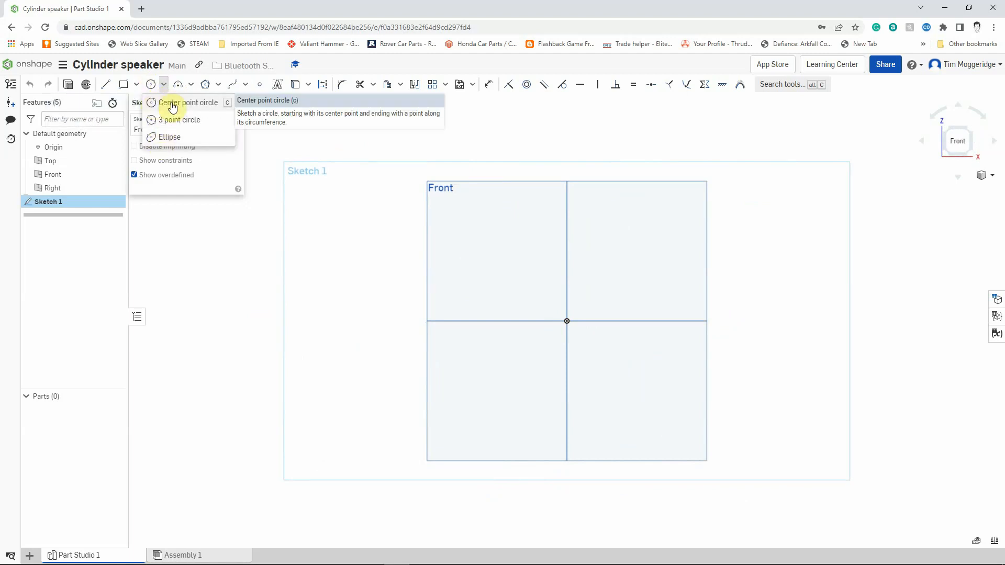
{"action": "left_click", "coordinate": [187, 102]}
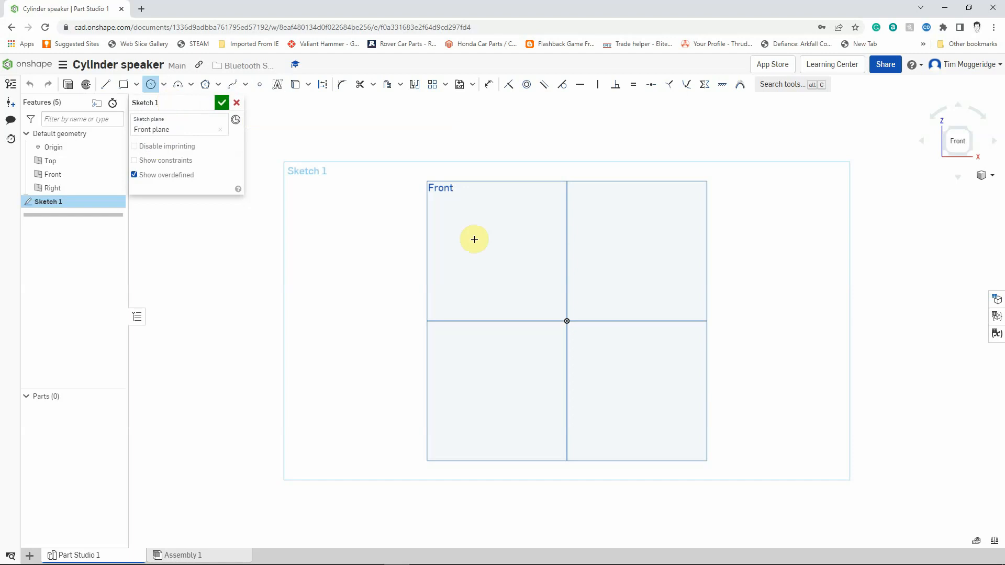
{"action": "mouse_move", "coordinate": [566, 321]}
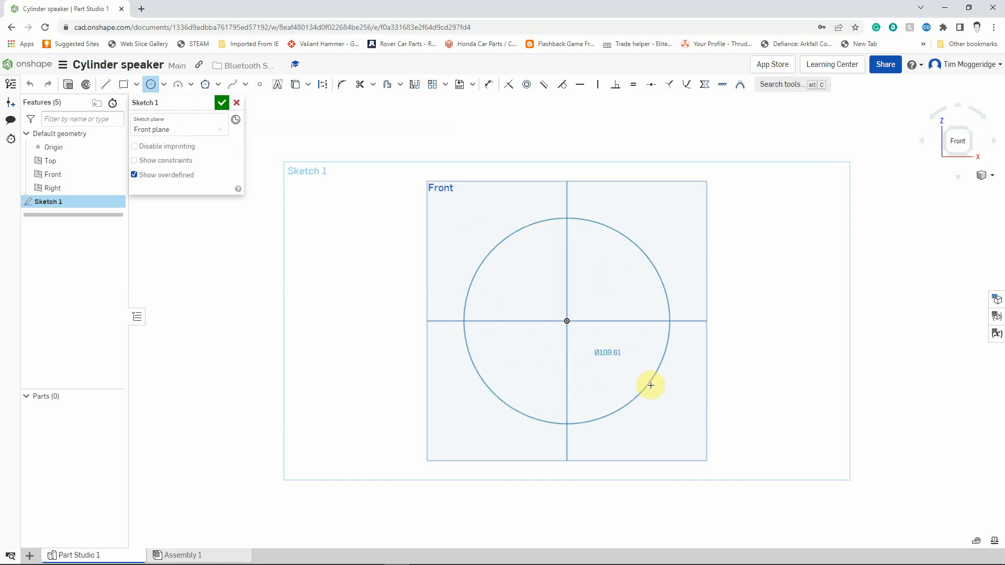
{"action": "left_click_drag", "start_coordinate": [650, 385], "coordinate": [657, 386]}
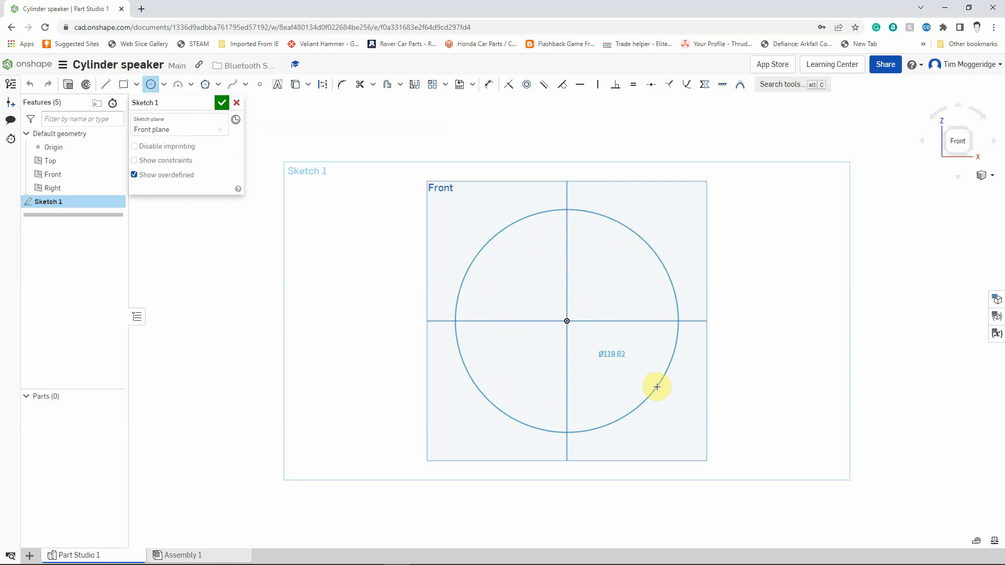
{"action": "left_click", "coordinate": [656, 386]}
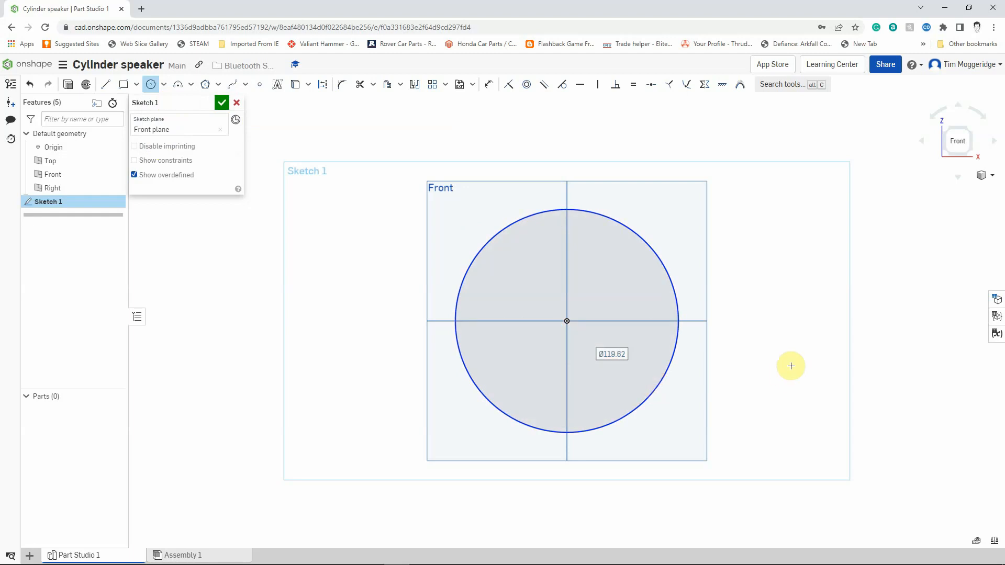
{"action": "mouse_move", "coordinate": [505, 112]}
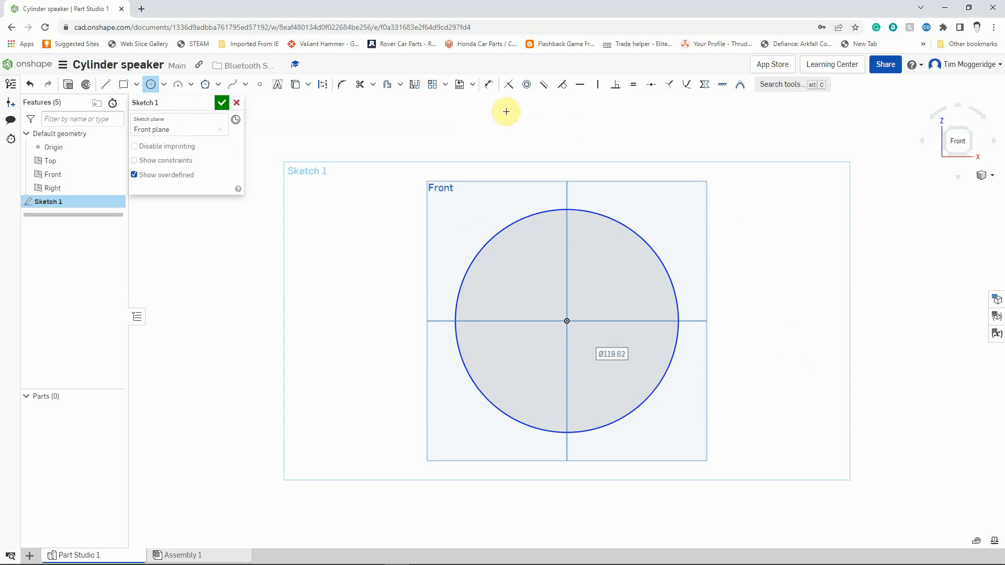
{"action": "mouse_move", "coordinate": [489, 84]}
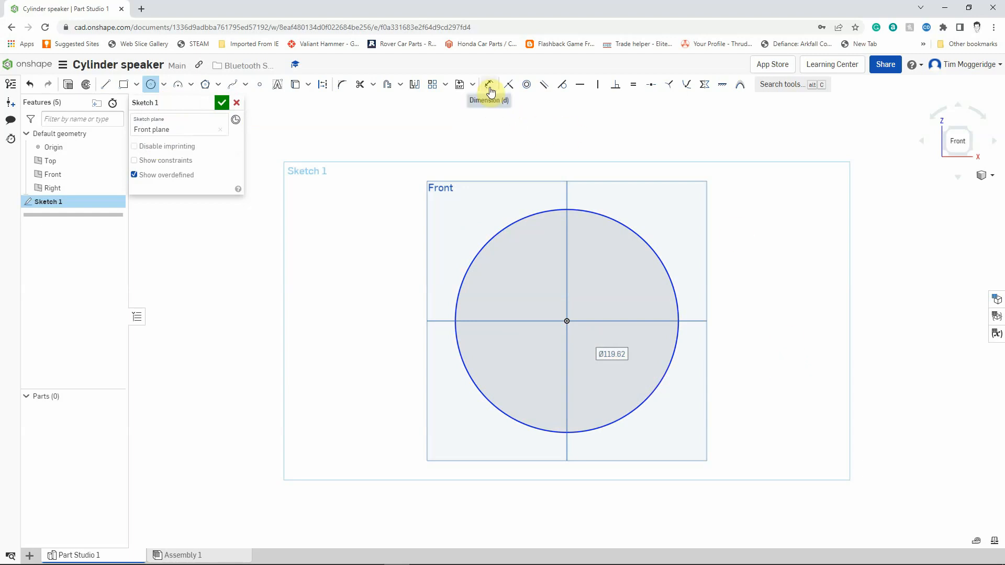
{"action": "mouse_move", "coordinate": [489, 86]}
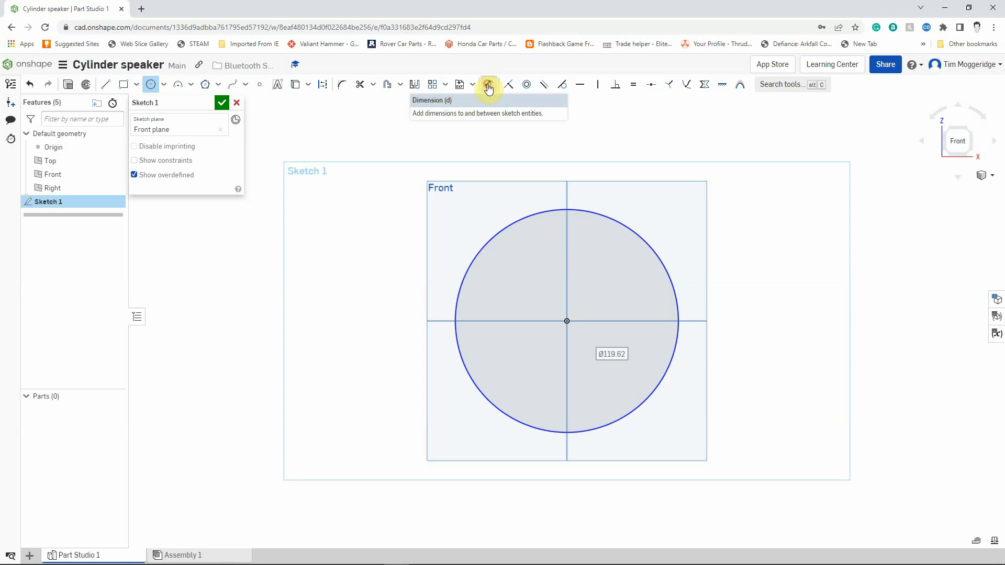
- Add a diameter dimension to the circle and set it to 104 mm
{"action": "left_click", "coordinate": [488, 84]}
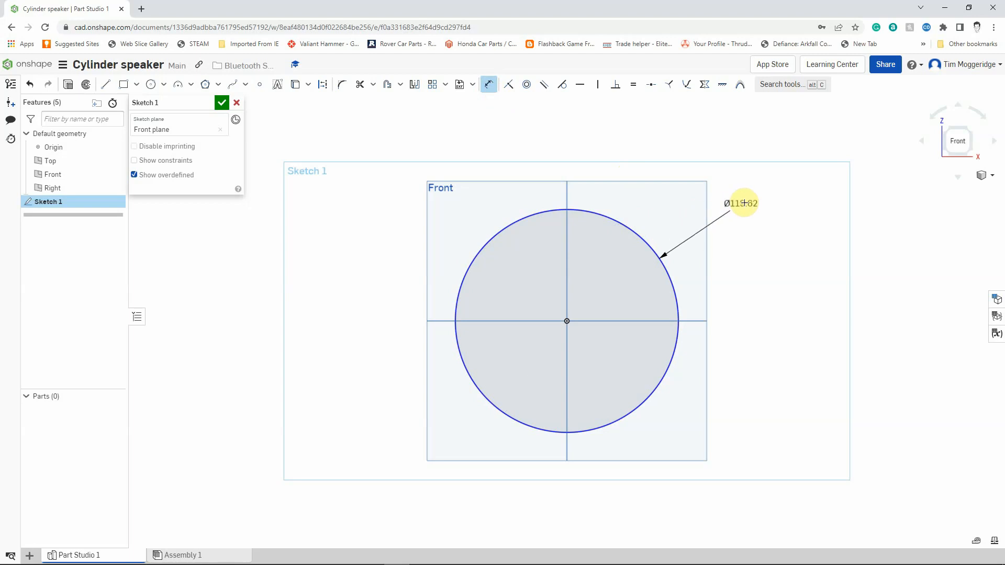
{"action": "double_click", "coordinate": [740, 203]}
{"action": "type", "text": "Ø104"}
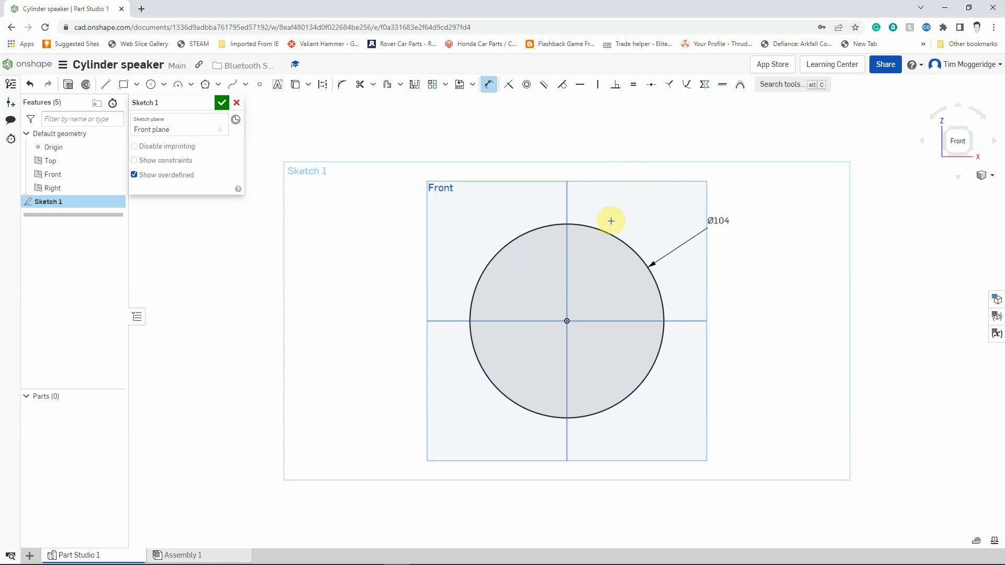
{"action": "mouse_move", "coordinate": [682, 220]}
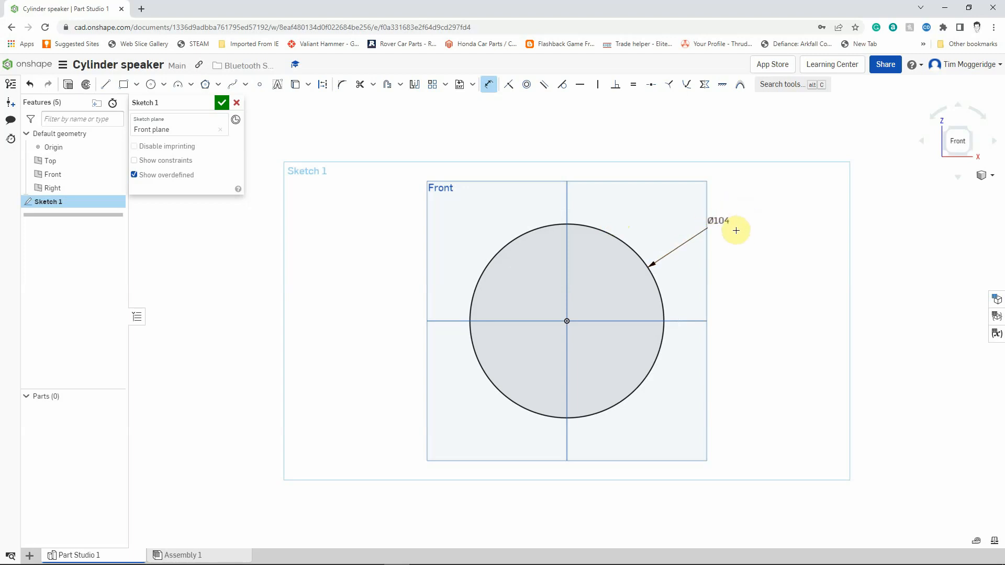
{"action": "mouse_move", "coordinate": [570, 319]}
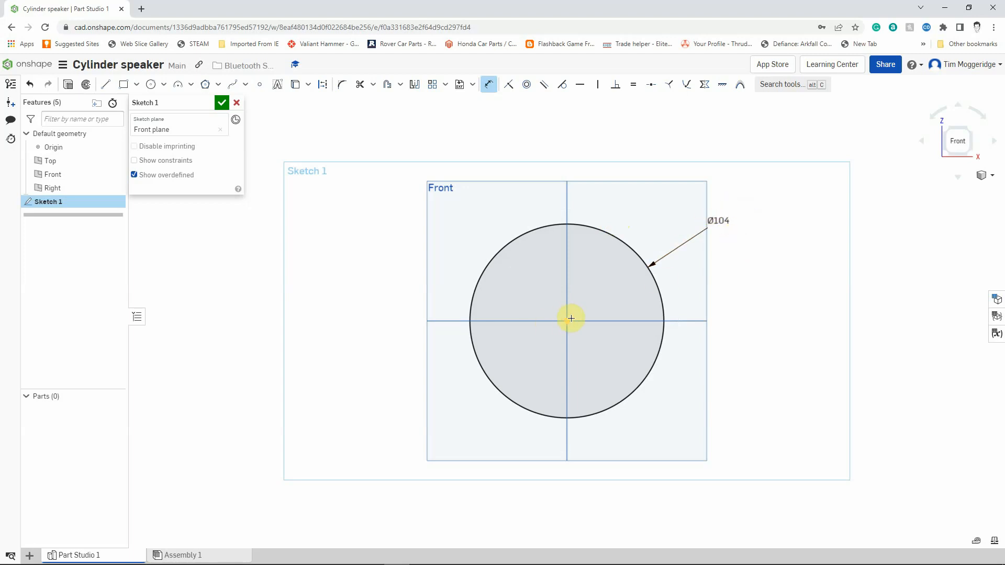
{"action": "mouse_move", "coordinate": [527, 362]}
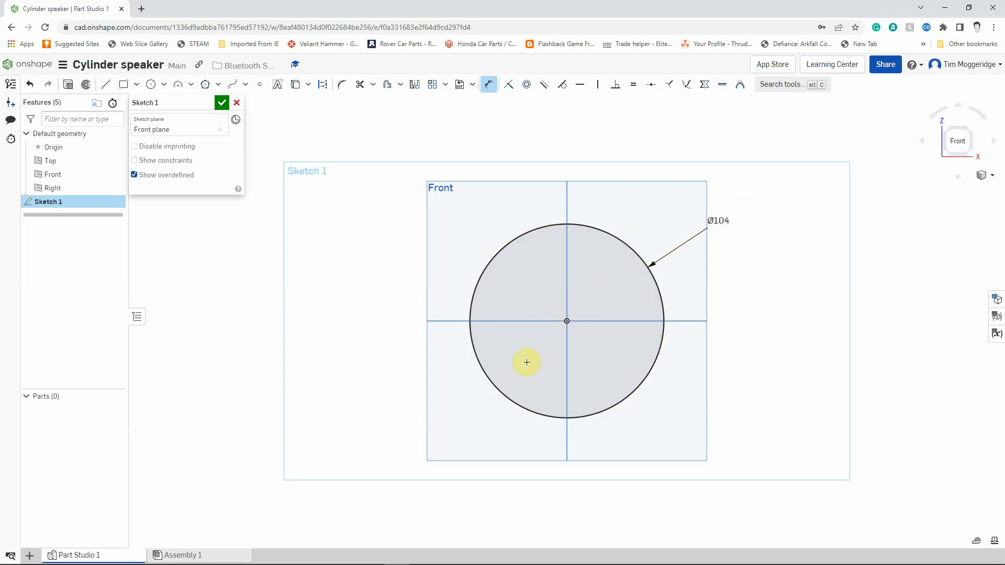
{"action": "mouse_move", "coordinate": [765, 305]}
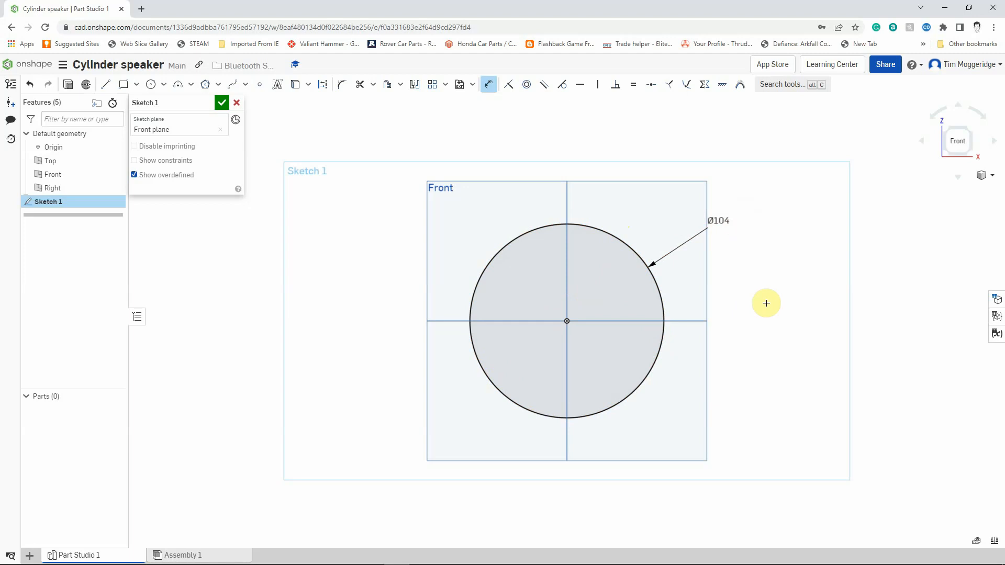
{"action": "mouse_move", "coordinate": [765, 295]}
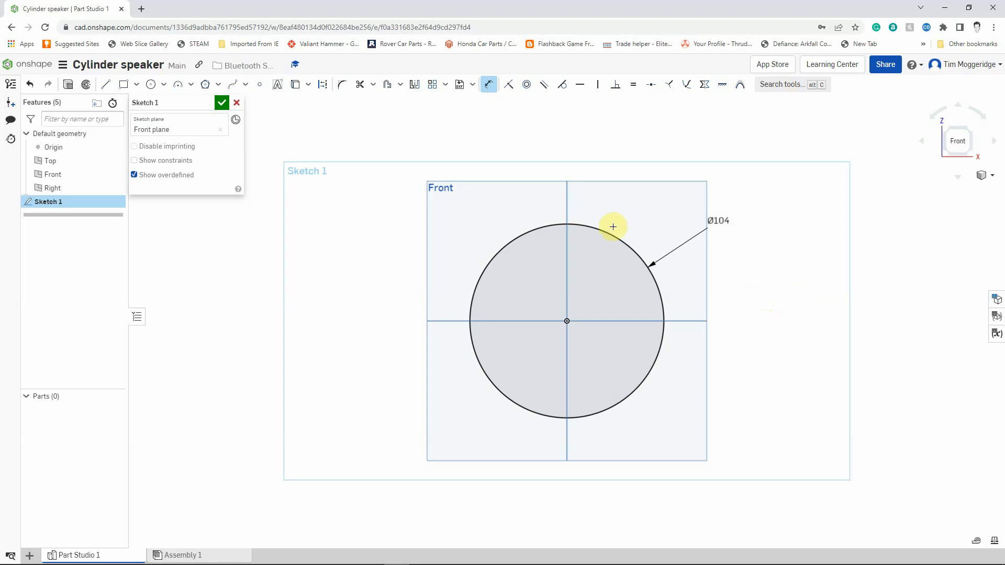
{"action": "mouse_move", "coordinate": [479, 125]}
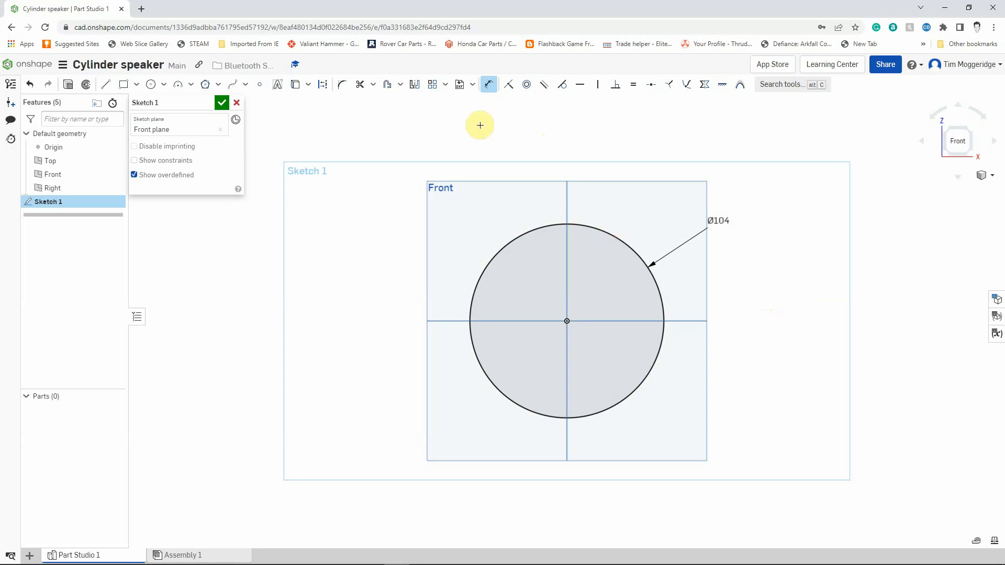
{"action": "mouse_move", "coordinate": [433, 121]}
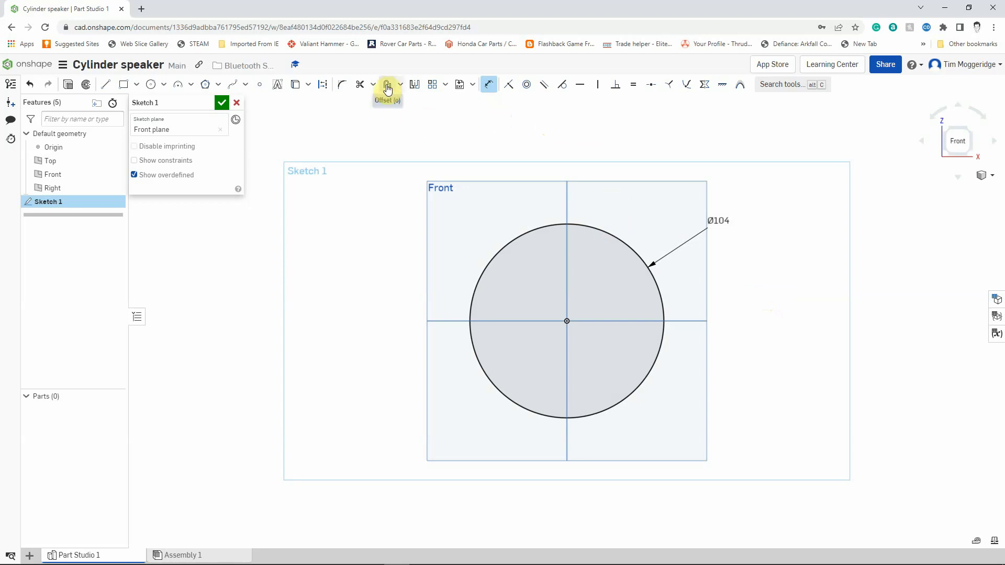
{"action": "mouse_move", "coordinate": [388, 84]}
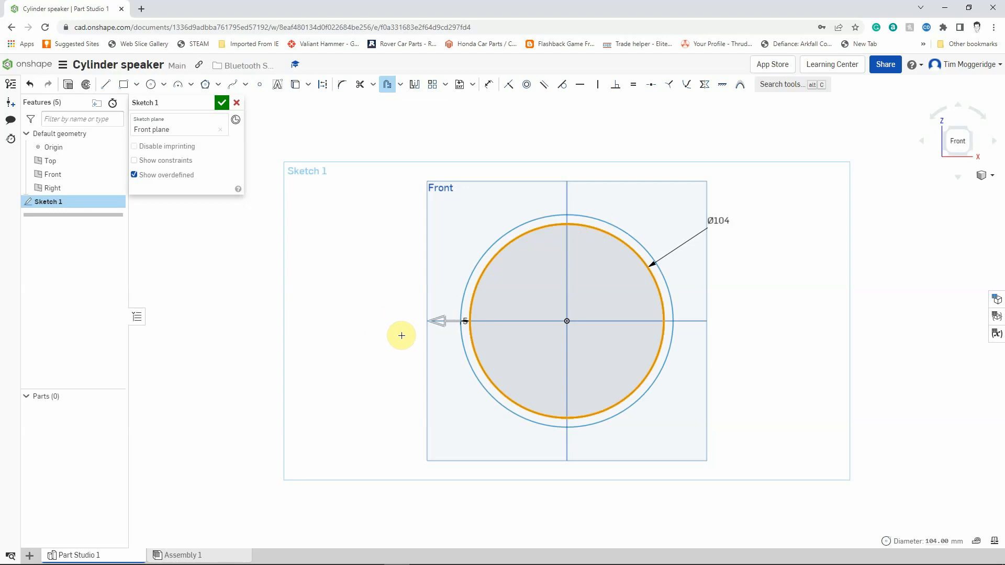
{"action": "mouse_move", "coordinate": [466, 325]}
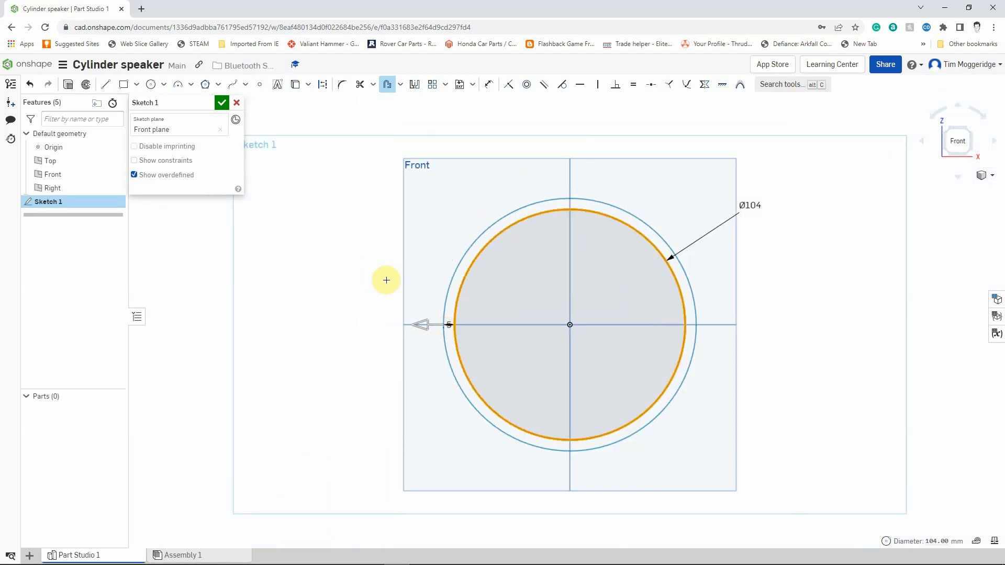
{"action": "mouse_move", "coordinate": [397, 320]}
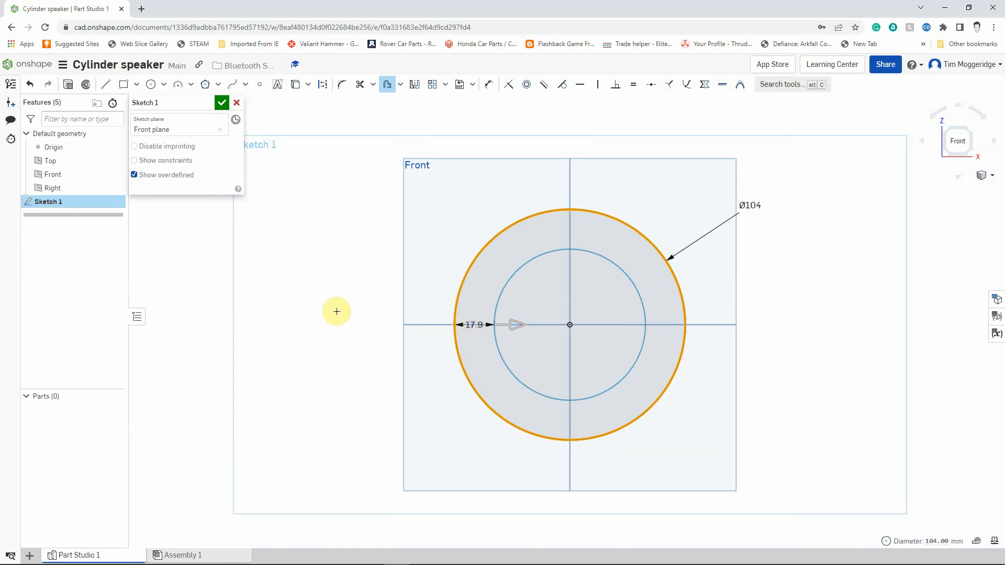
- Set the inward offset distance for a circle just inside the Ø104 circle
{"action": "double_click", "coordinate": [473, 325]}
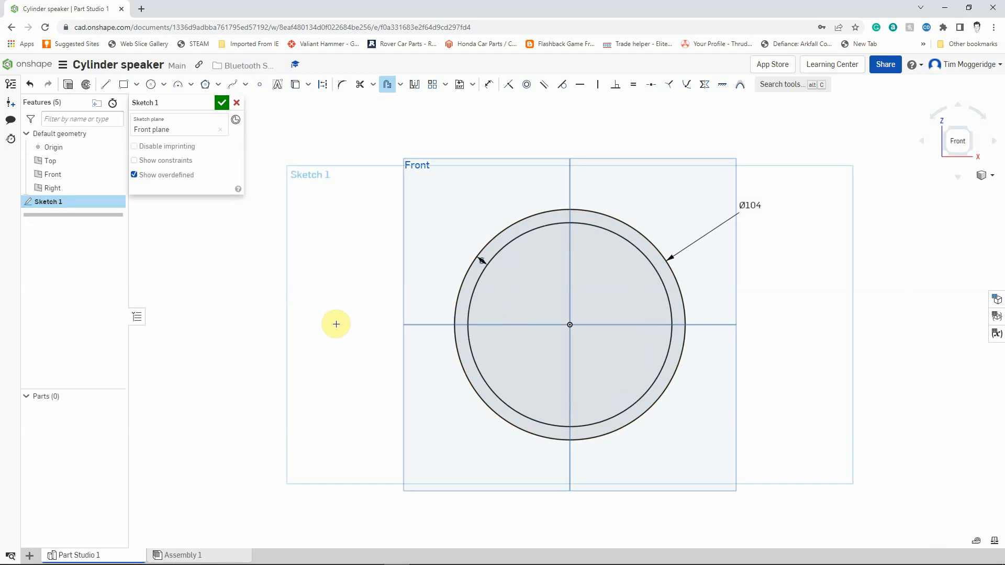
{"action": "mouse_move", "coordinate": [494, 213]}
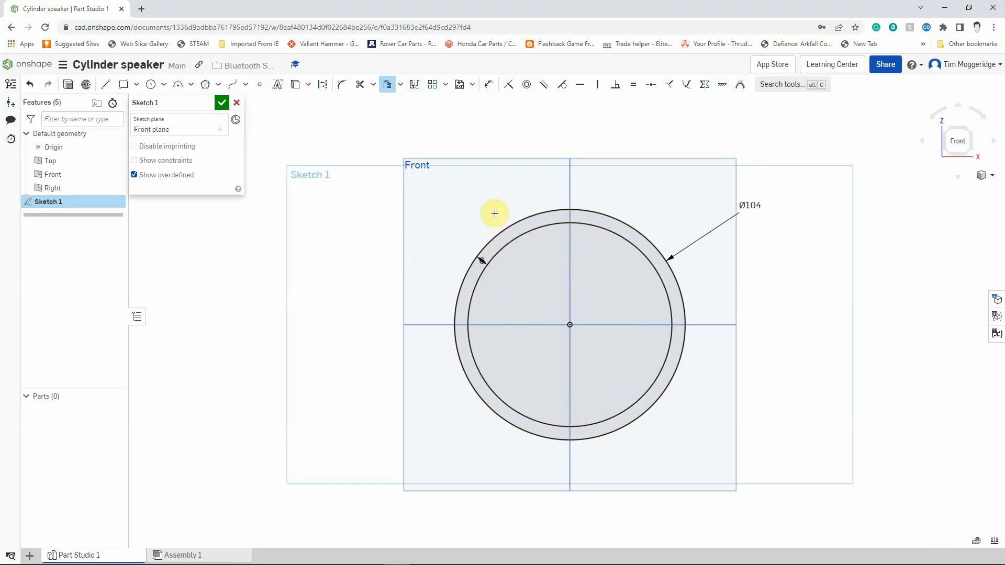
{"action": "mouse_move", "coordinate": [607, 187]}
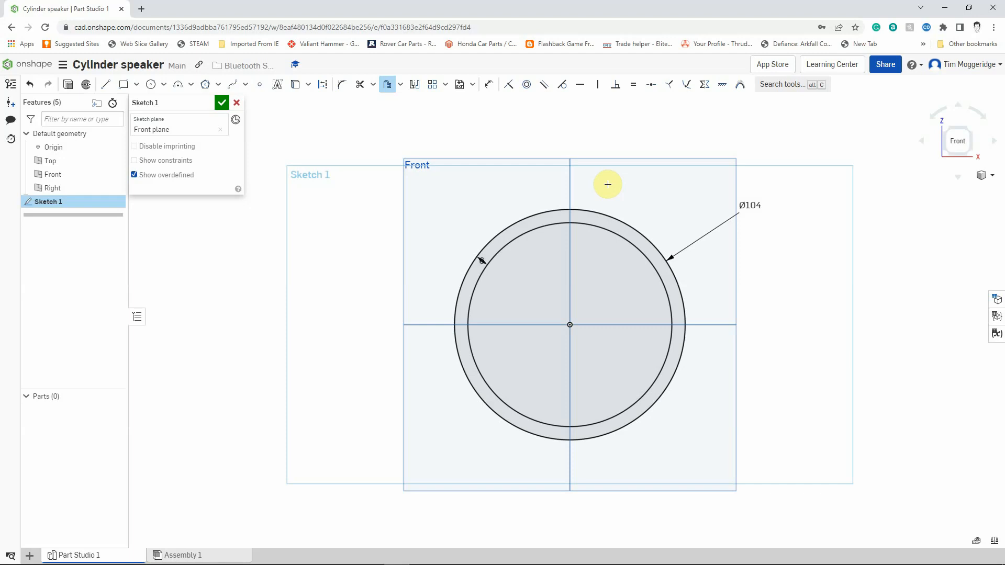
{"action": "mouse_move", "coordinate": [255, 168]}
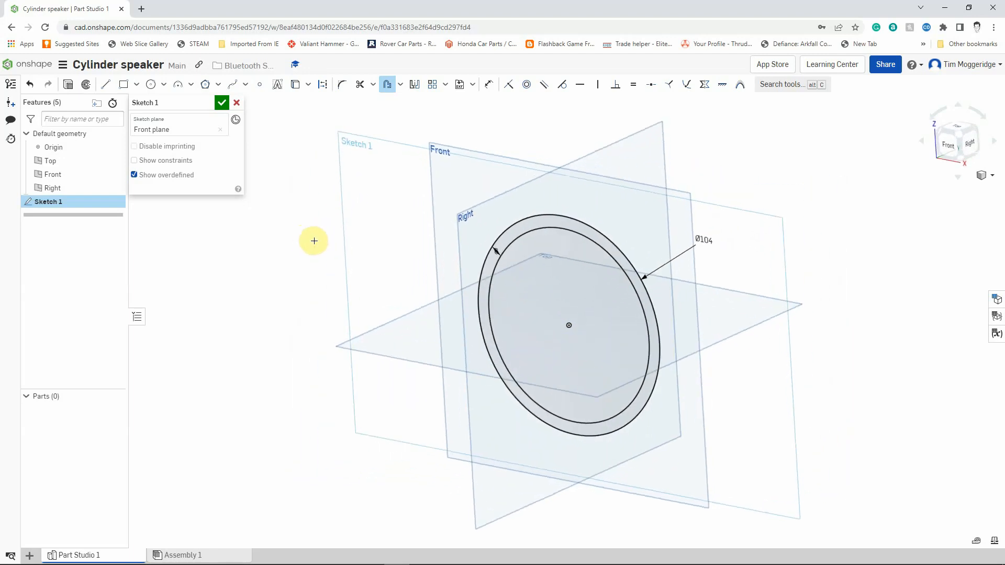
{"action": "mouse_move", "coordinate": [221, 128]}
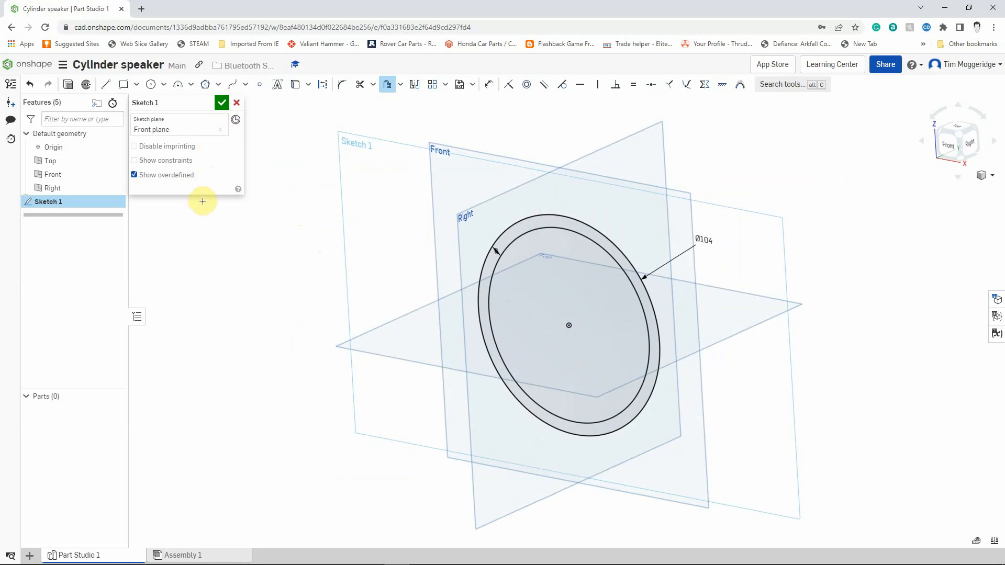
{"action": "mouse_move", "coordinate": [68, 84]}
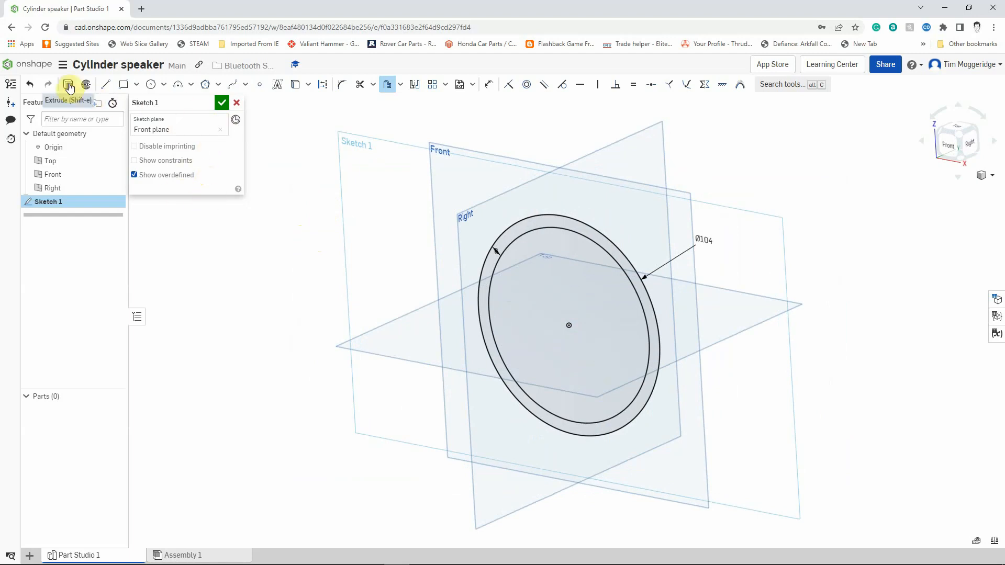
- Finish the ring sketch and extrude it Blind 104 mm with Symmetric on
{"action": "left_click", "coordinate": [221, 103]}
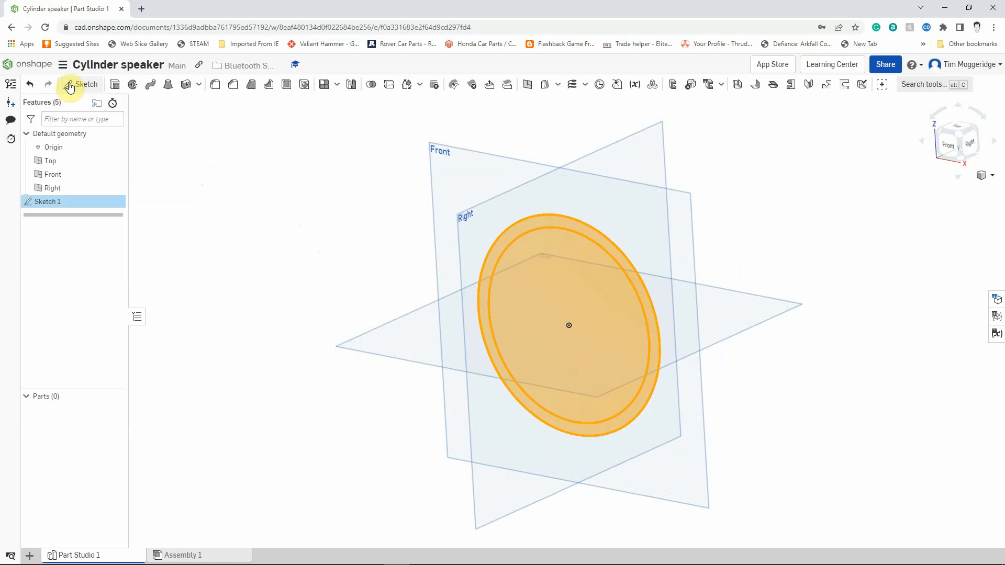
{"action": "left_click", "coordinate": [80, 84]}
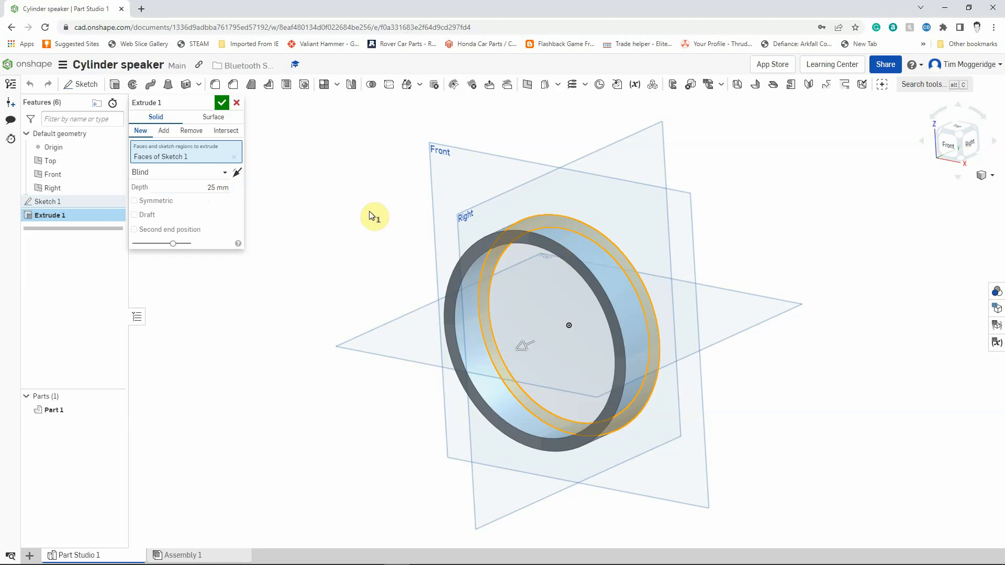
{"action": "mouse_move", "coordinate": [346, 203]}
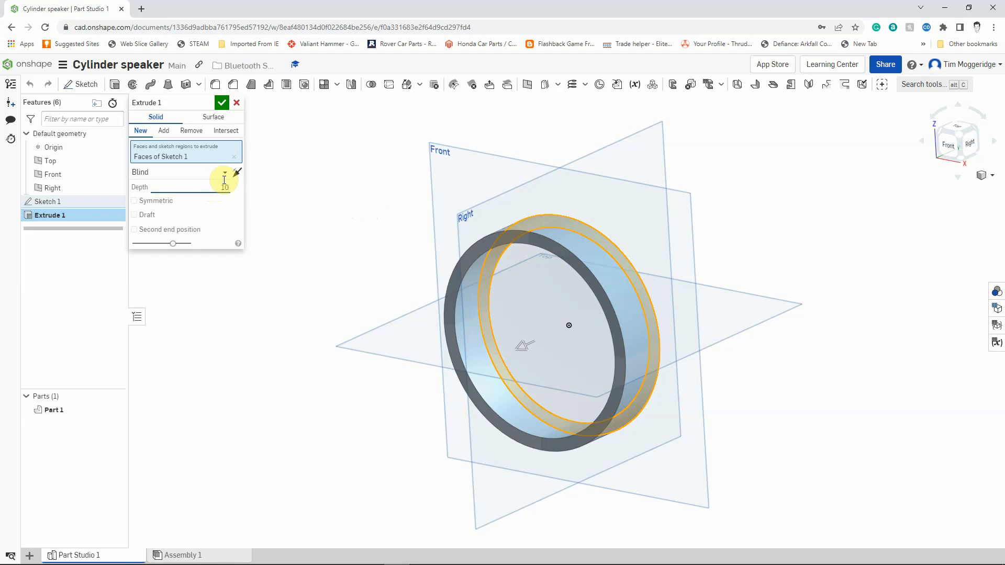
{"action": "type", "text": "104 mm"}
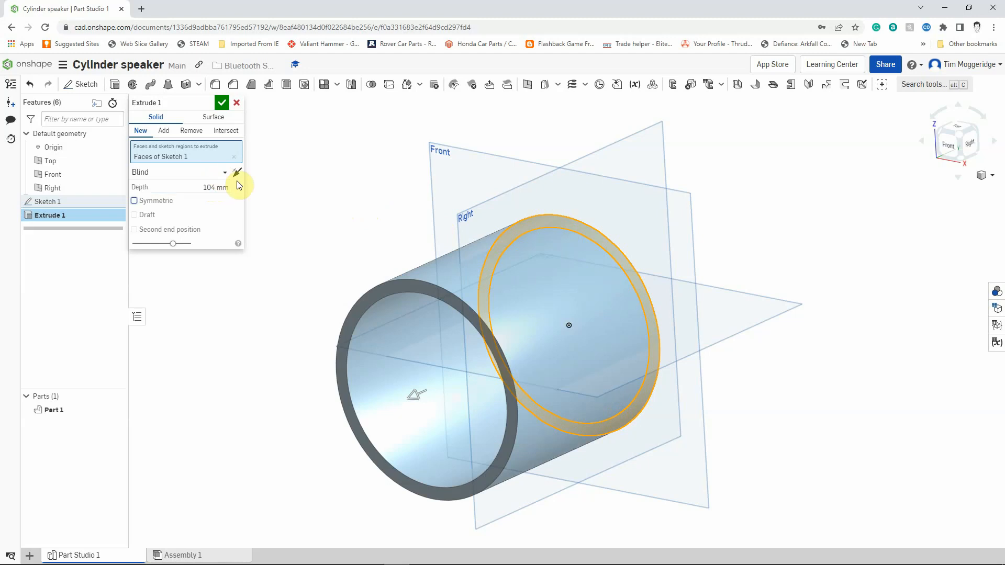
{"action": "mouse_move", "coordinate": [288, 188]}
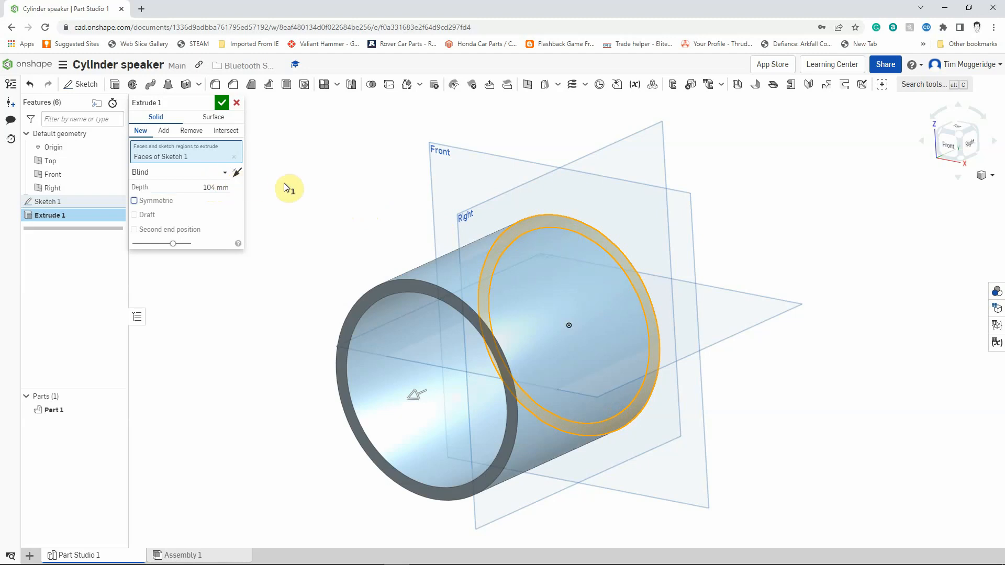
{"action": "mouse_move", "coordinate": [153, 176]}
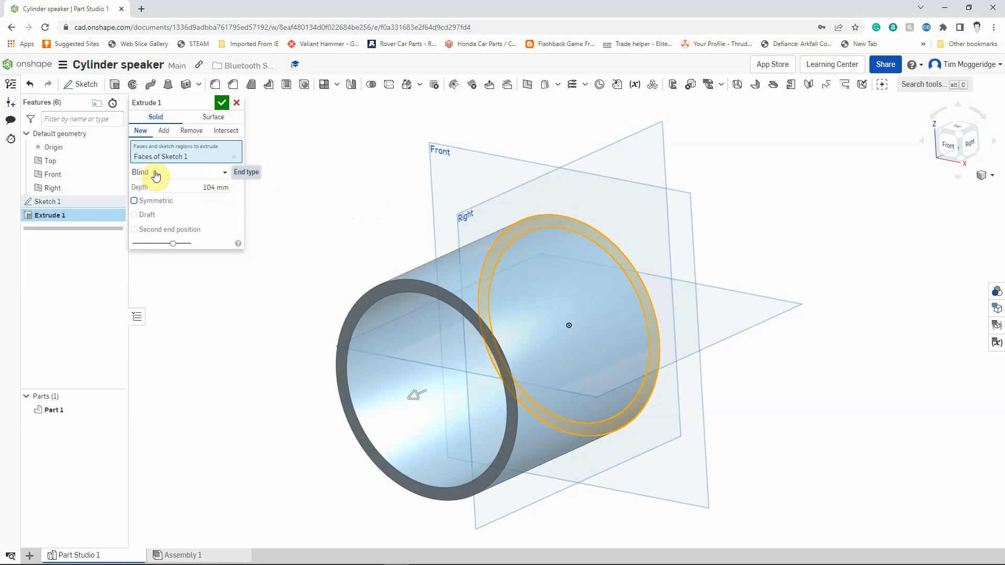
{"action": "mouse_move", "coordinate": [173, 174]}
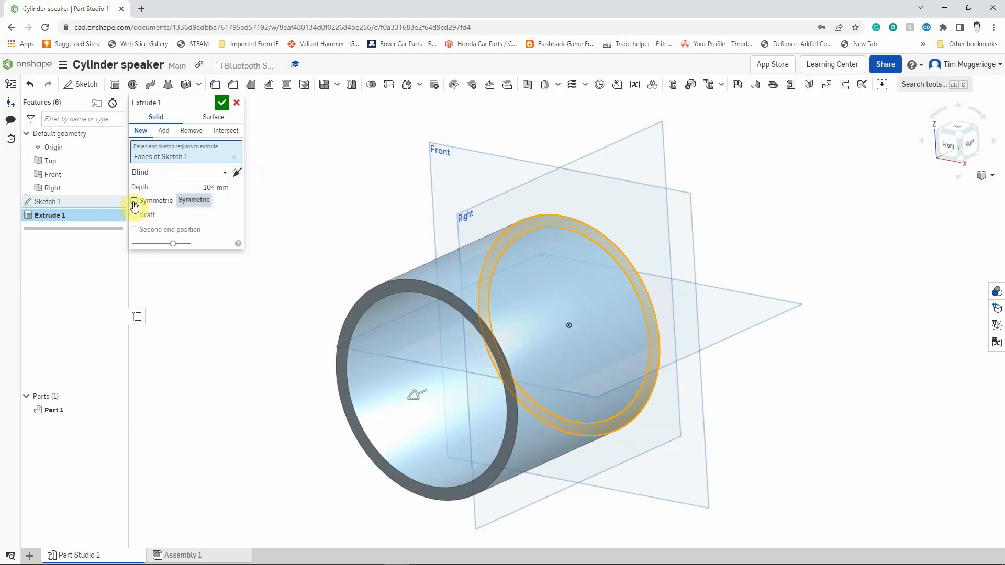
{"action": "left_click", "coordinate": [134, 201]}
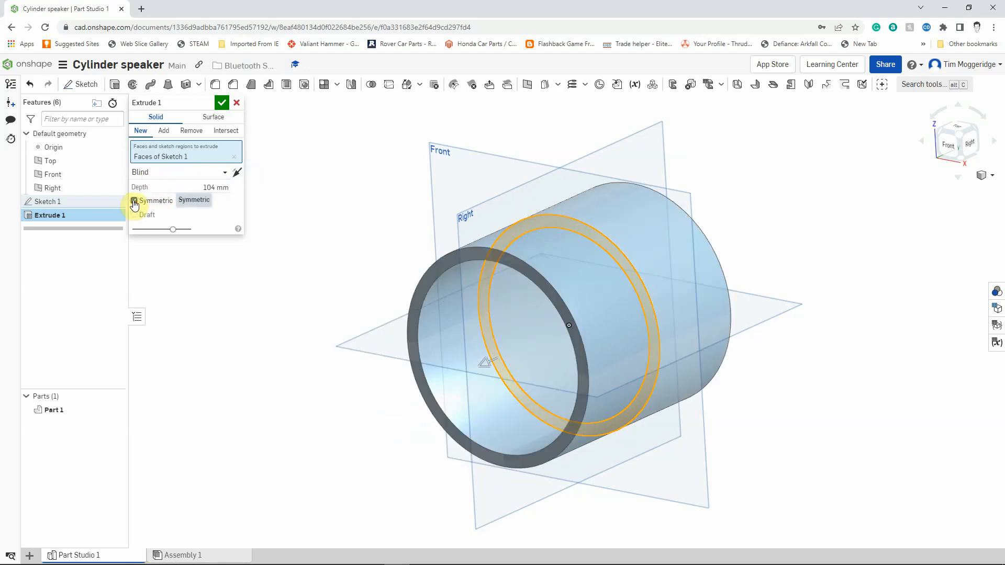
{"action": "left_click", "coordinate": [134, 201]}
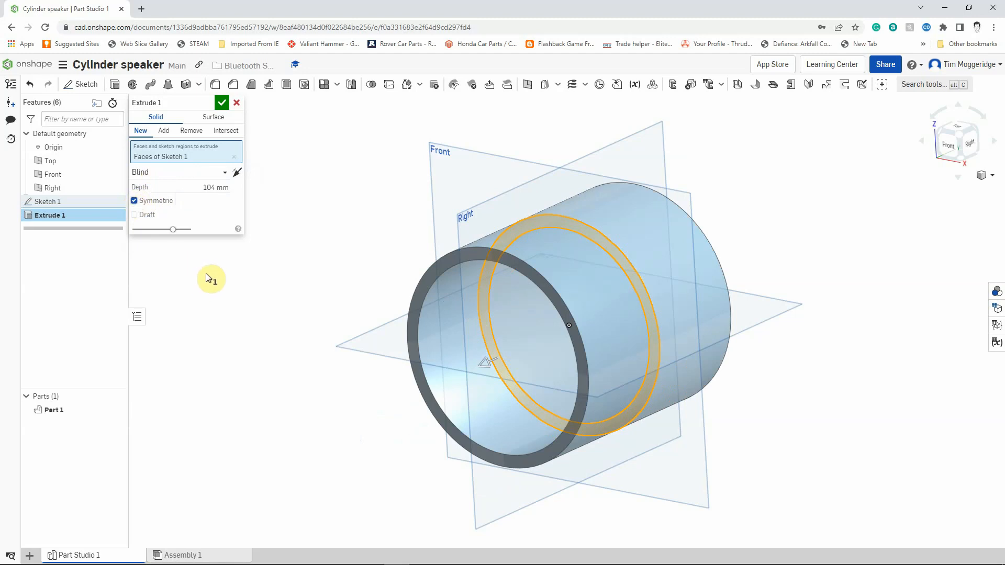
{"action": "mouse_move", "coordinate": [395, 202]}
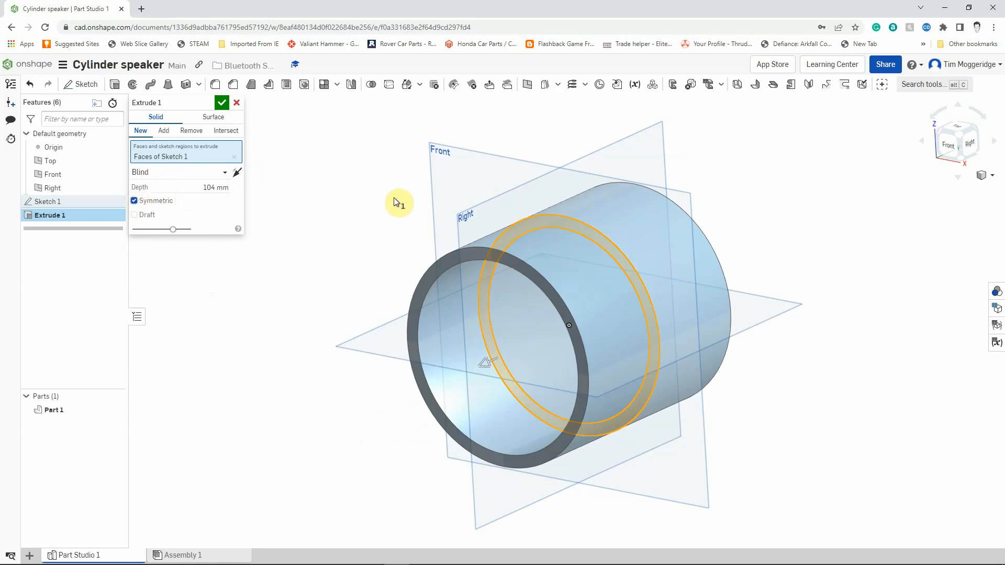
{"action": "mouse_move", "coordinate": [398, 175]}
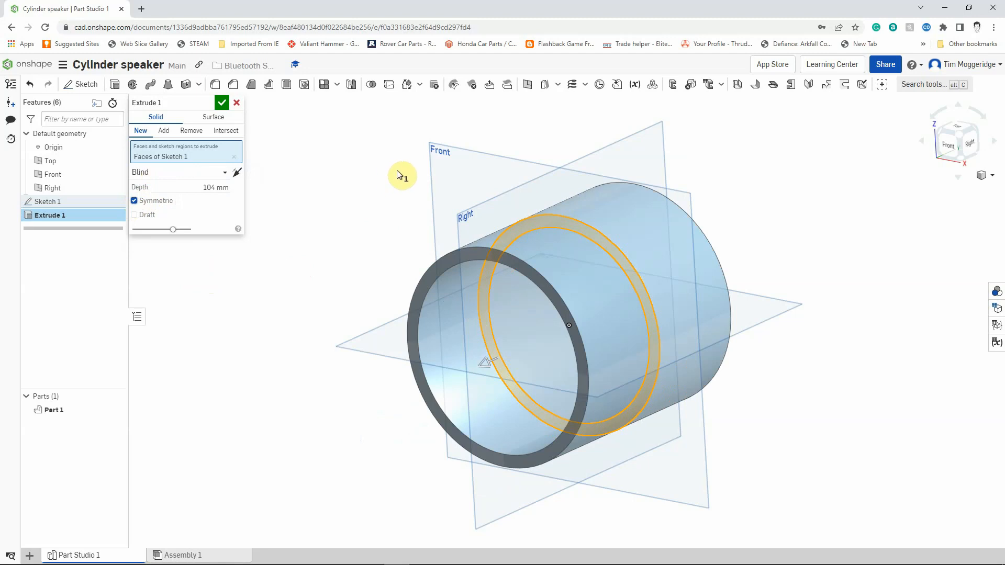
{"action": "mouse_move", "coordinate": [345, 168]}
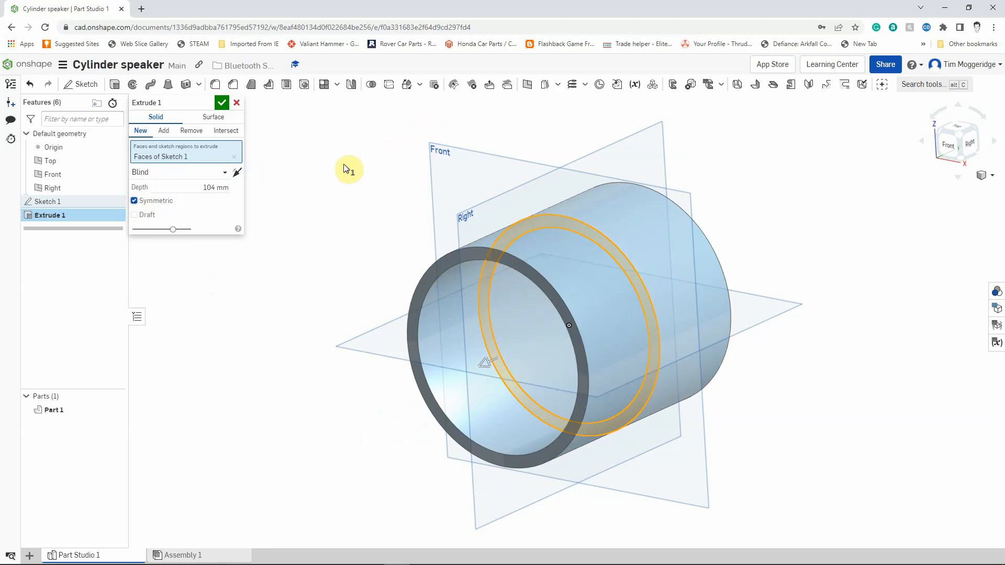
{"action": "mouse_move", "coordinate": [272, 115]}
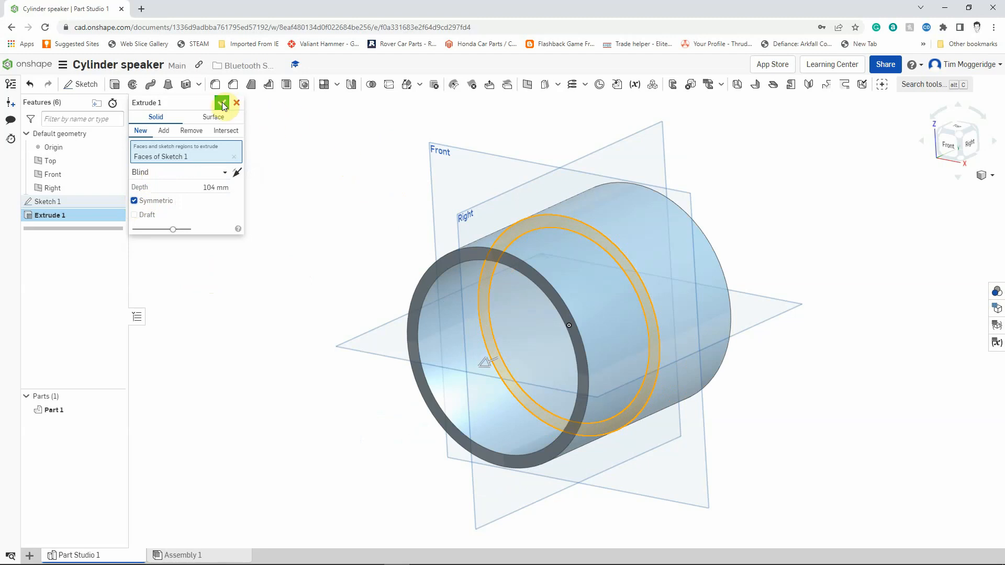
- Accept Extrude 1, producing the hollow tube Part 1
{"action": "left_click", "coordinate": [223, 102]}
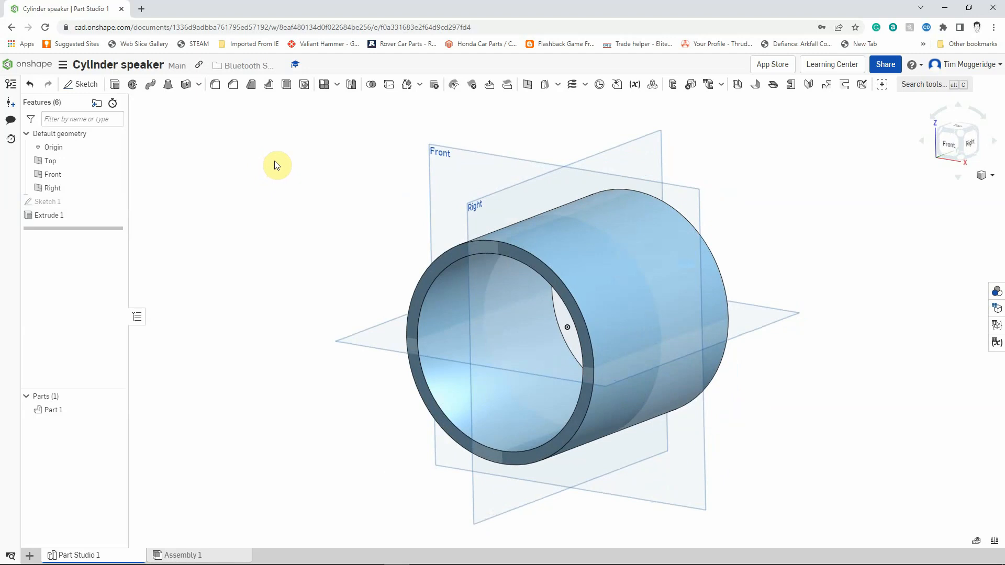
{"action": "mouse_move", "coordinate": [314, 248]}
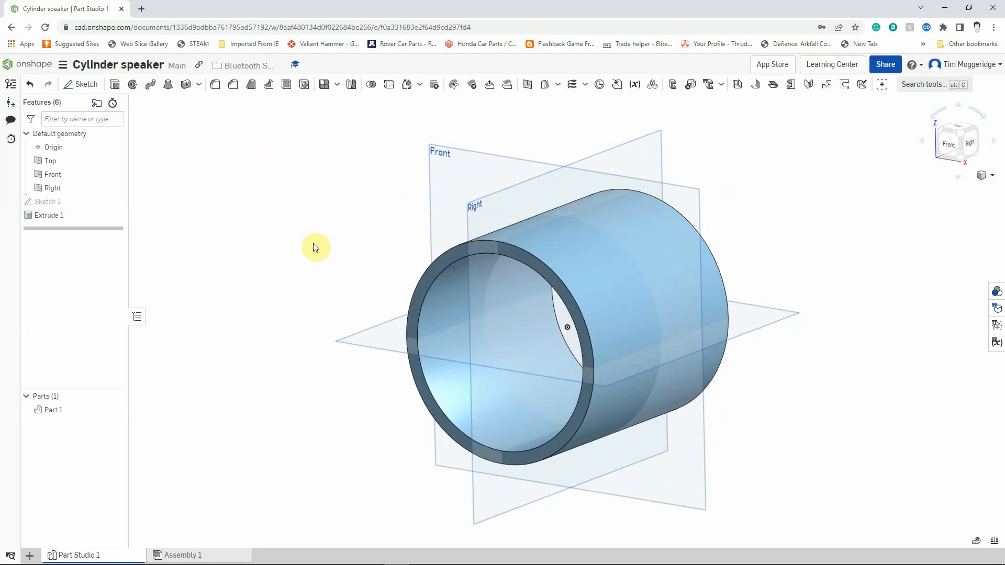
{"action": "mouse_move", "coordinate": [304, 216]}
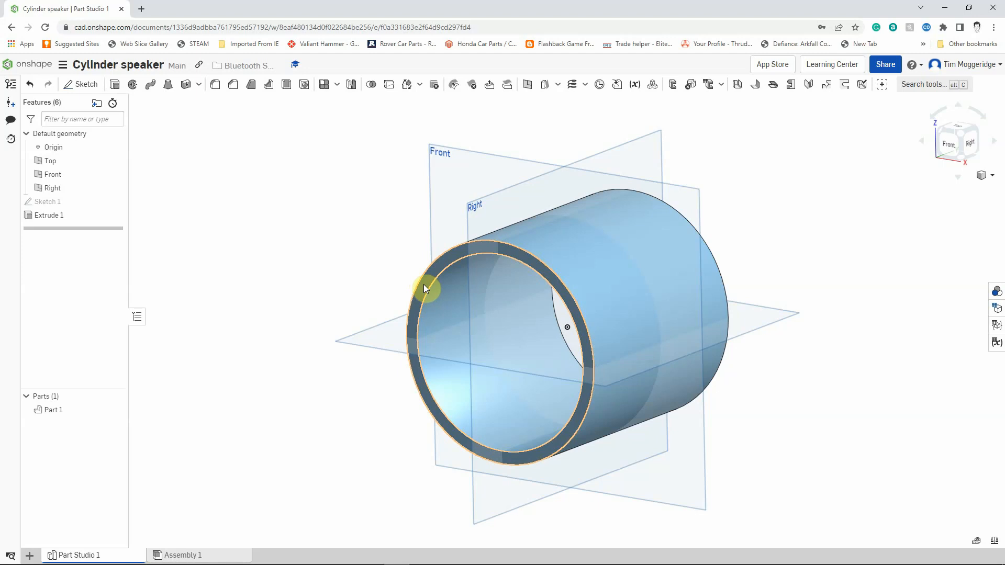
- Open a new Sketch 2 on the tube's front end face
{"action": "right_click", "coordinate": [426, 289]}
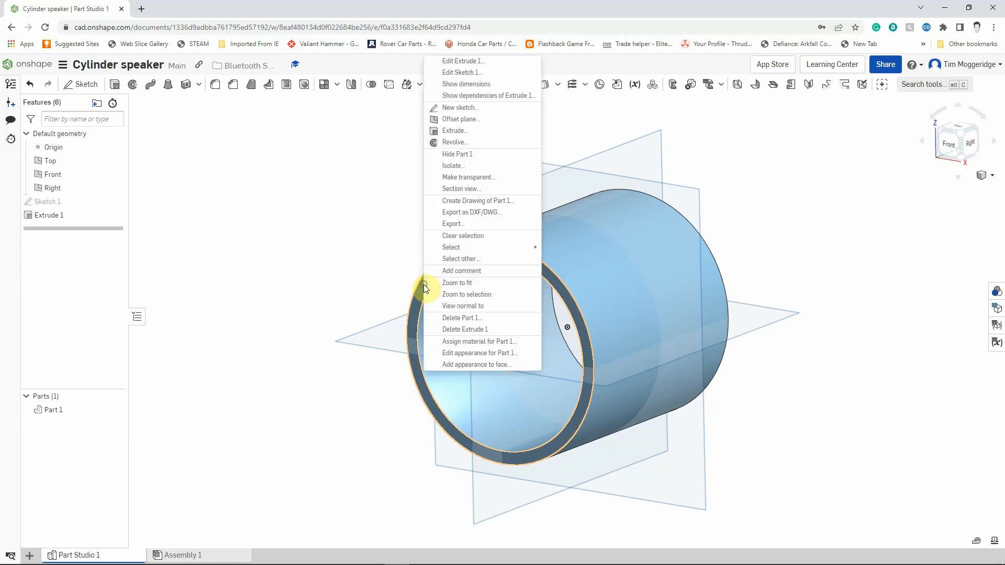
{"action": "mouse_move", "coordinate": [447, 111]}
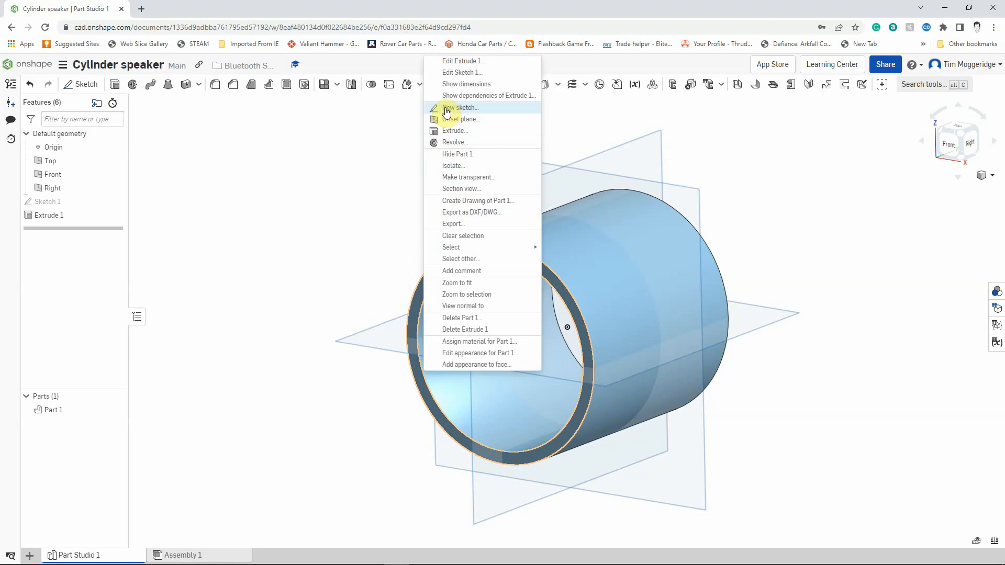
{"action": "left_click", "coordinate": [462, 107]}
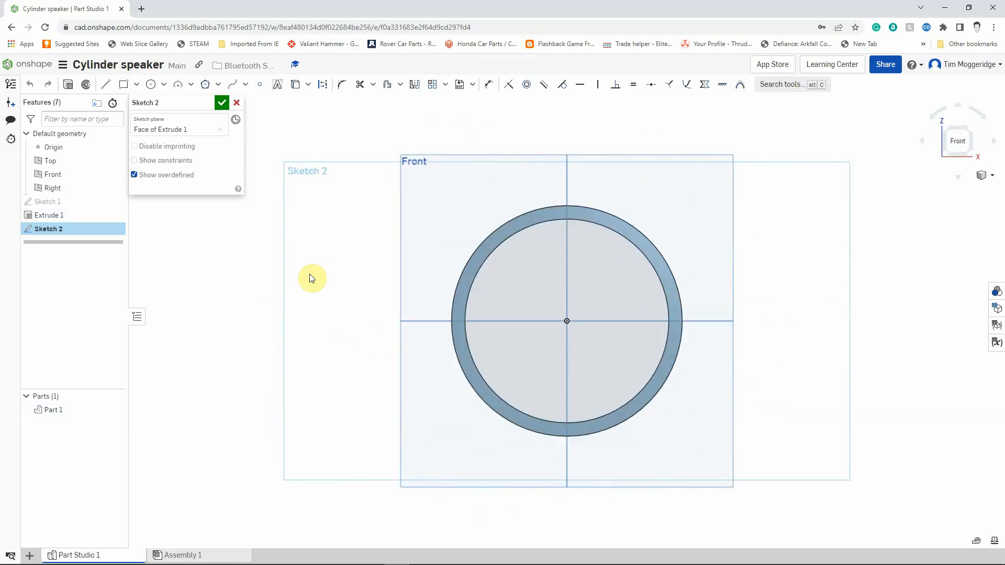
{"action": "mouse_move", "coordinate": [331, 275]}
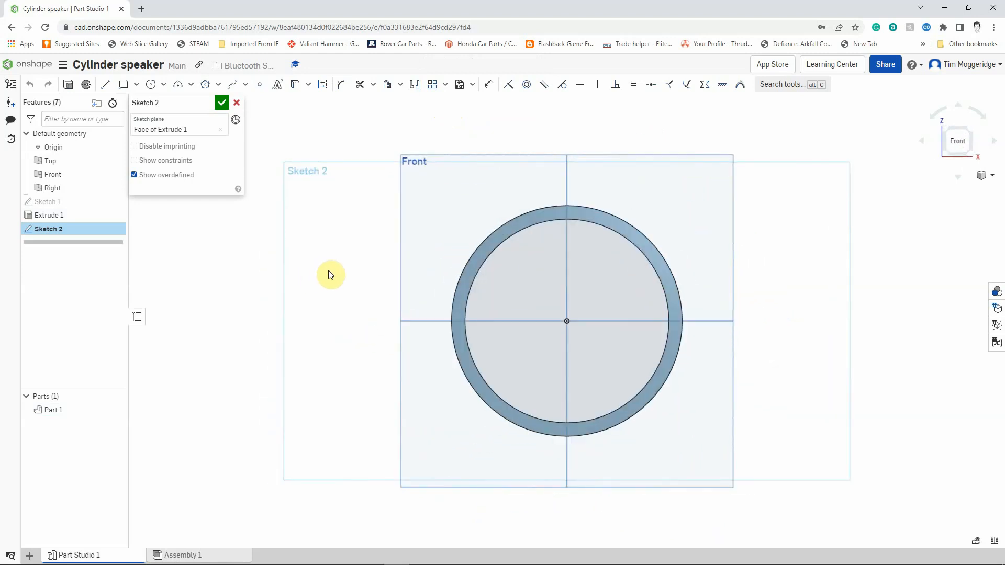
{"action": "mouse_move", "coordinate": [334, 259]}
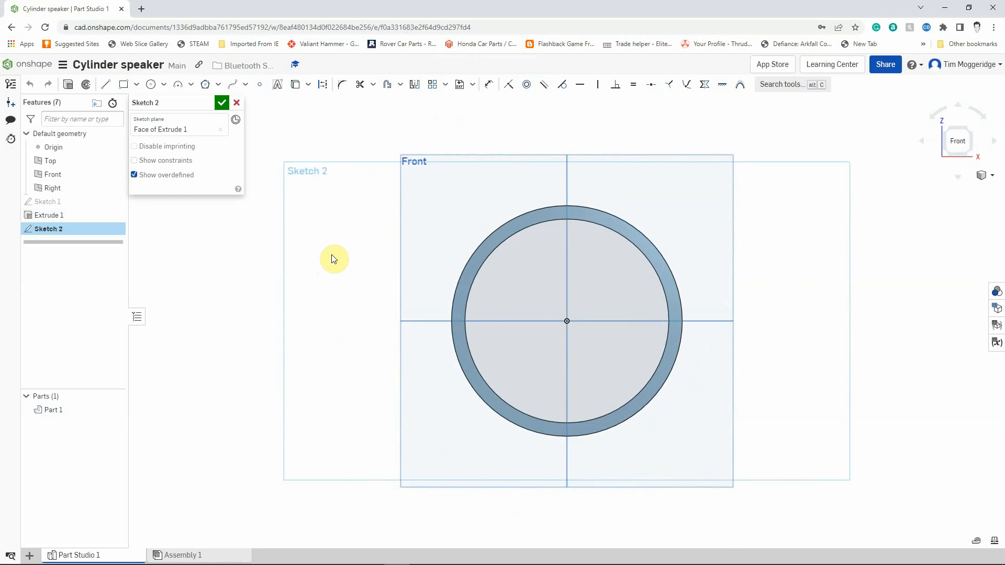
{"action": "mouse_move", "coordinate": [333, 249]}
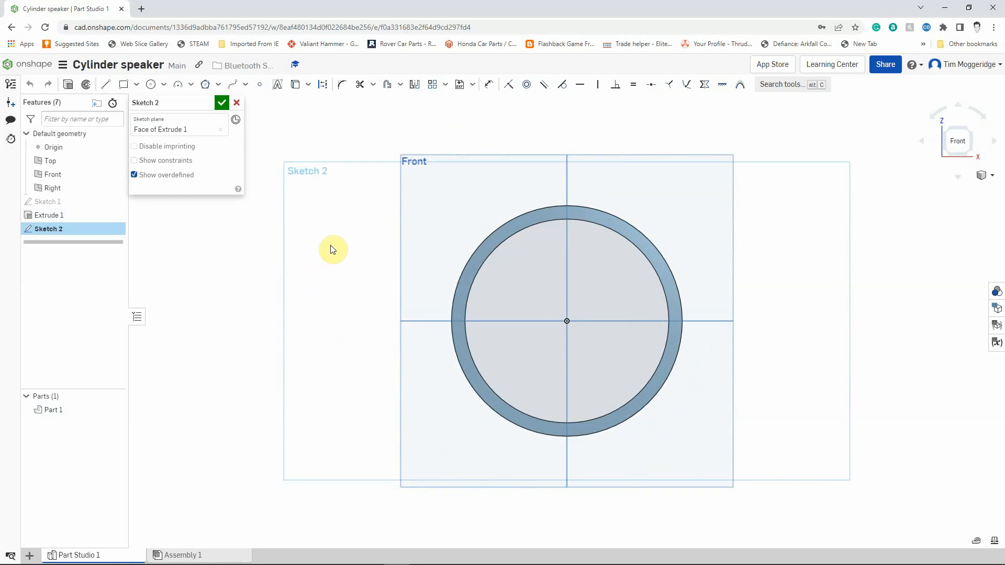
{"action": "mouse_move", "coordinate": [348, 248]}
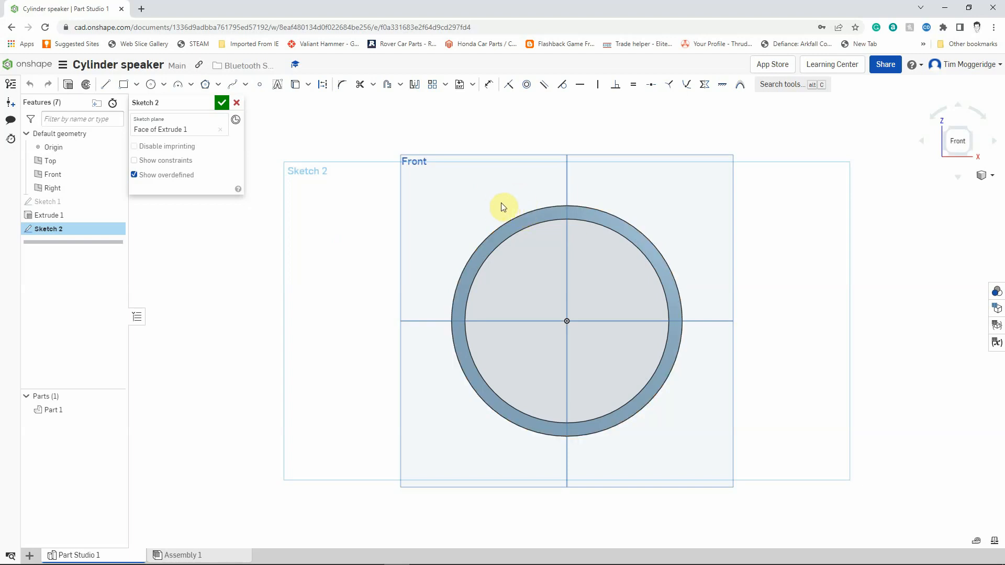
{"action": "mouse_move", "coordinate": [483, 197]}
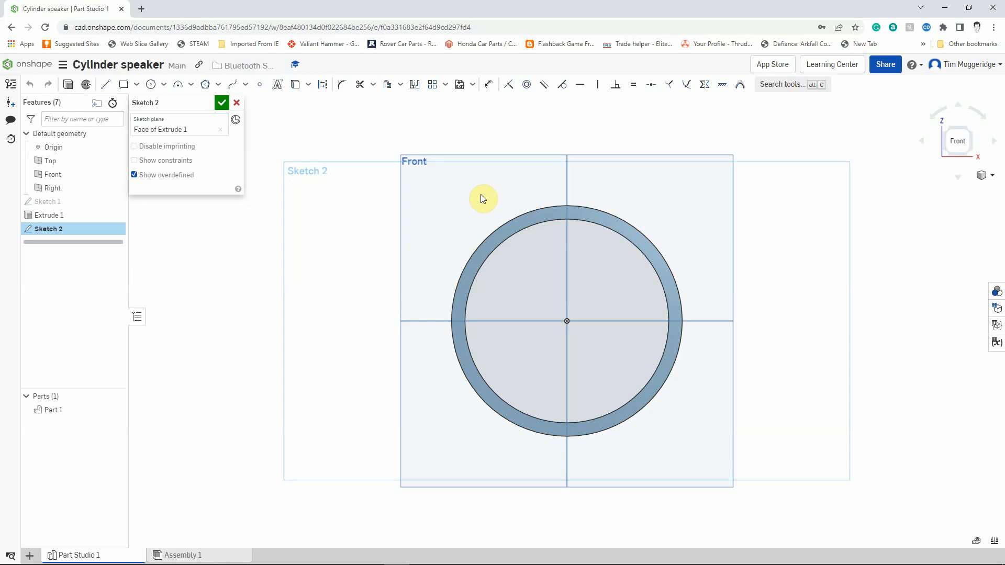
{"action": "mouse_move", "coordinate": [385, 120]}
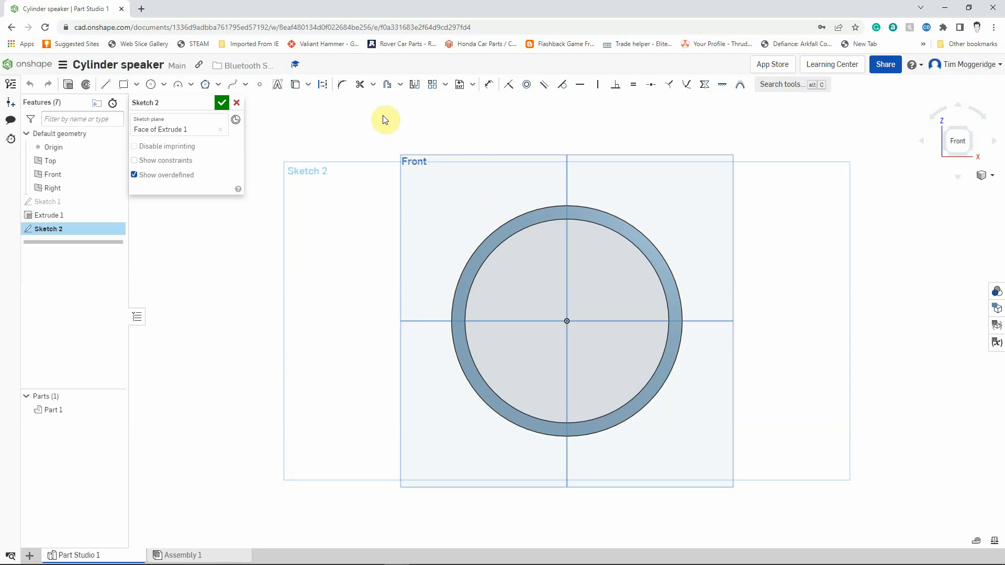
{"action": "mouse_move", "coordinate": [294, 84]}
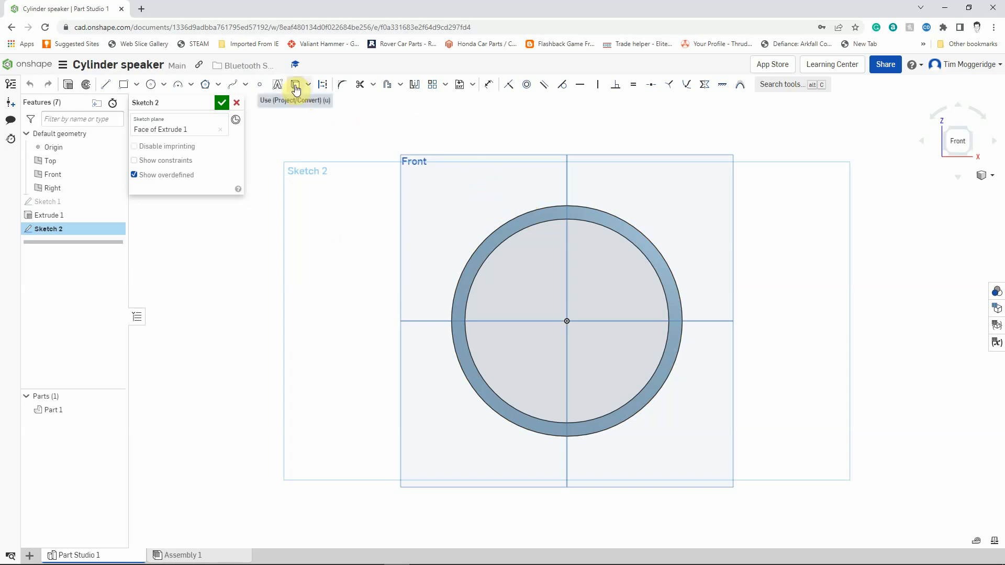
- Activate the Use (Project/Convert) tool in Sketch 2
{"action": "left_click", "coordinate": [294, 84]}
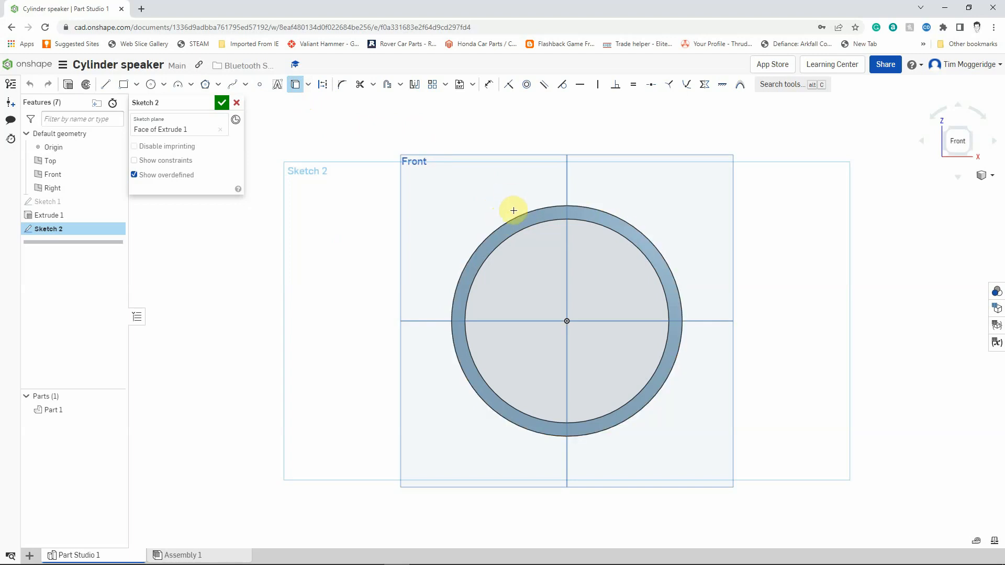
{"action": "mouse_move", "coordinate": [327, 229]}
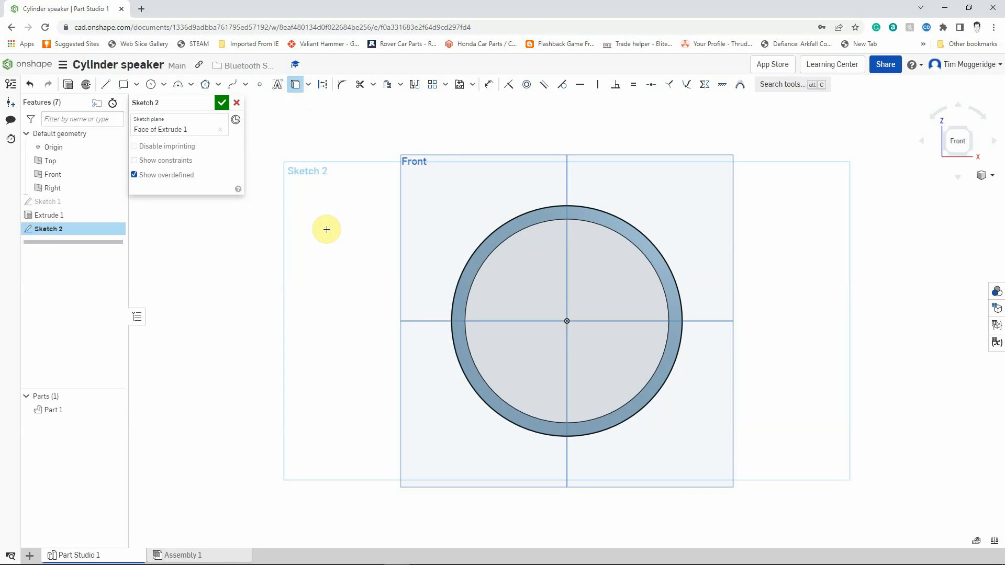
{"action": "mouse_move", "coordinate": [544, 192]}
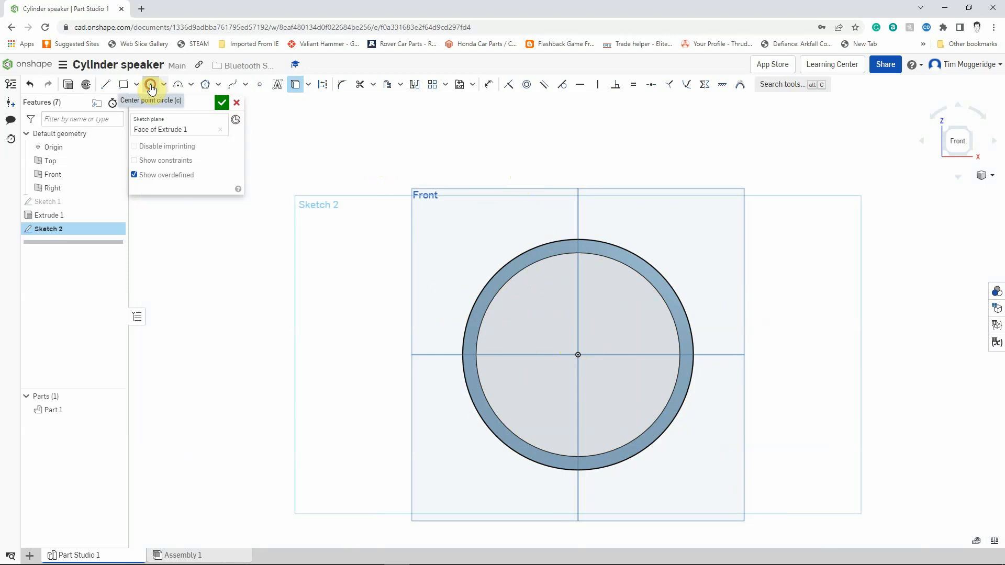
- Draw a circle centred on the origin and give it a 67 mm diameter dimension
{"action": "left_click", "coordinate": [151, 84]}
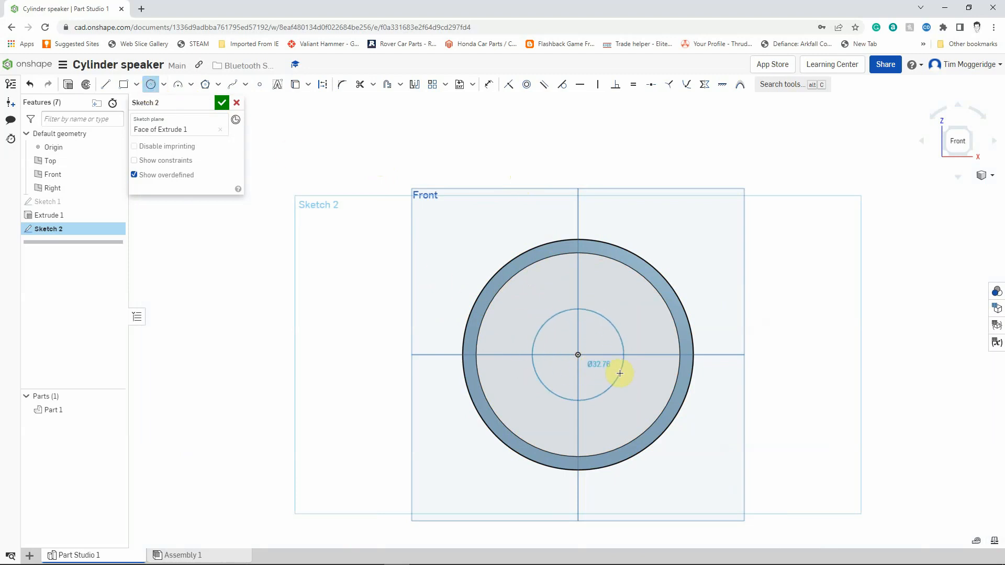
{"action": "left_click_drag", "start_coordinate": [620, 374], "coordinate": [639, 376]}
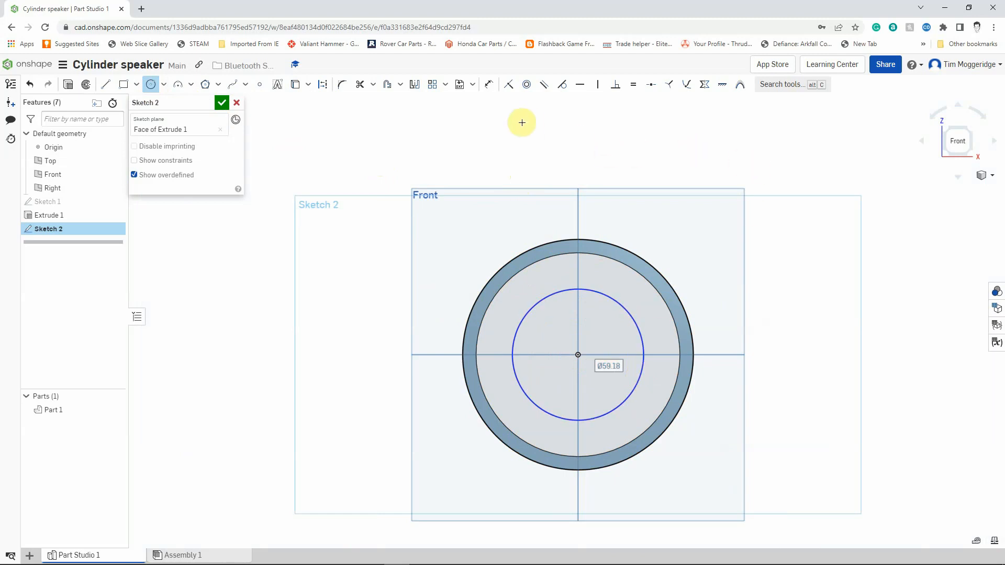
{"action": "left_click", "coordinate": [488, 83]}
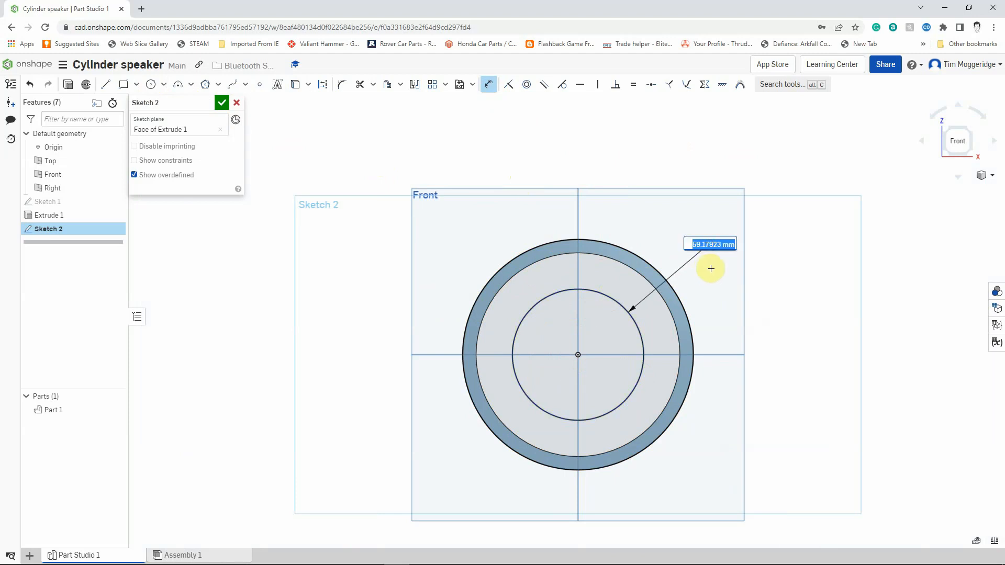
{"action": "type", "text": "67"}
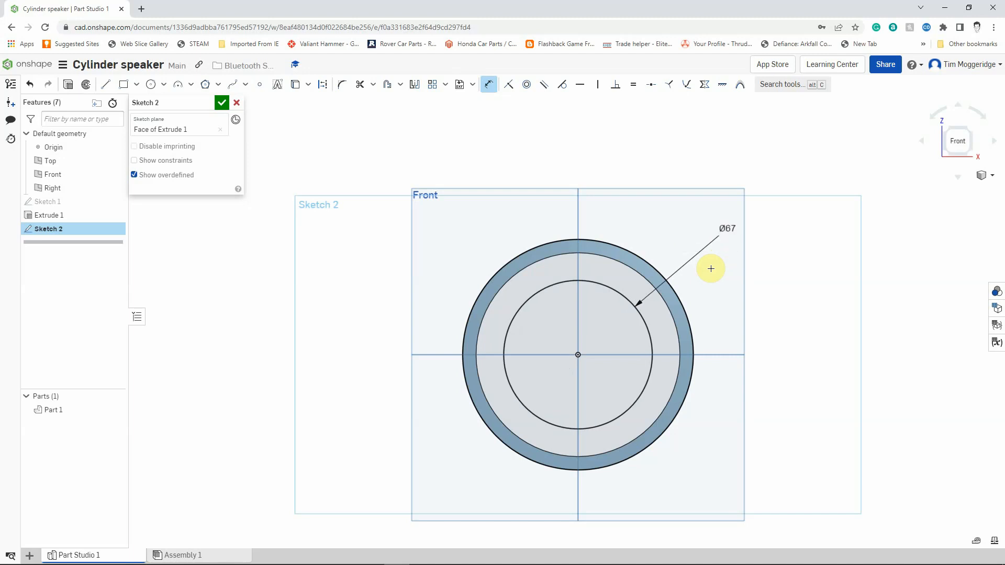
{"action": "mouse_move", "coordinate": [788, 288]}
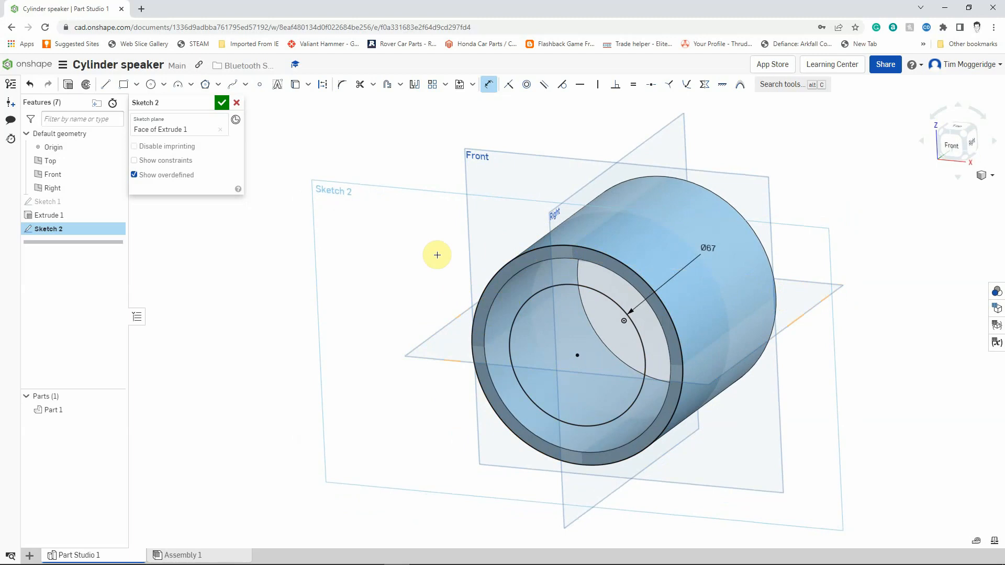
{"action": "mouse_move", "coordinate": [415, 255]}
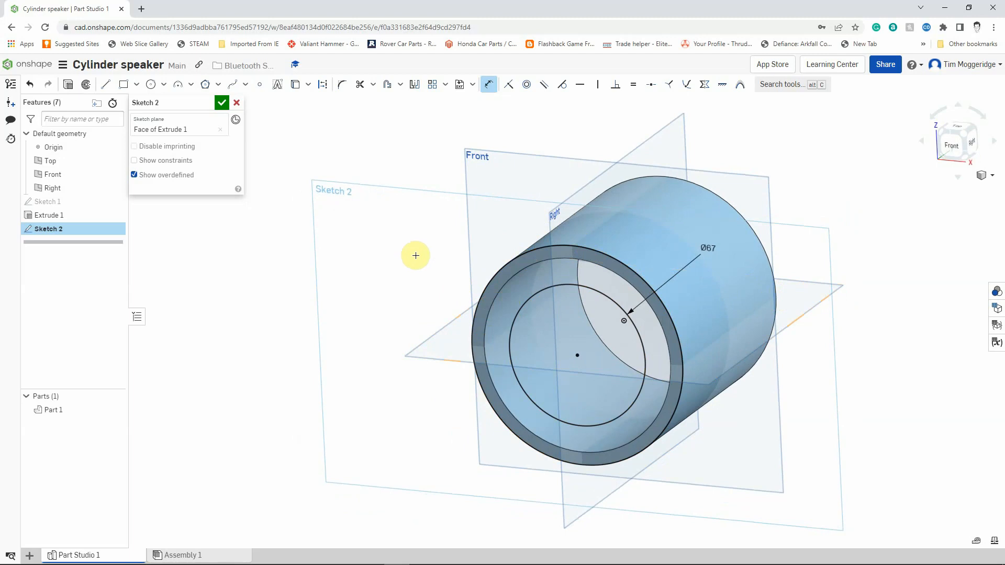
{"action": "mouse_move", "coordinate": [420, 252]}
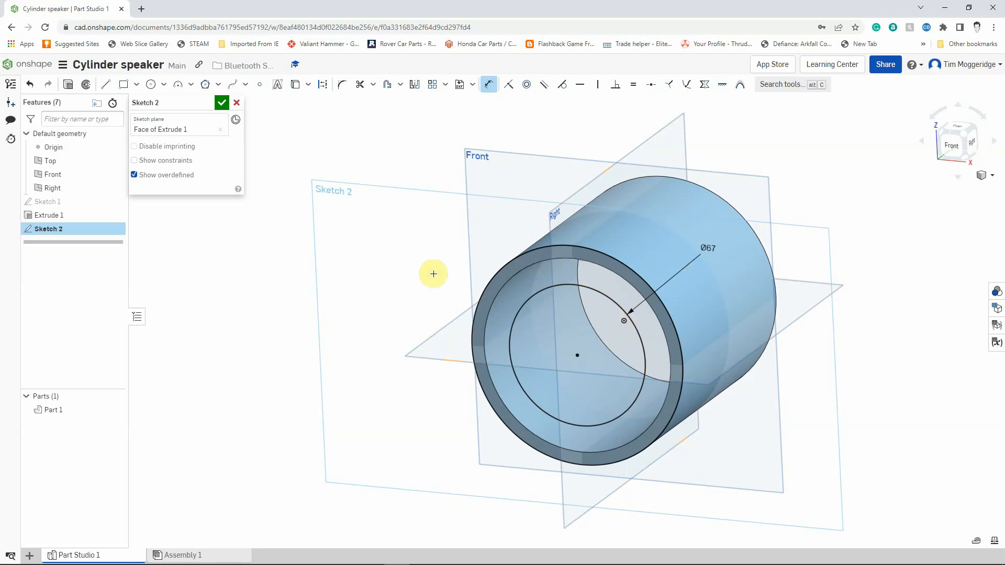
{"action": "mouse_move", "coordinate": [533, 242]}
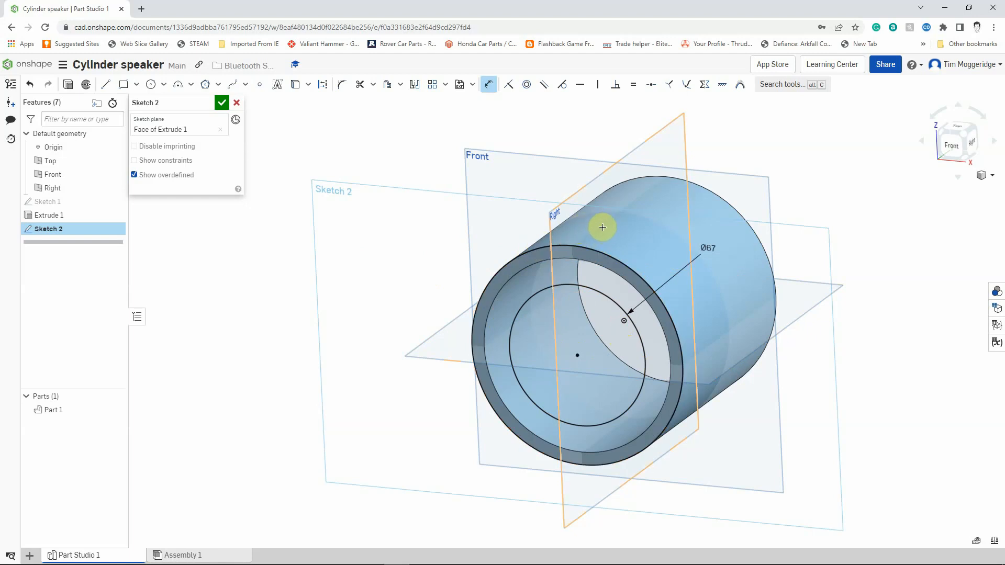
{"action": "mouse_move", "coordinate": [600, 283]}
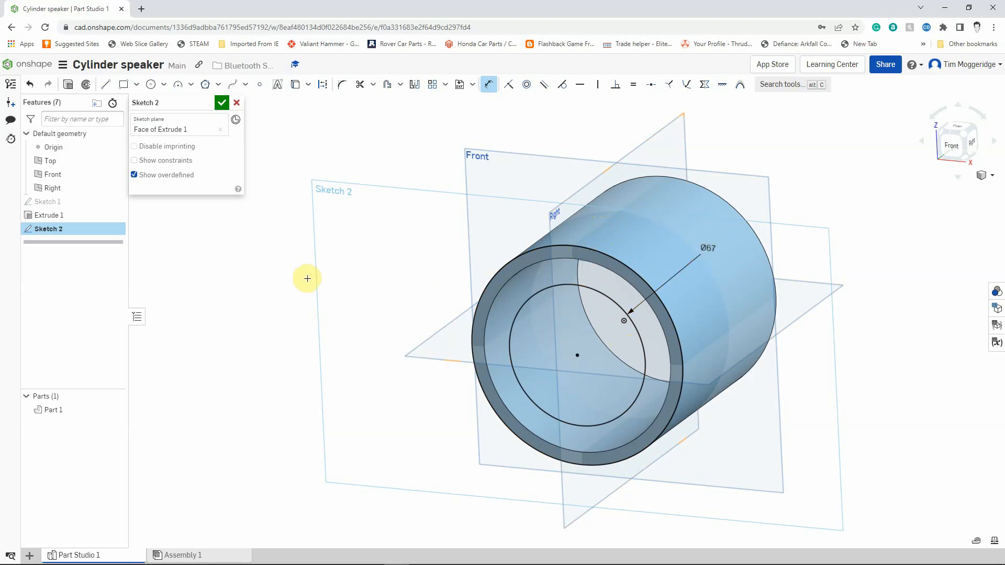
{"action": "mouse_move", "coordinate": [236, 287]}
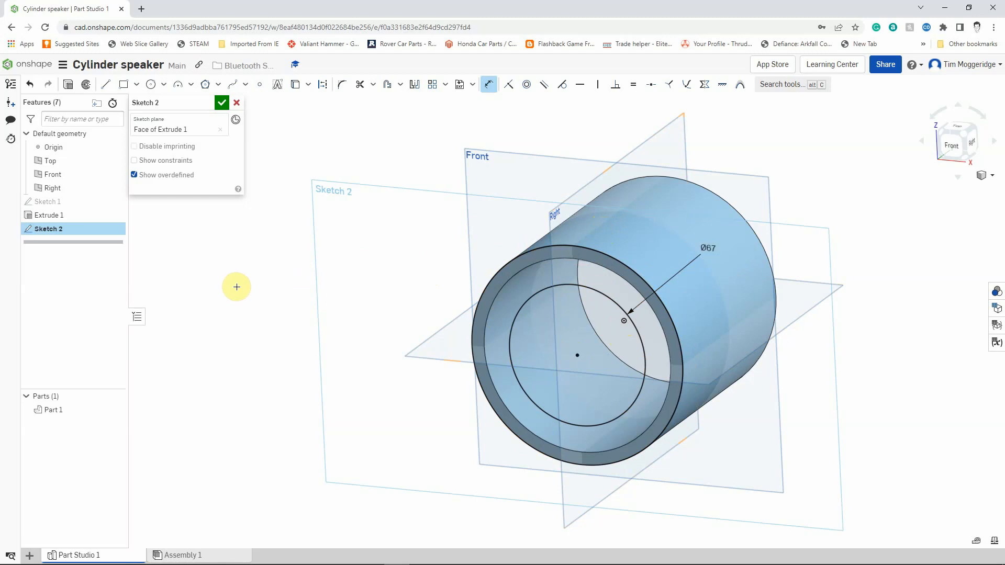
{"action": "mouse_move", "coordinate": [248, 285]}
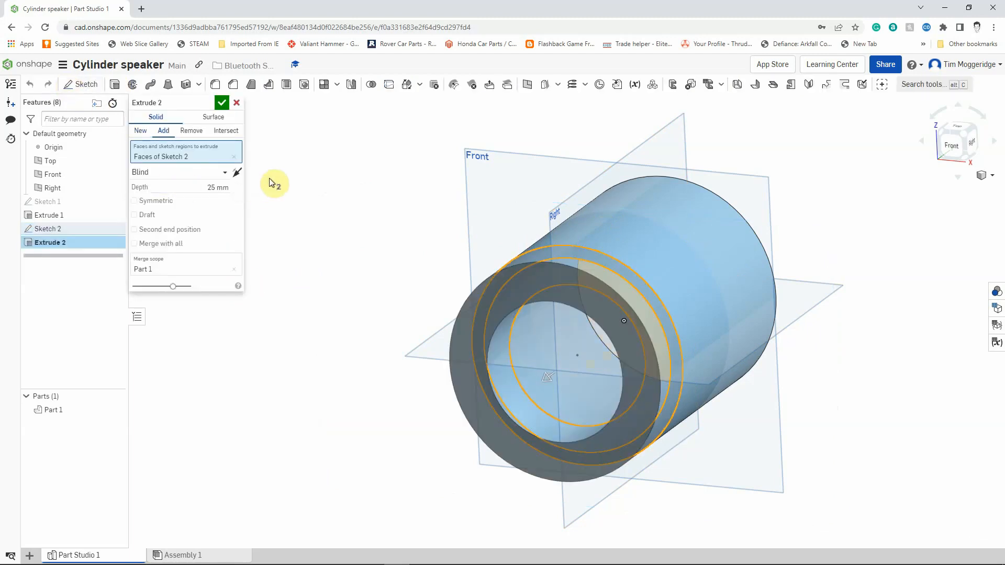
- Set the Extrude 2 depth to 6 mm, orbit to check the cap preview, and confirm
{"action": "triple_click", "coordinate": [218, 188]}
{"action": "type", "text": "6"}
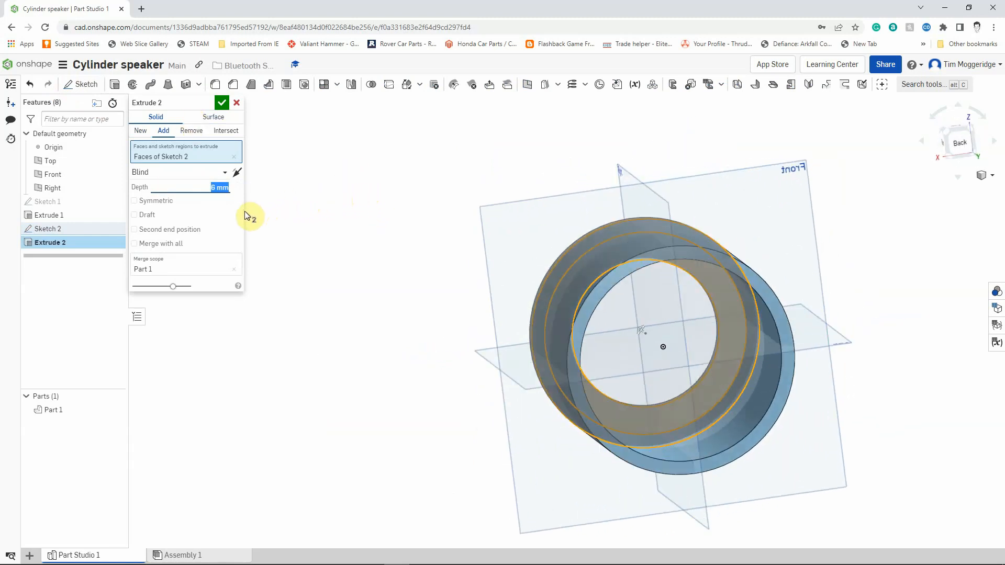
{"action": "left_click_drag", "start_coordinate": [243, 215], "coordinate": [363, 212]}
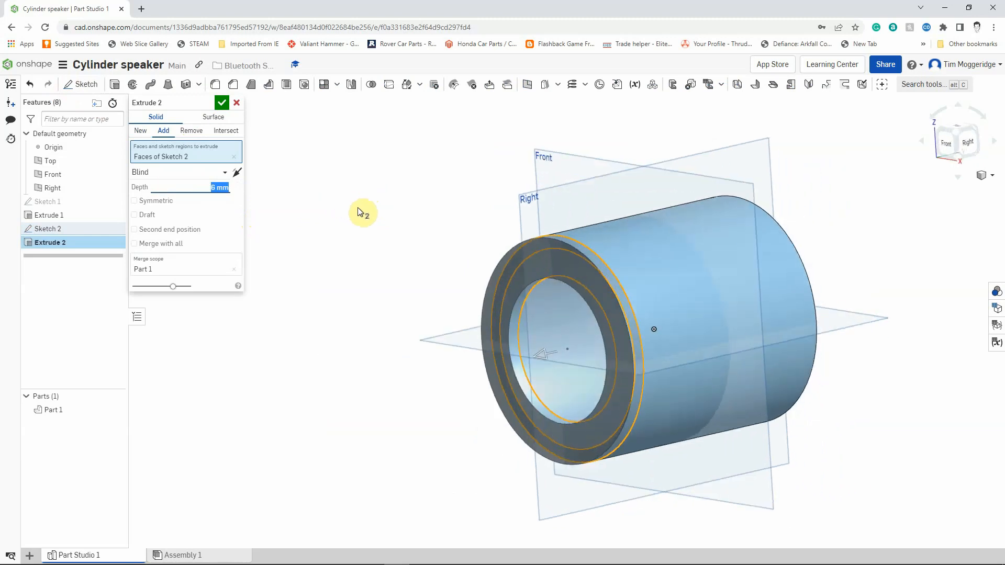
{"action": "left_click_drag", "start_coordinate": [362, 211], "coordinate": [596, 403]}
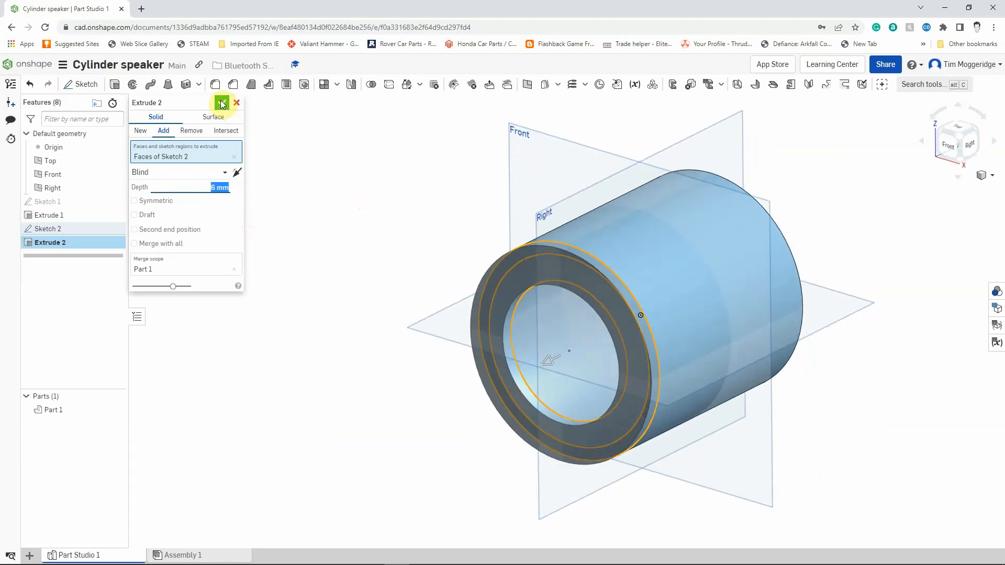
{"action": "left_click", "coordinate": [222, 102]}
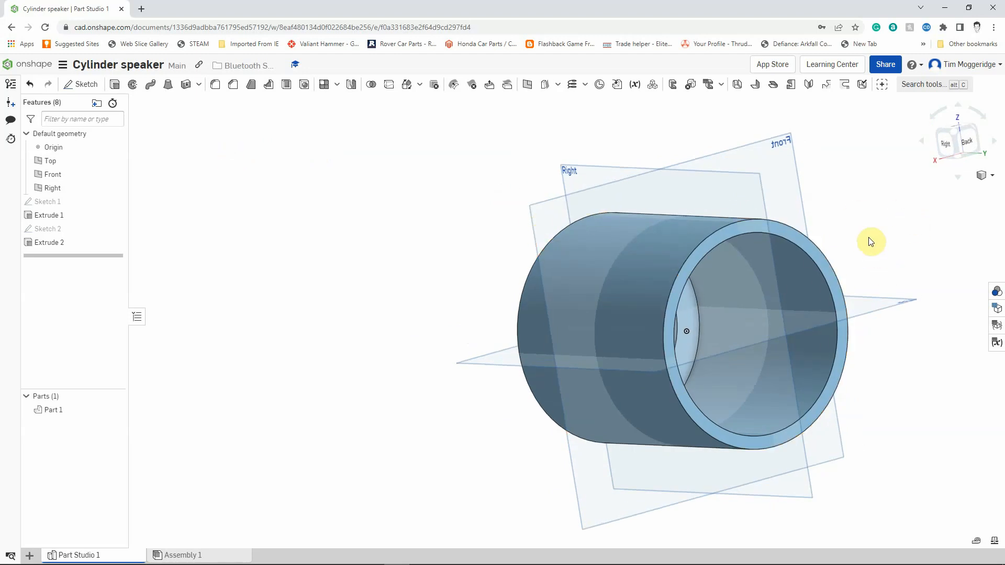
{"action": "mouse_move", "coordinate": [873, 240]}
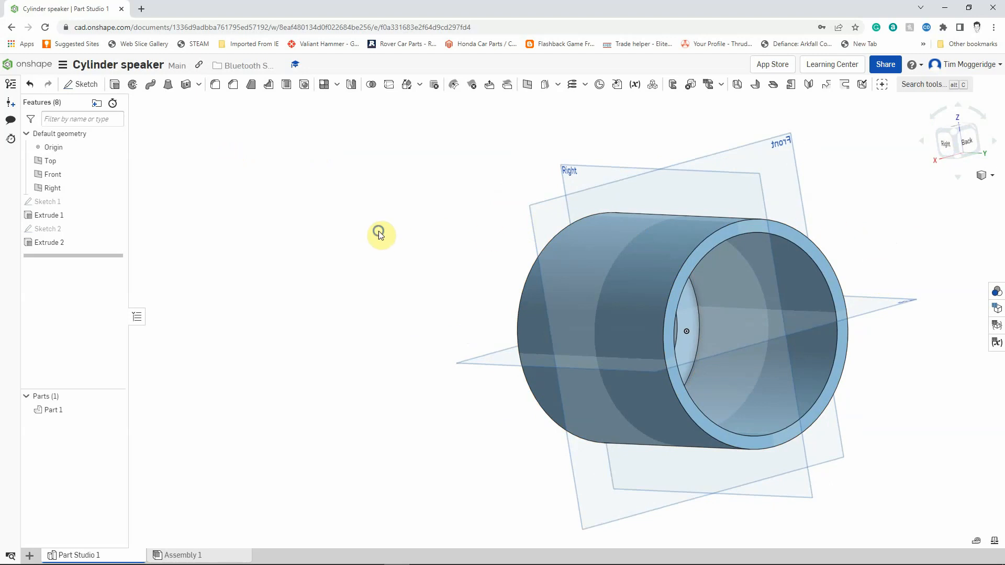
- Orbit around the capped tube to inspect it, then start a Mirror feature
{"action": "left_click_drag", "start_coordinate": [380, 233], "coordinate": [733, 277]}
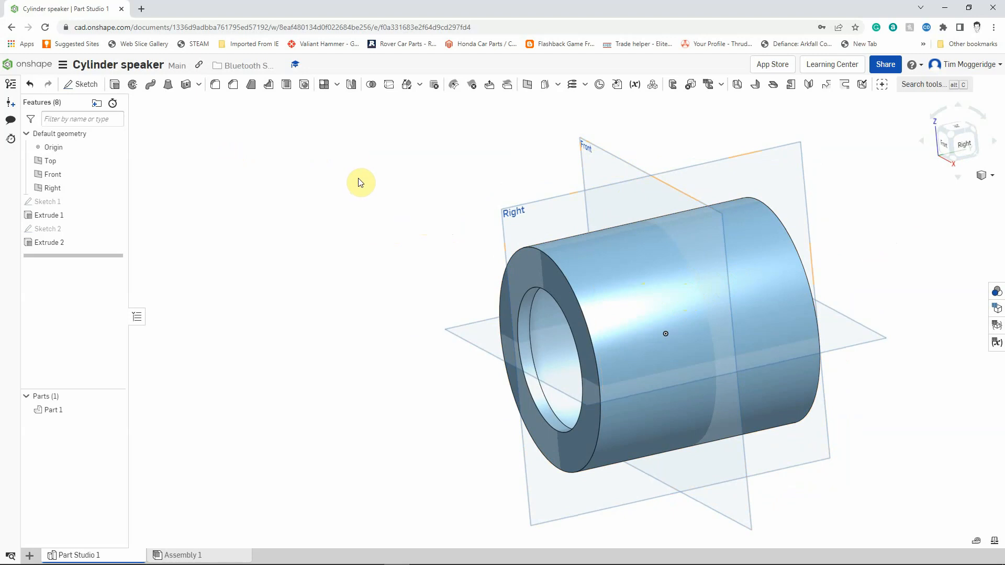
{"action": "left_click_drag", "start_coordinate": [361, 182], "coordinate": [537, 171]}
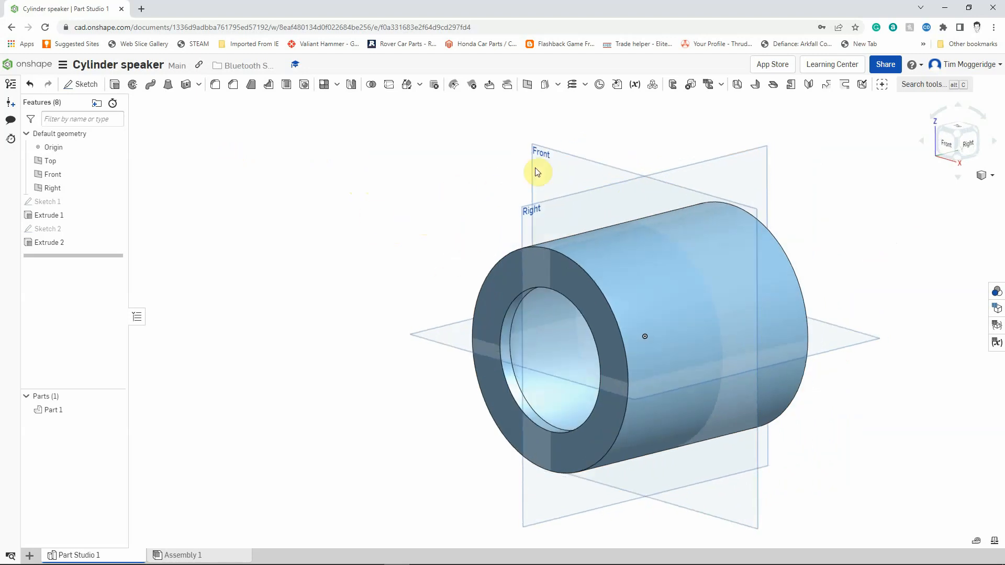
{"action": "mouse_move", "coordinate": [419, 146]}
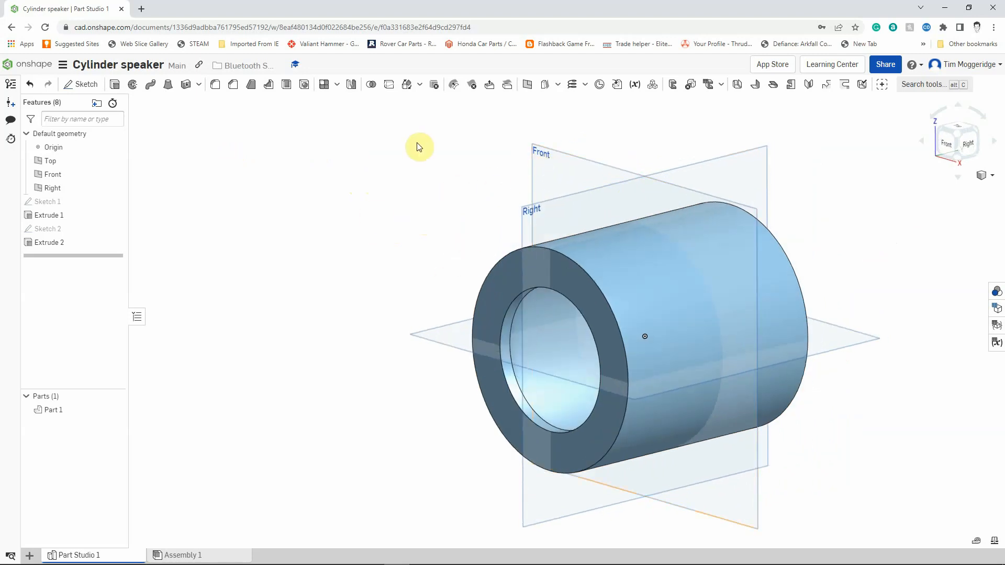
{"action": "left_click", "coordinate": [351, 84]}
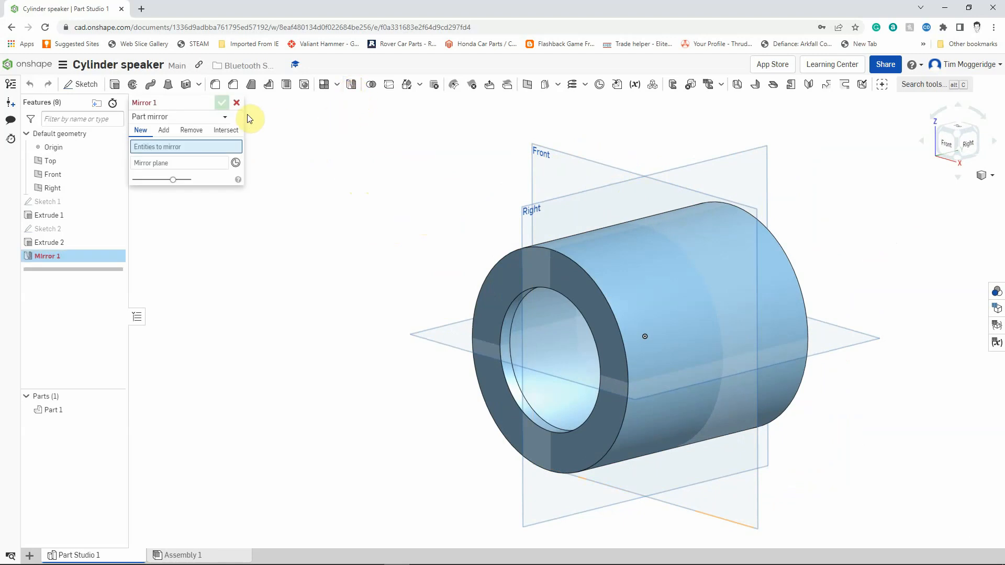
{"action": "mouse_move", "coordinate": [149, 116]}
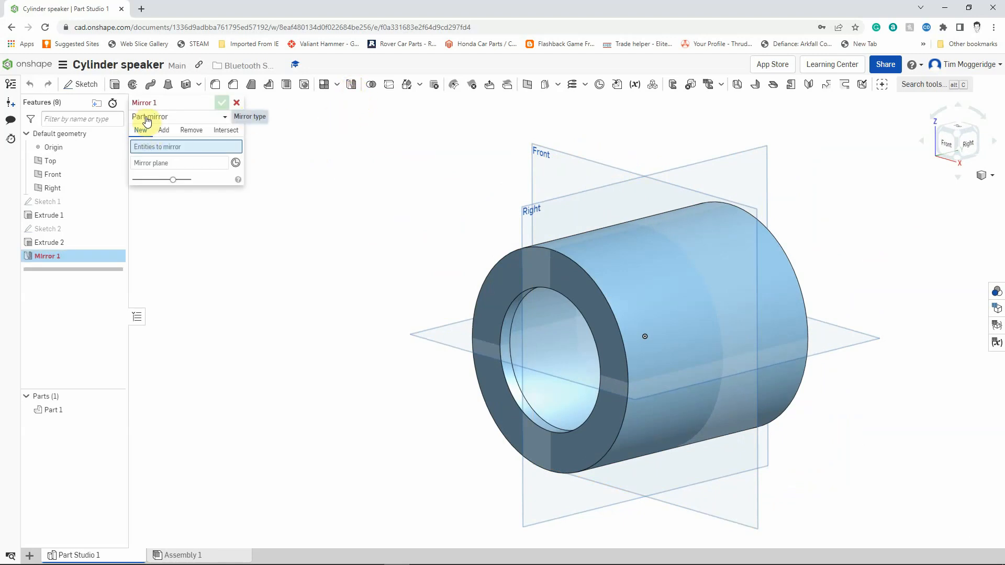
- Feature-mirror Extrude 2 across the Front plane and commit Mirror 1
{"action": "left_click", "coordinate": [179, 116]}
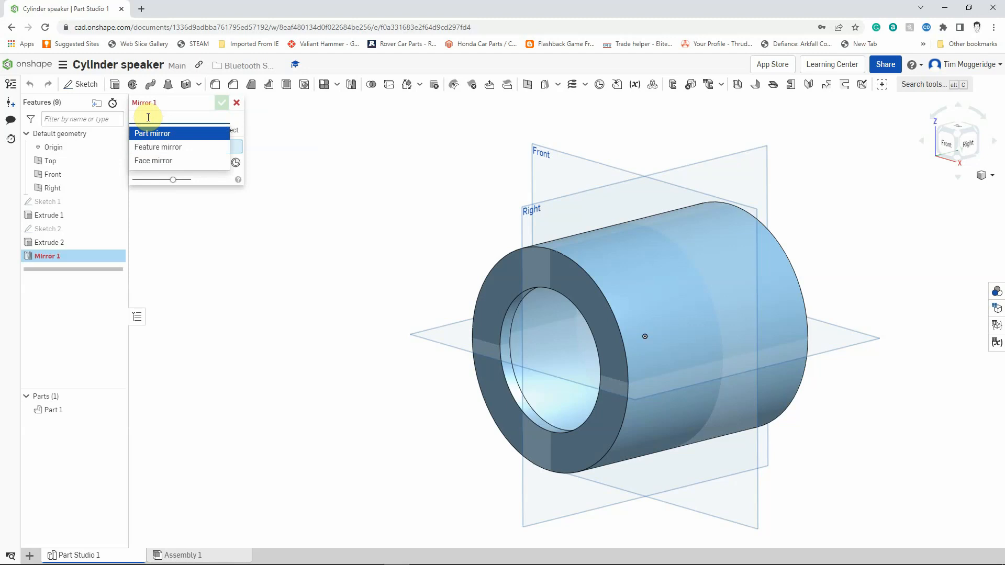
{"action": "left_click", "coordinate": [157, 146]}
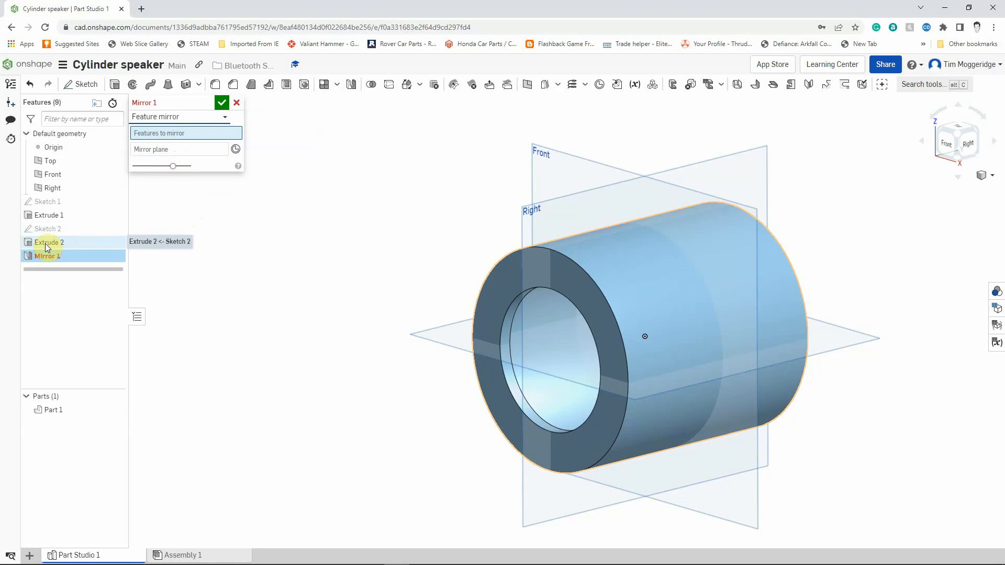
{"action": "left_click", "coordinate": [48, 242]}
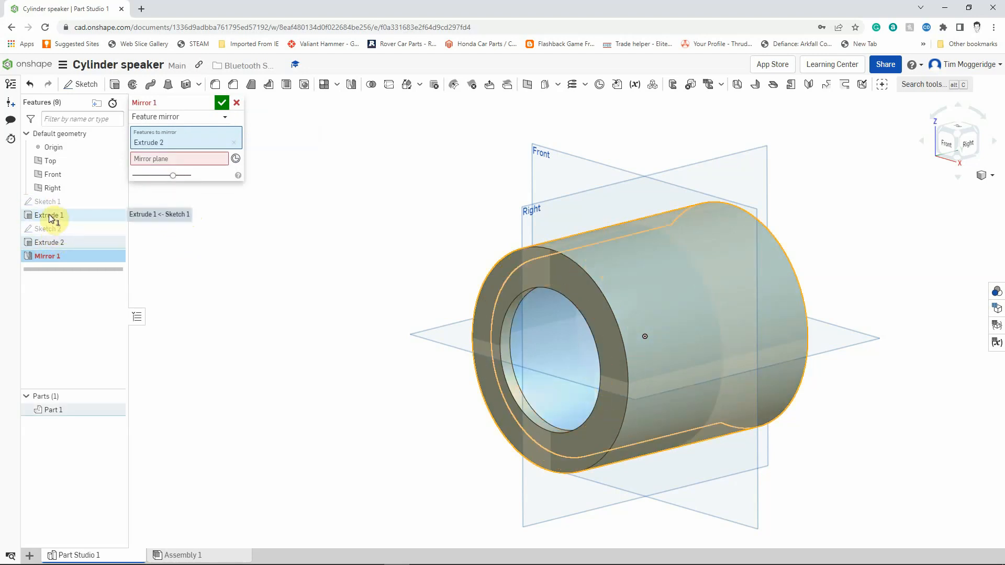
{"action": "mouse_move", "coordinate": [79, 225]}
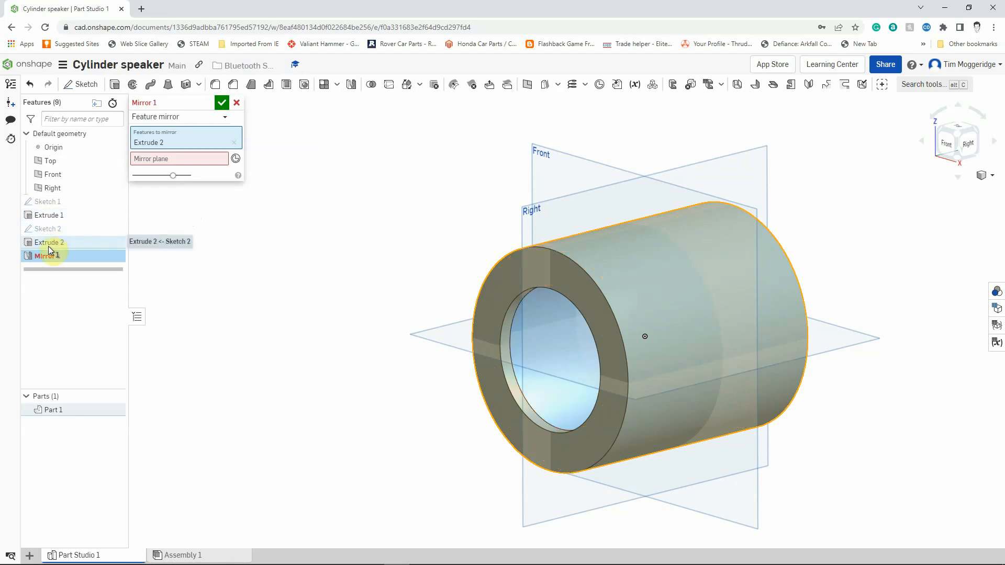
{"action": "mouse_move", "coordinate": [203, 161]}
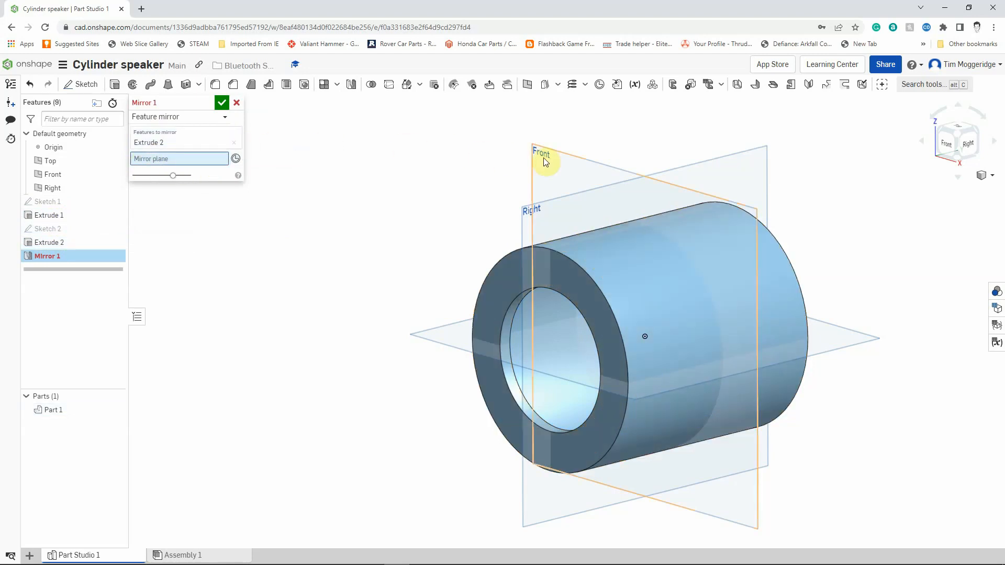
{"action": "left_click", "coordinate": [542, 154]}
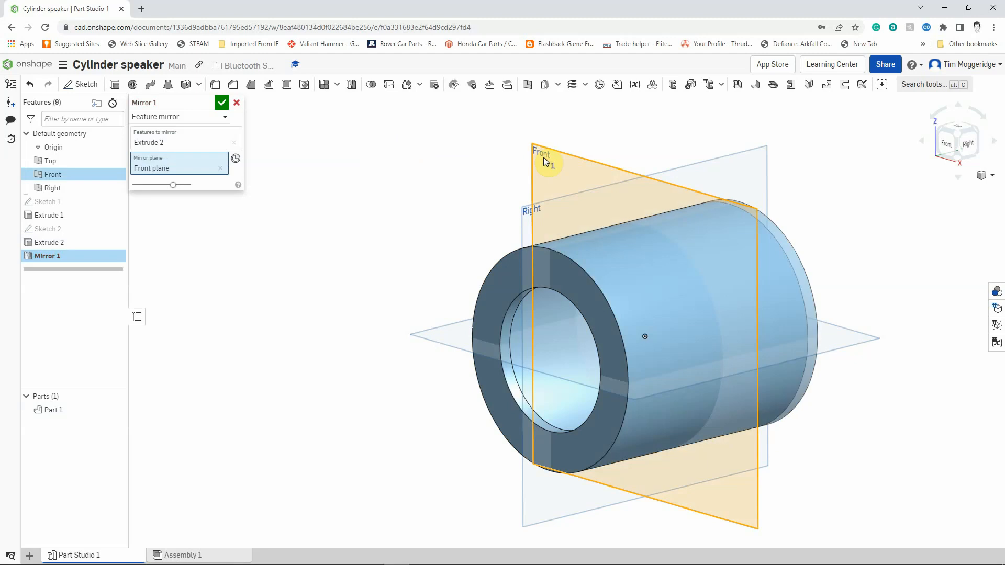
{"action": "mouse_move", "coordinate": [805, 291]}
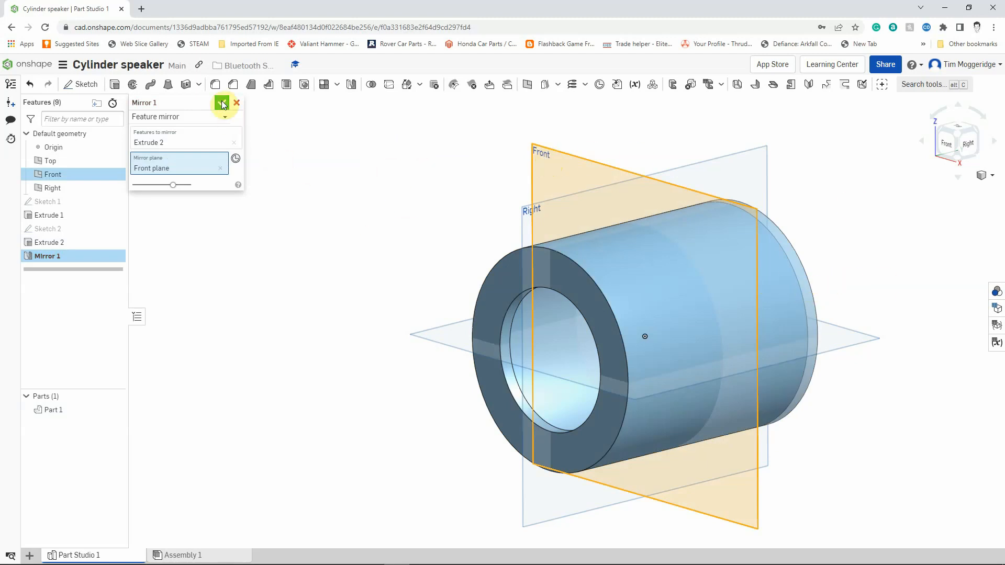
{"action": "left_click", "coordinate": [222, 103]}
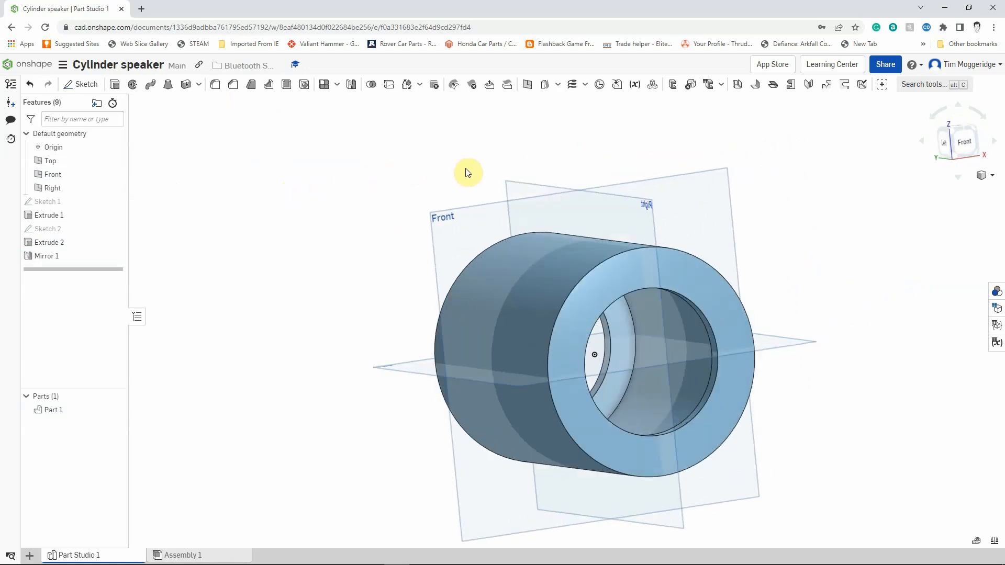
- Orbit to see the tube's other end, then switch to the Isometric view
{"action": "left_click_drag", "start_coordinate": [468, 171], "coordinate": [402, 184]}
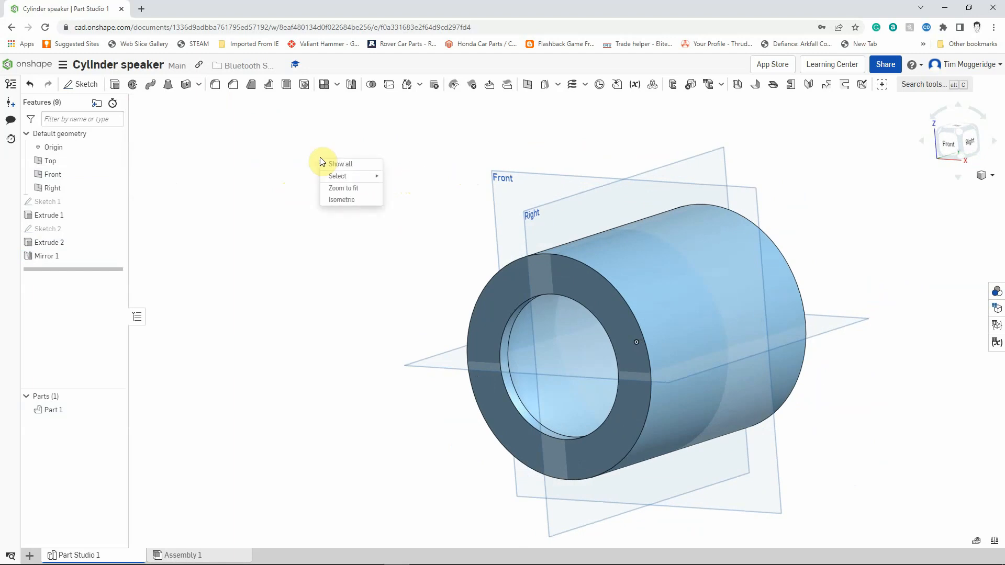
{"action": "left_click", "coordinate": [342, 199]}
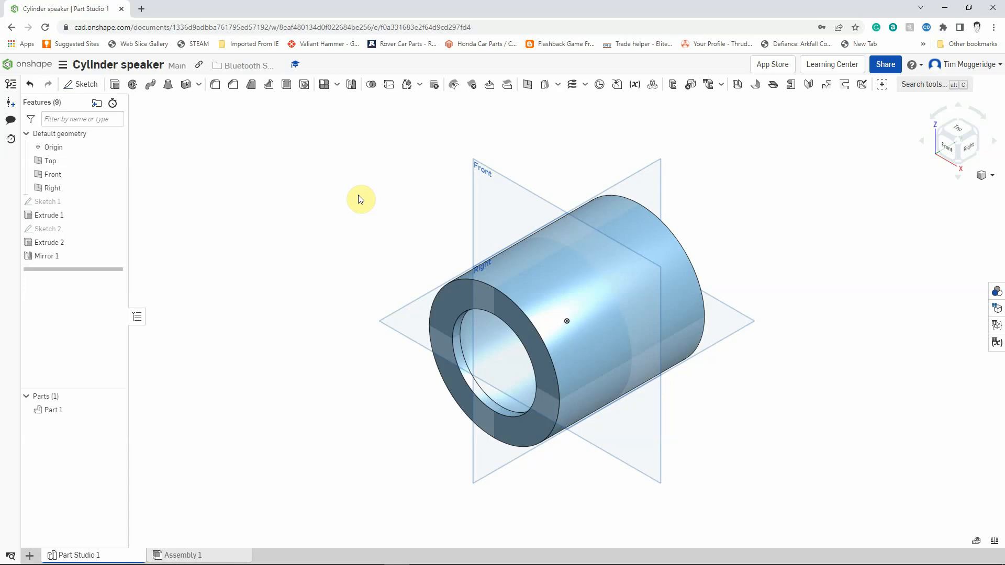
{"action": "mouse_move", "coordinate": [372, 197]}
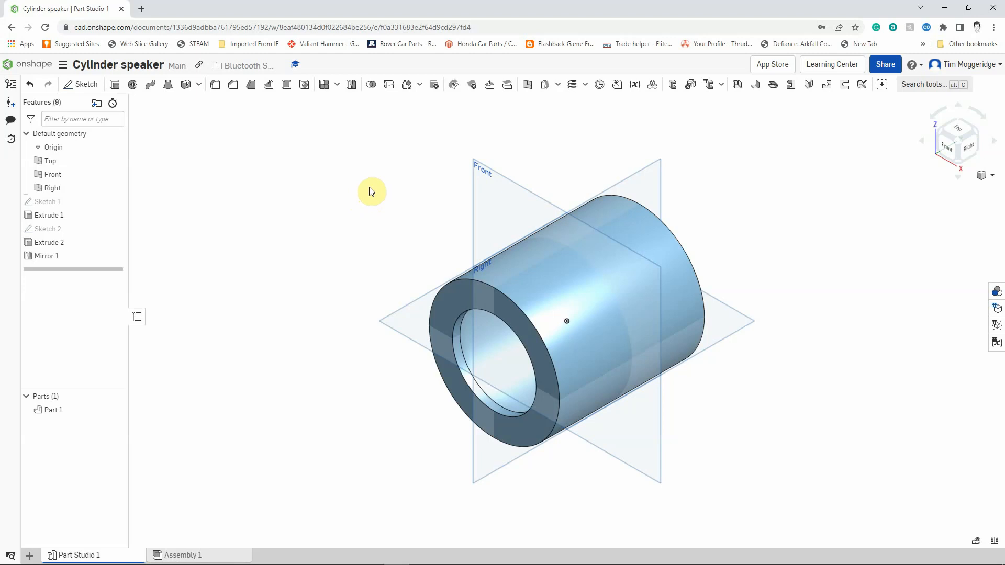
{"action": "mouse_move", "coordinate": [108, 527]}
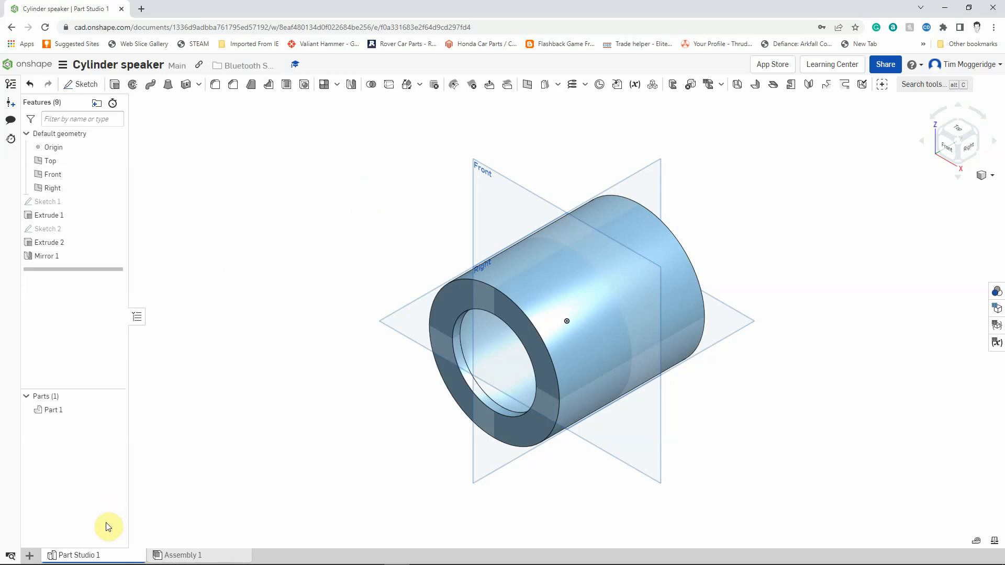
{"action": "mouse_move", "coordinate": [237, 421]}
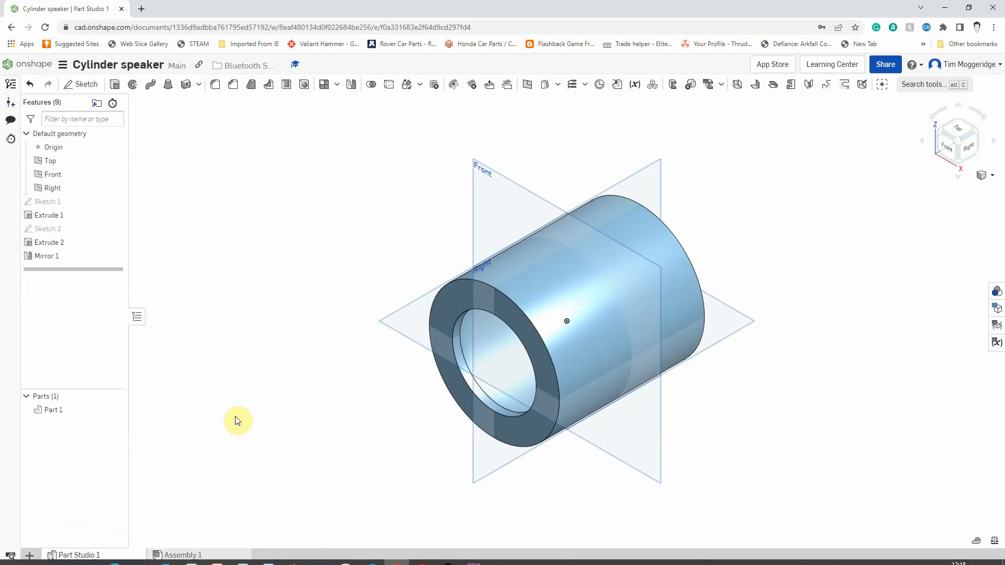
{"action": "mouse_move", "coordinate": [30, 555]}
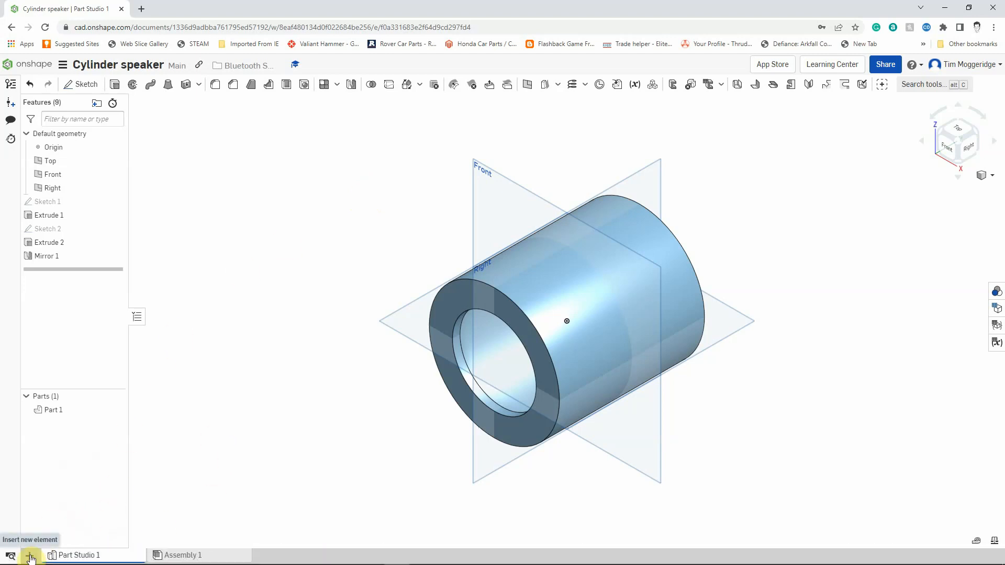
- Create Drawing 1 from a custom ISO template with third-angle projection
{"action": "left_click", "coordinate": [29, 554]}
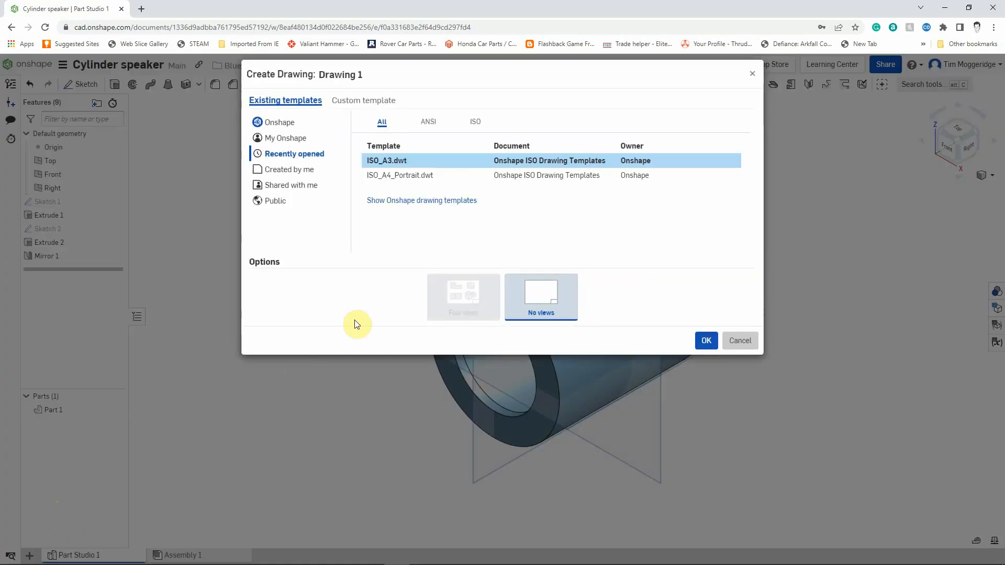
{"action": "left_click", "coordinate": [362, 100]}
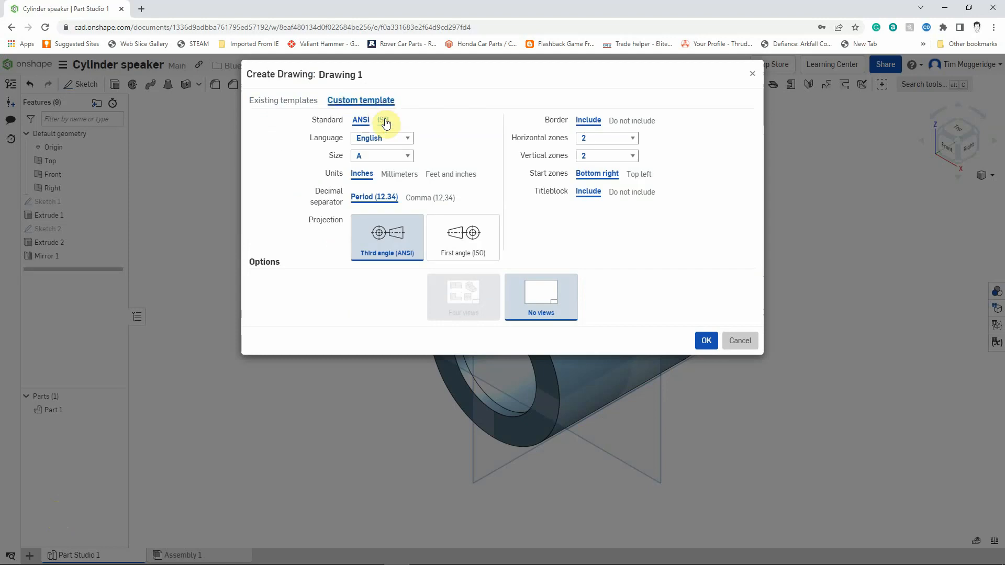
{"action": "left_click", "coordinate": [382, 120]}
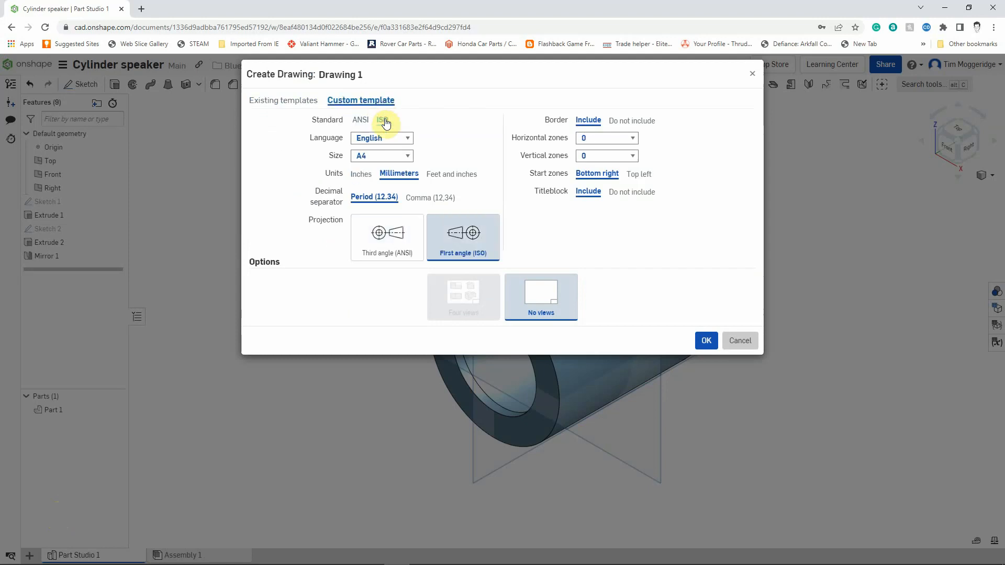
{"action": "left_click", "coordinate": [382, 120]}
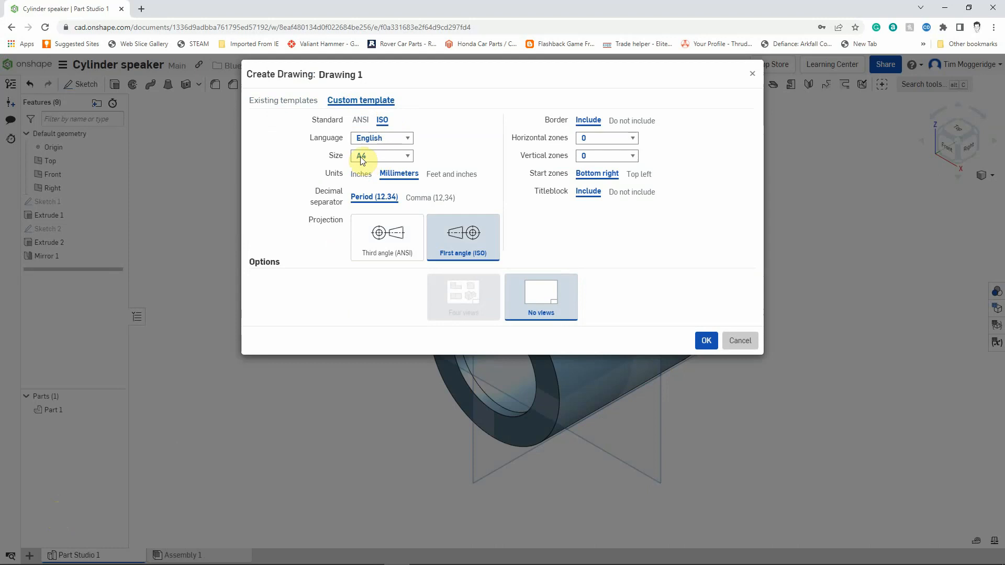
{"action": "mouse_move", "coordinate": [377, 159]}
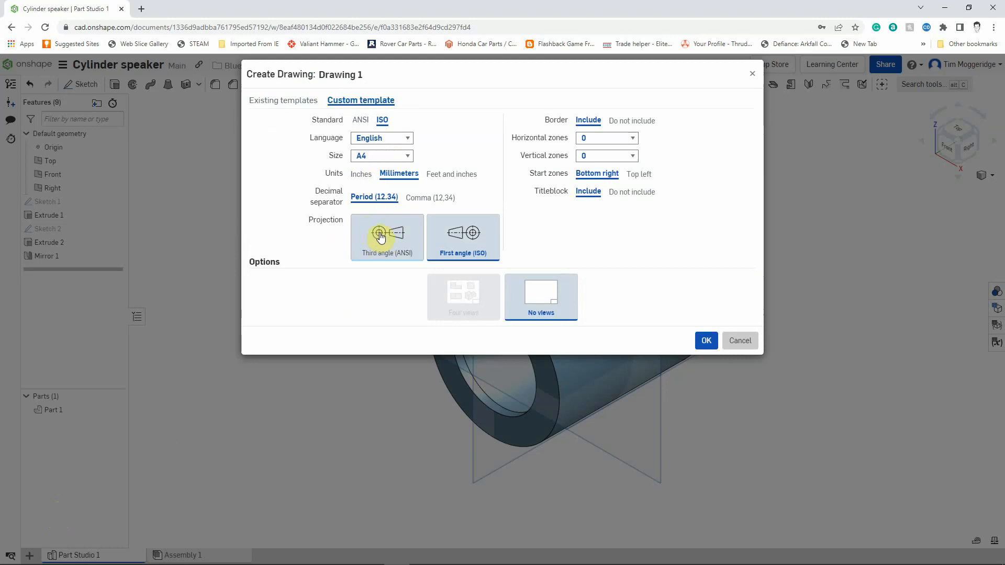
{"action": "left_click", "coordinate": [386, 237]}
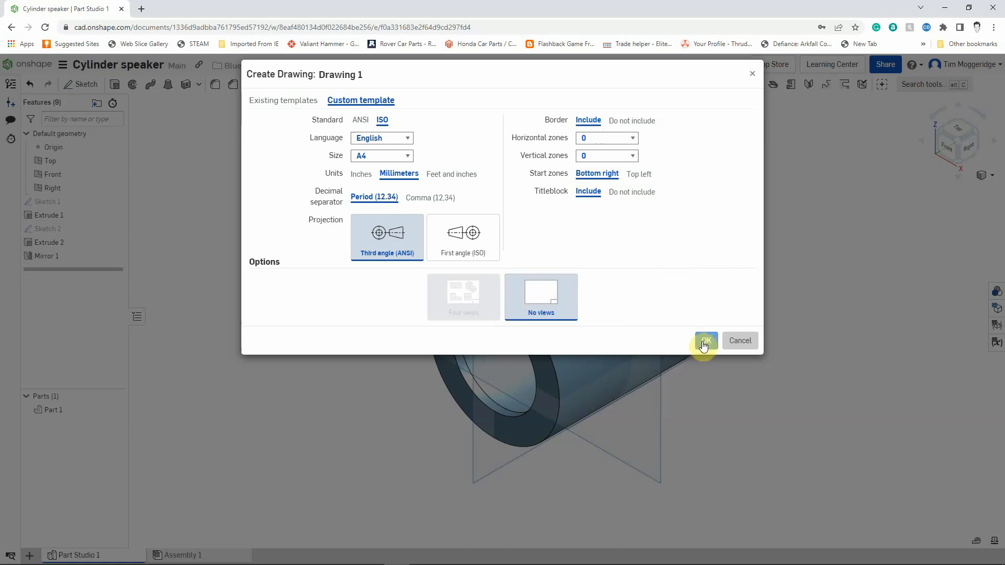
{"action": "left_click", "coordinate": [705, 340]}
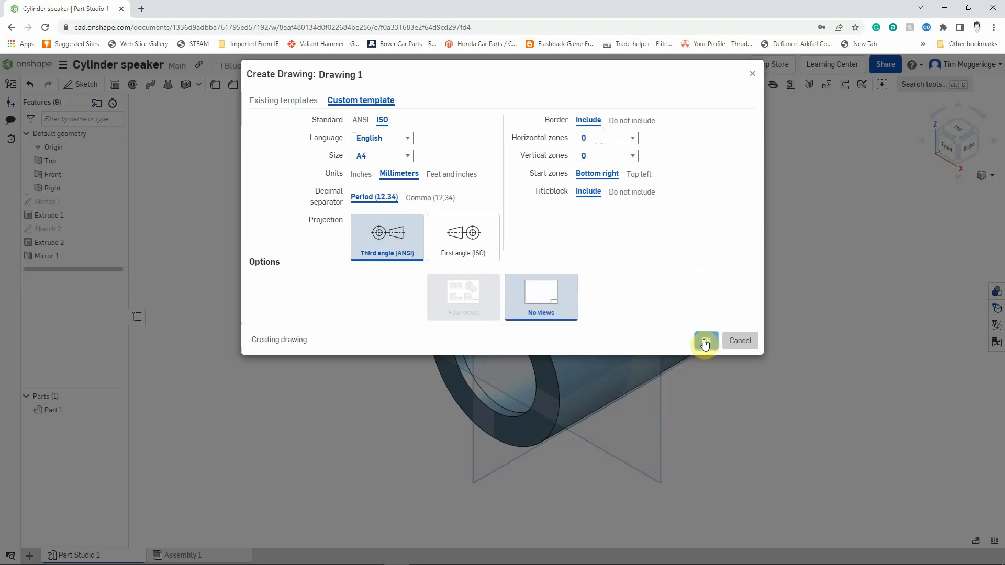
{"action": "left_click", "coordinate": [705, 341]}
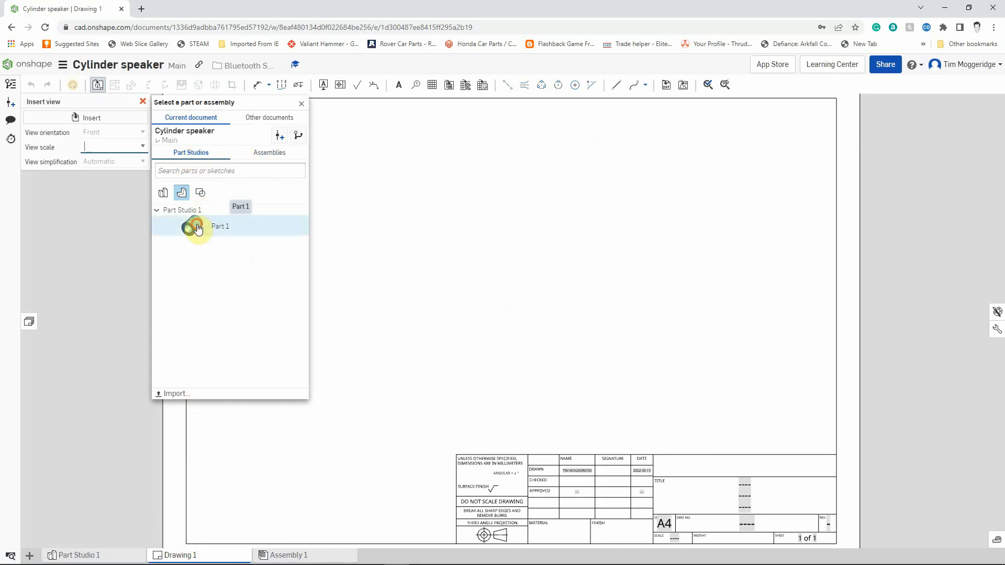
- Choose Part 1 from Part Studio 1 and move its view preview across the sheet
{"action": "left_click", "coordinate": [220, 225]}
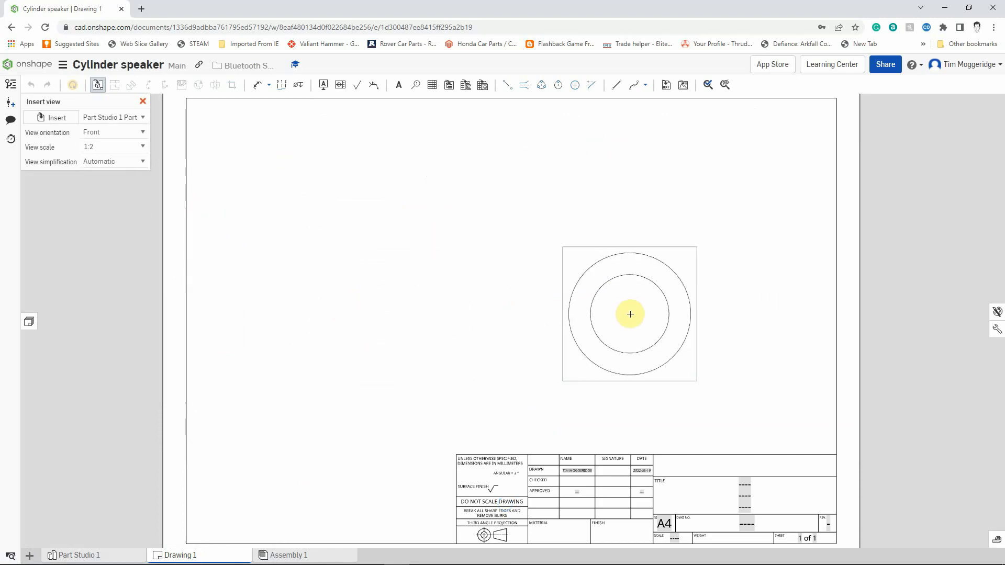
{"action": "left_click_drag", "start_coordinate": [629, 314], "coordinate": [297, 323]}
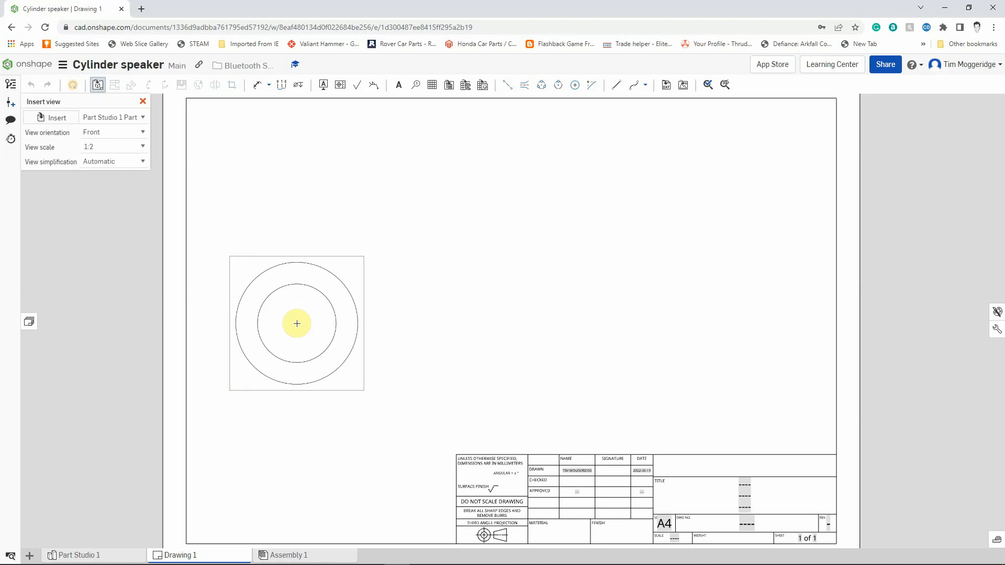
{"action": "left_click_drag", "start_coordinate": [297, 323], "coordinate": [259, 323]}
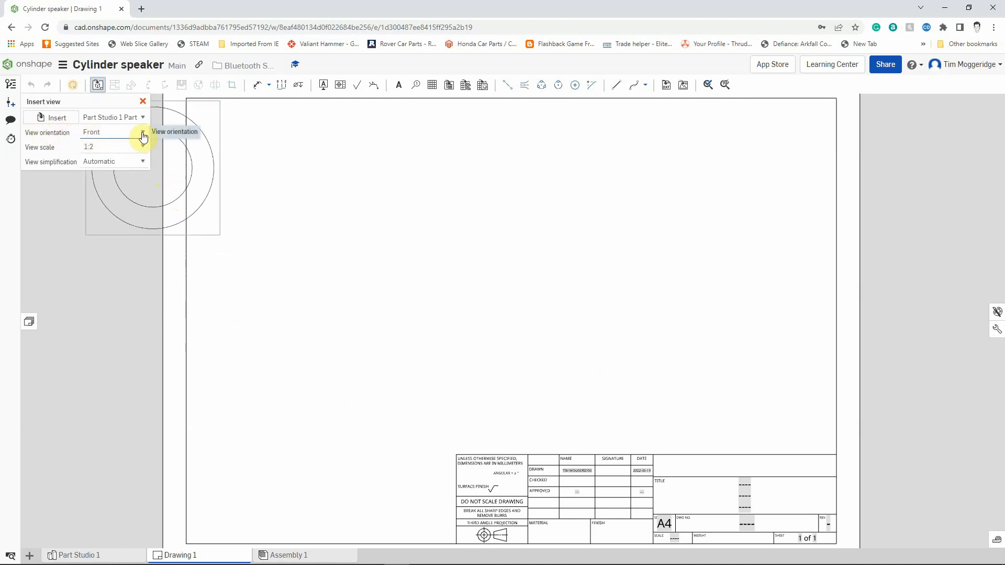
- Set the view orientation to Isometric and scale to 1:1, then place it on the sheet
{"action": "left_click", "coordinate": [143, 132]}
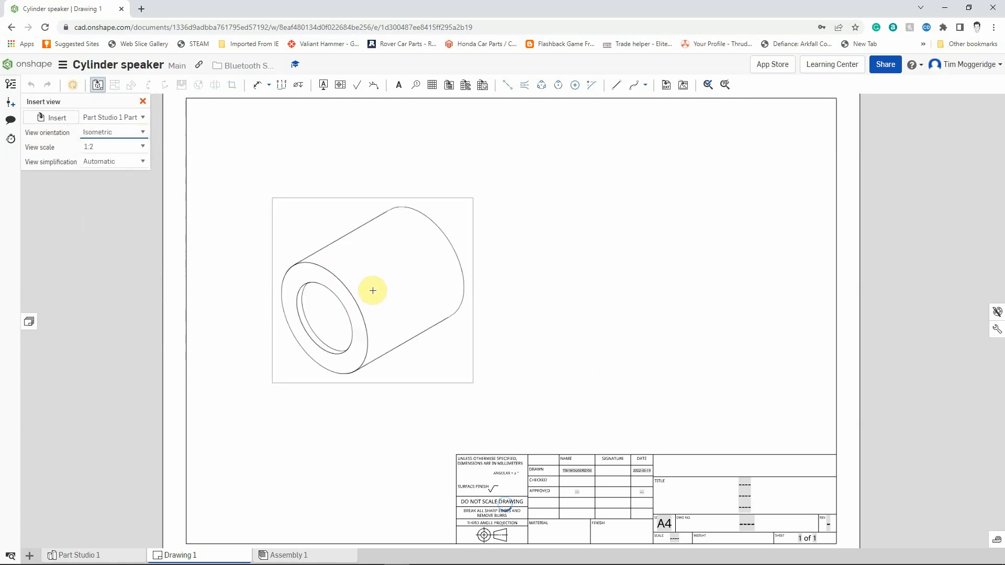
{"action": "left_click_drag", "start_coordinate": [372, 290], "coordinate": [107, 161]}
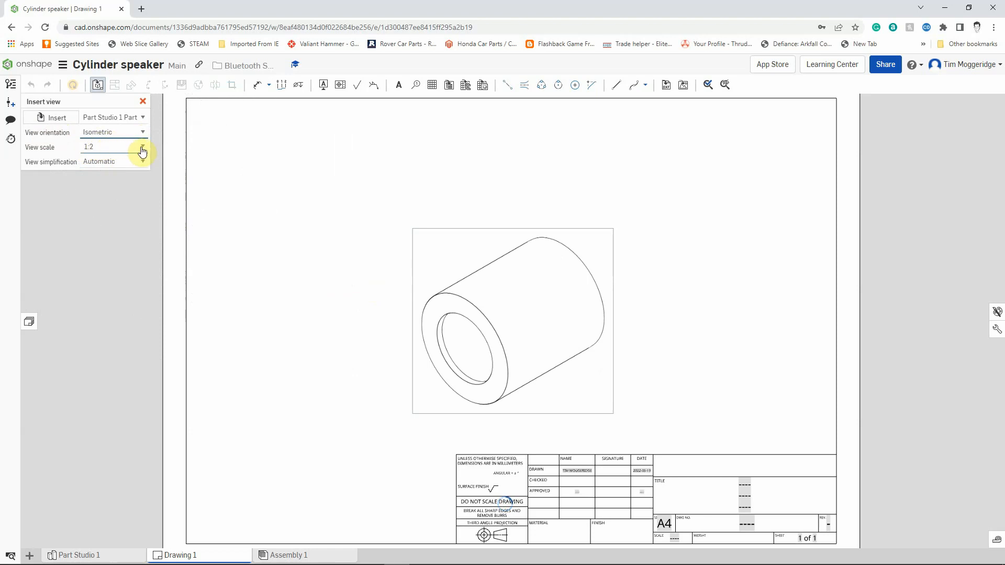
{"action": "left_click", "coordinate": [143, 146]}
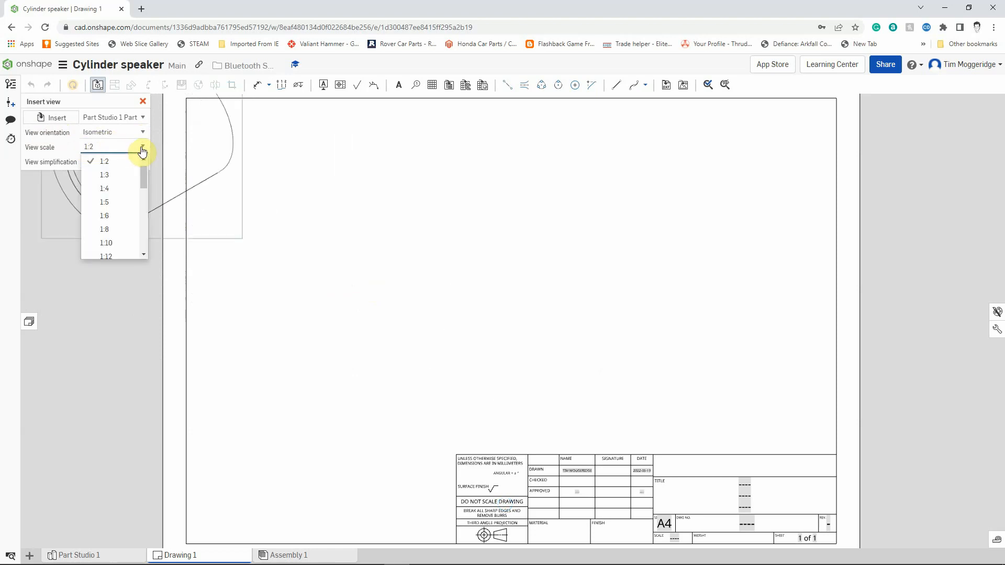
{"action": "left_click", "coordinate": [104, 162]}
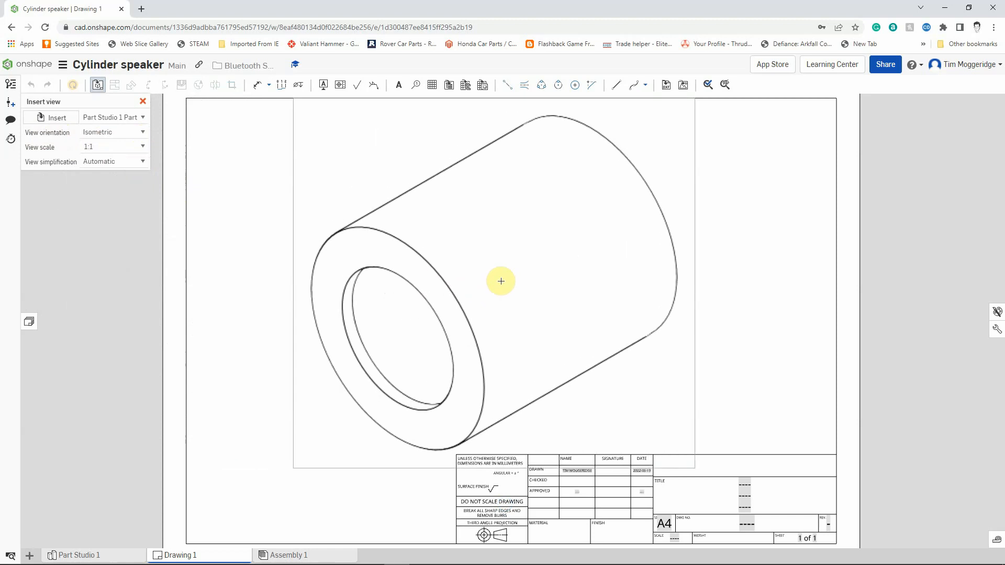
{"action": "left_click_drag", "start_coordinate": [500, 281], "coordinate": [505, 277]}
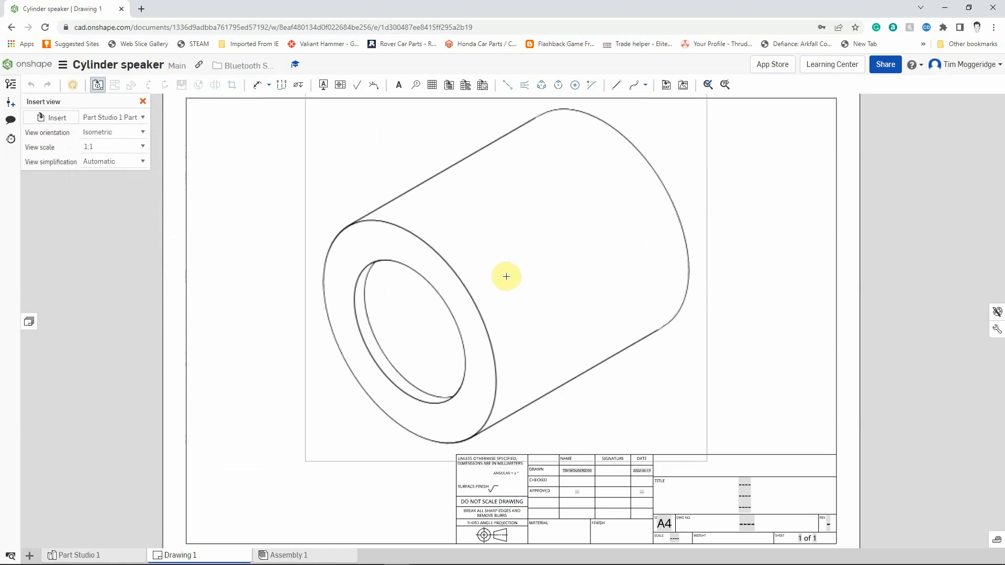
{"action": "left_click", "coordinate": [143, 101]}
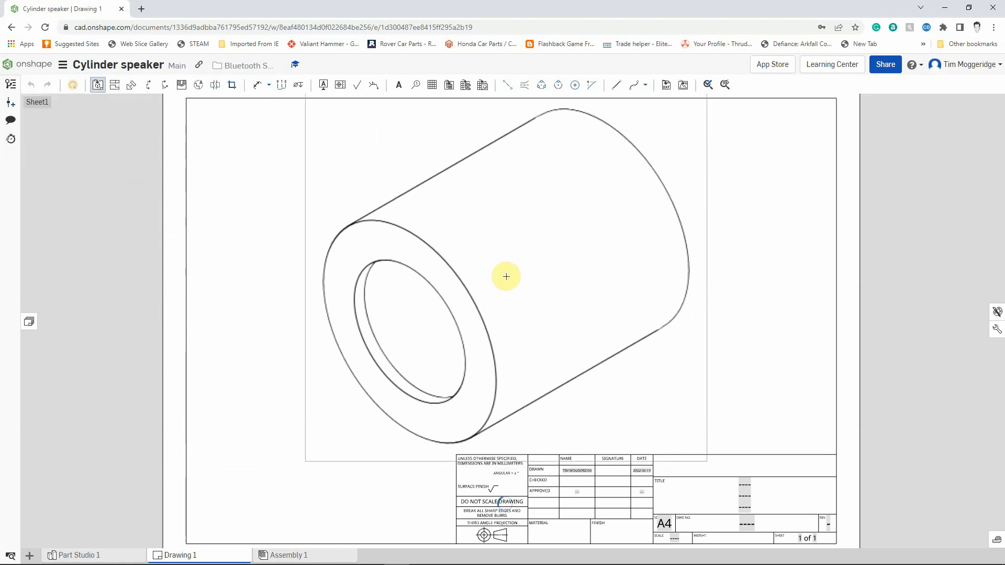